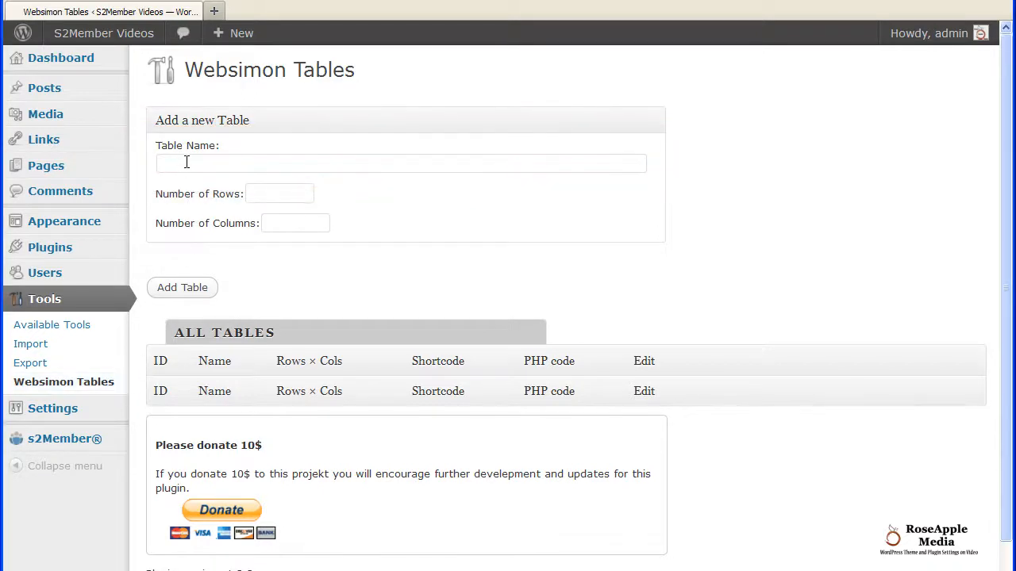
Step: Create a Websimon table named memberoptions with 1 row and 5 columns
text(memberoptions)
text(1)
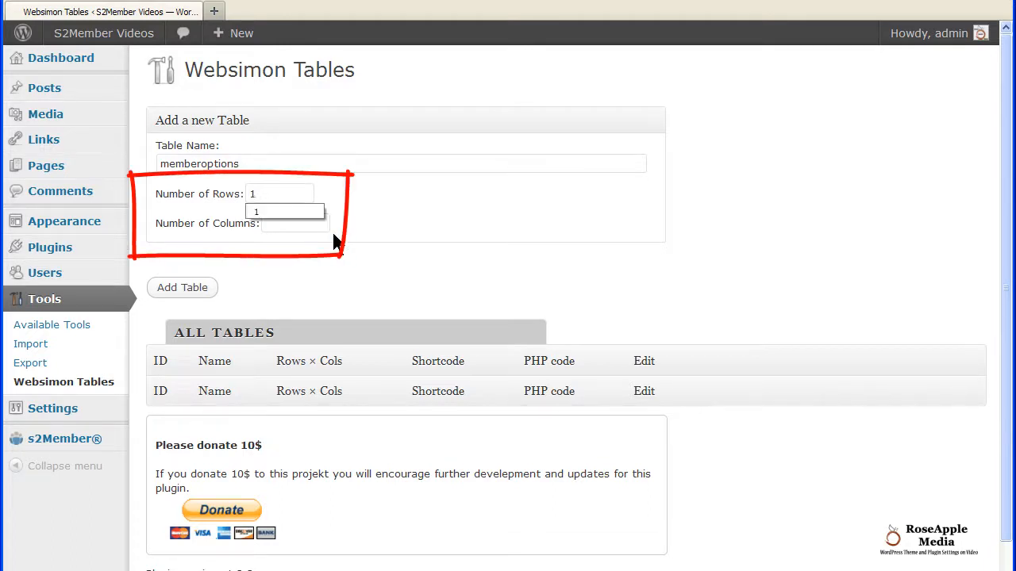
text(5)
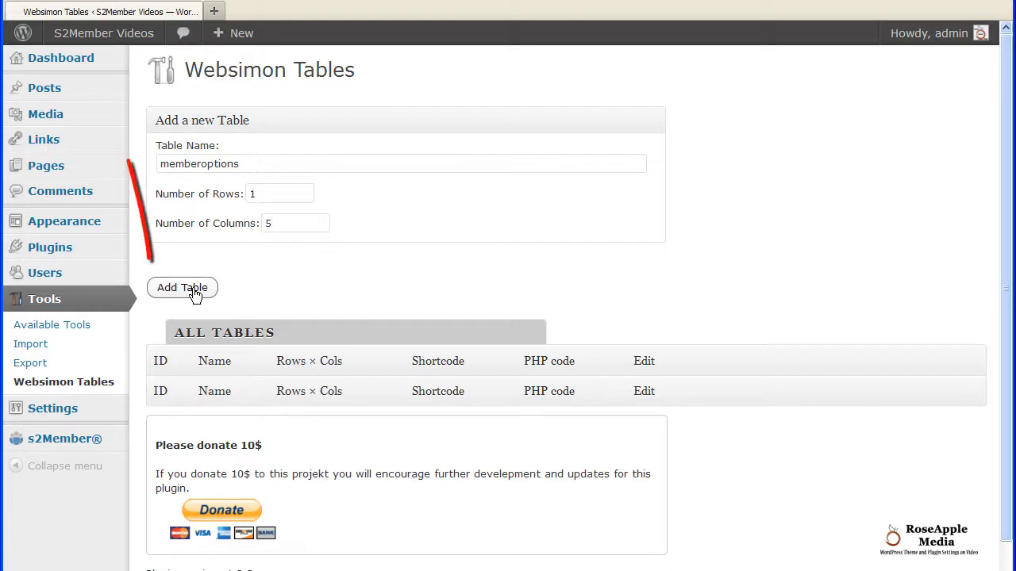
click(181, 287)
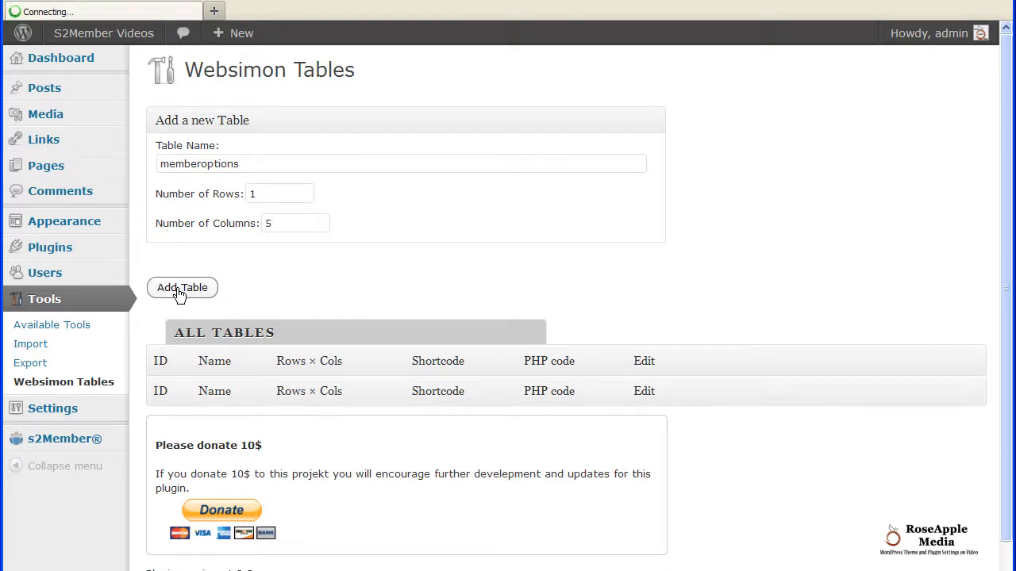
Step: Open the content editor for the memberoptions table (shortcode id 5) from the All Tables list
click(181, 288)
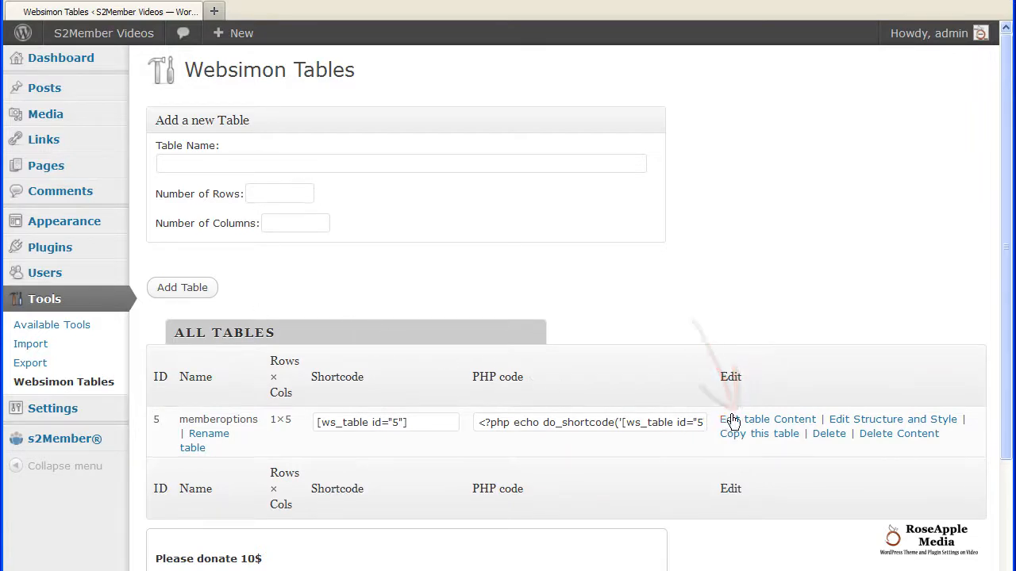
mouse_move(787, 343)
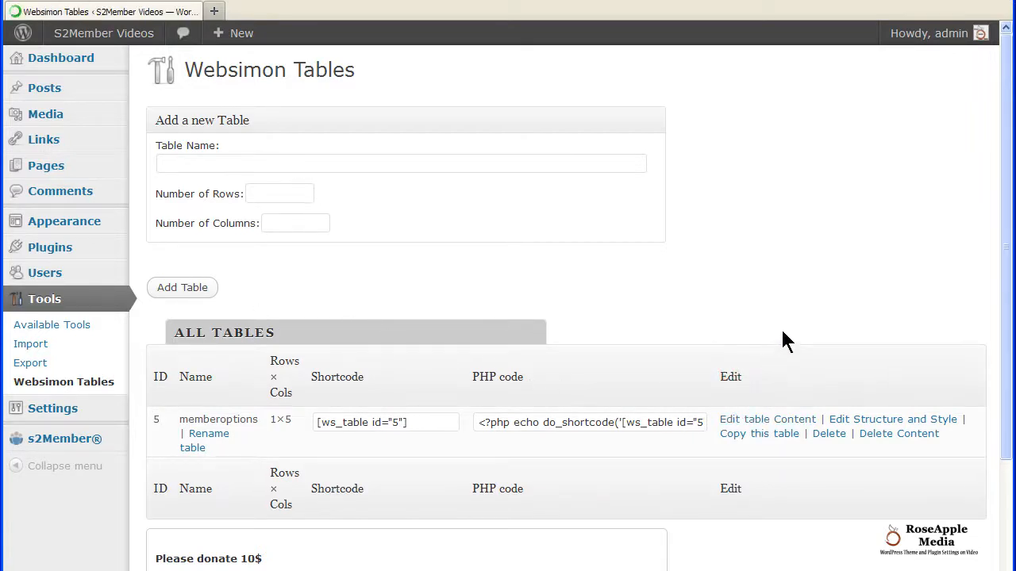
click(767, 419)
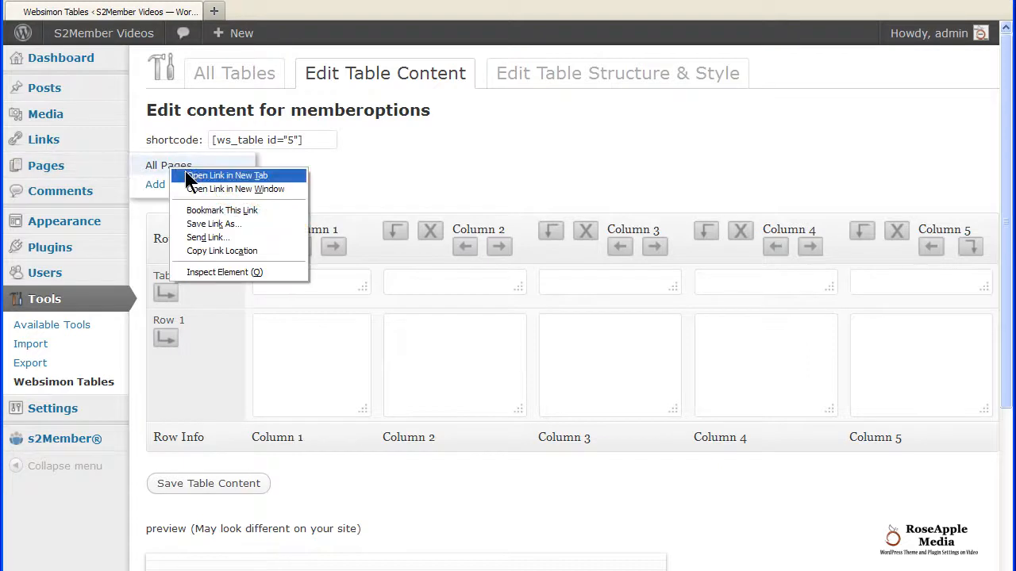
Step: Open All Pages in a new tab and edit the Membership Options Page there
click(227, 174)
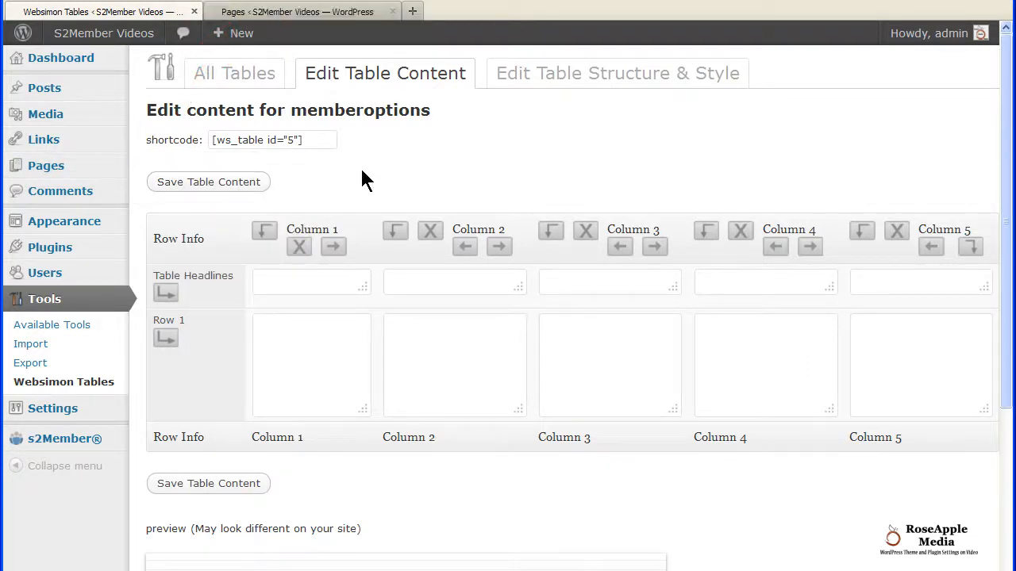
click(299, 11)
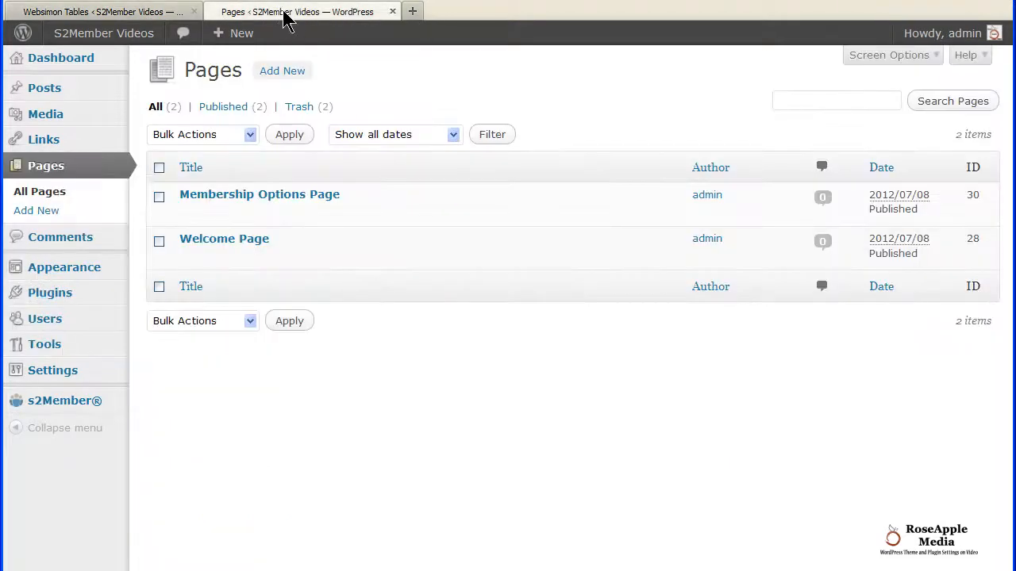
mouse_move(260, 193)
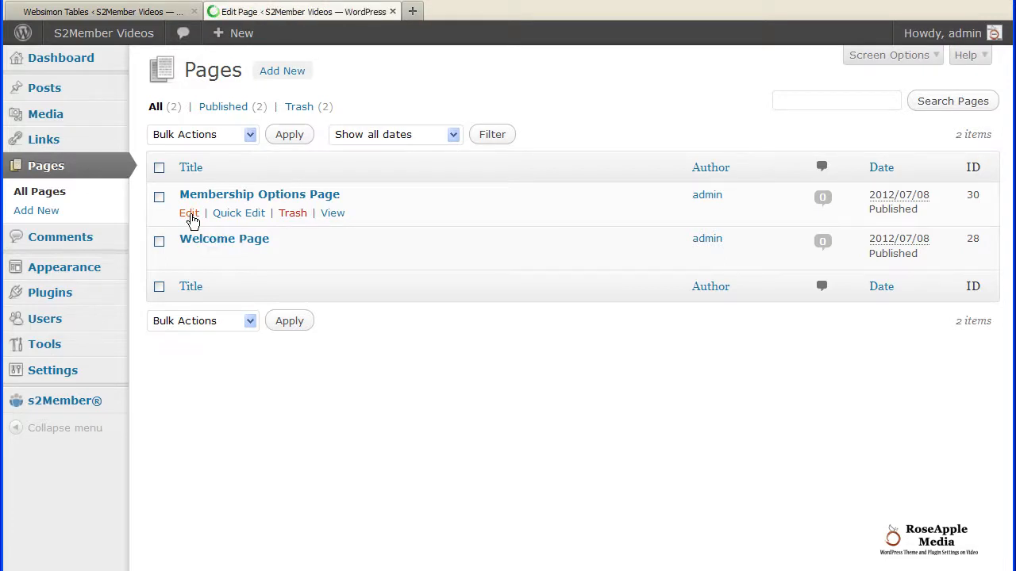
click(189, 212)
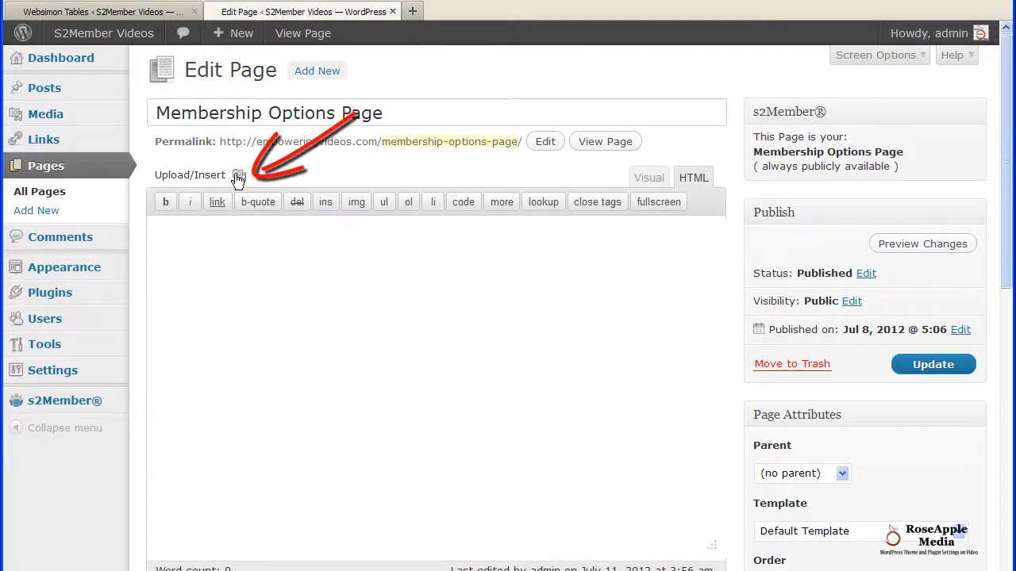
Step: Upload settings.png and insert it into the Membership Options Page body
click(238, 174)
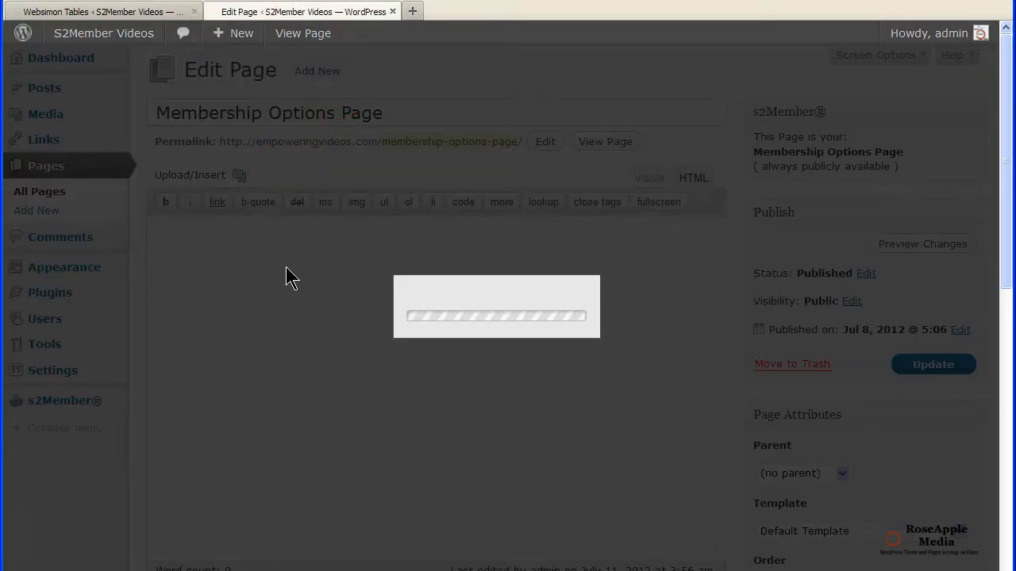
click(238, 174)
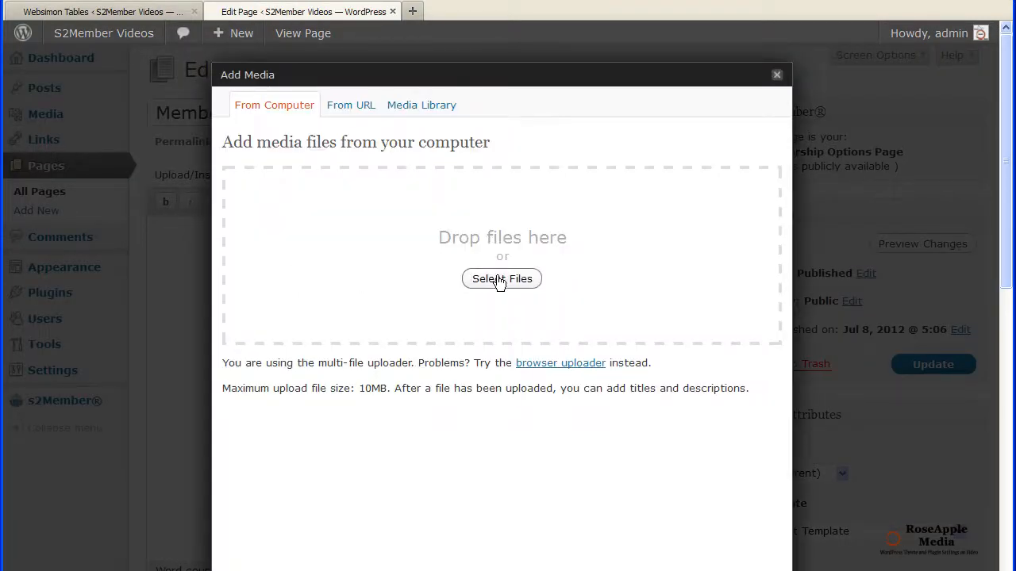
click(502, 280)
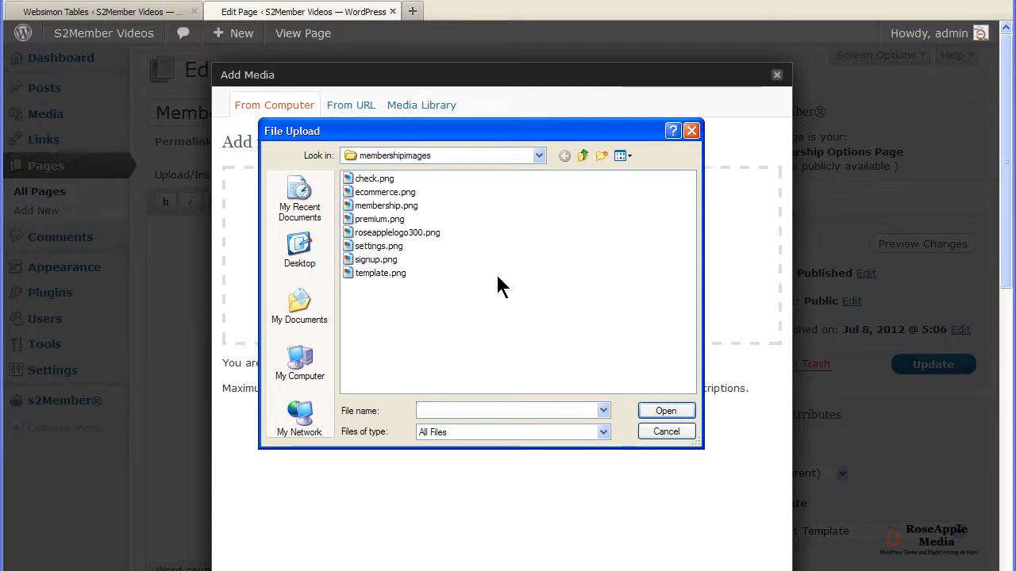
click(377, 245)
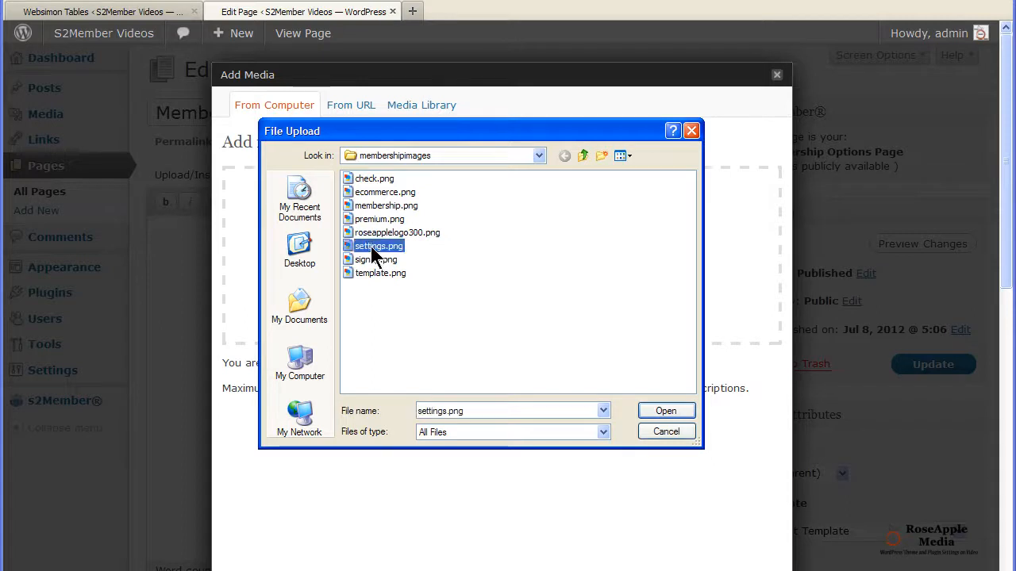
click(665, 410)
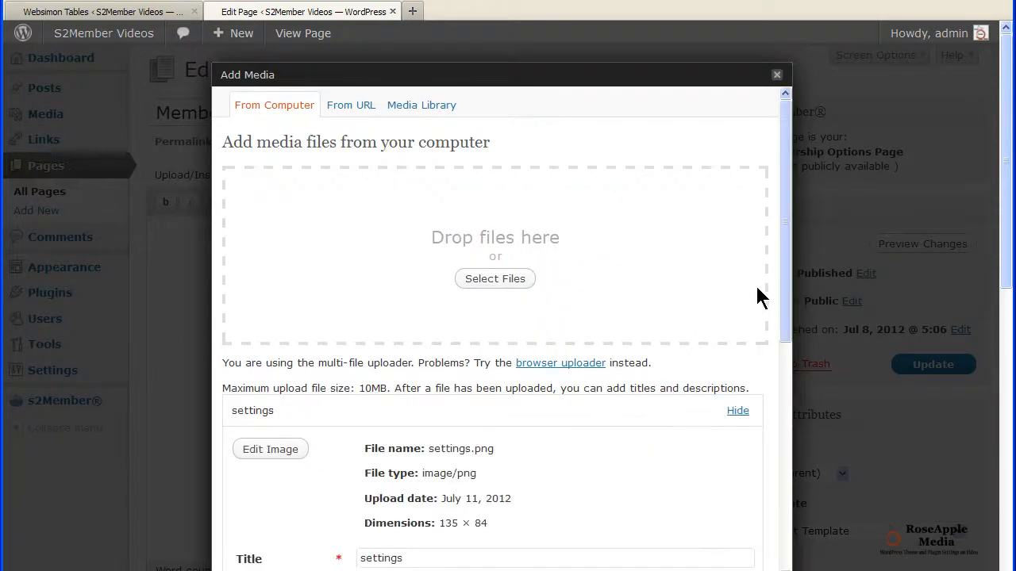
scroll(down, 3)
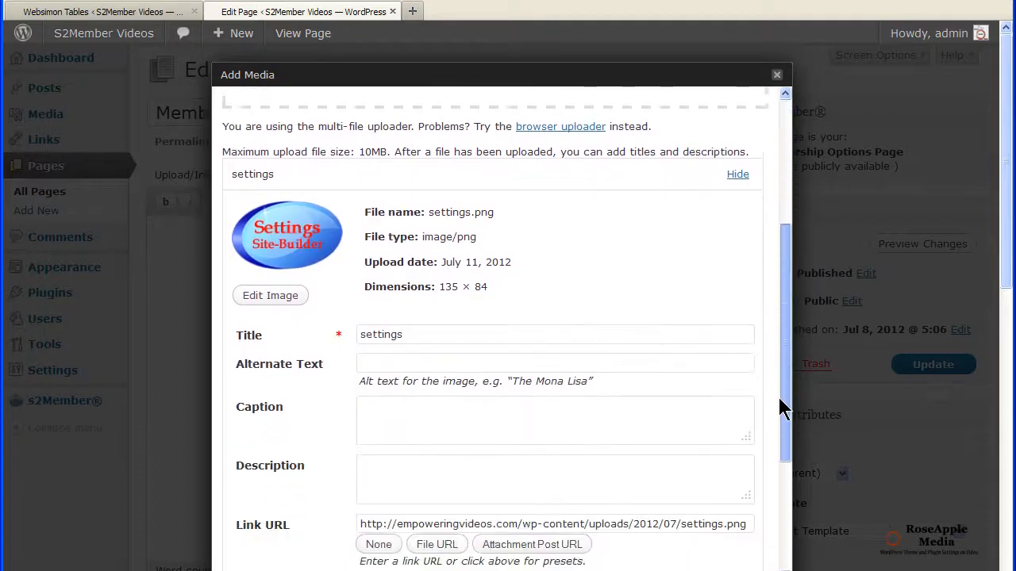
scroll(down, 3)
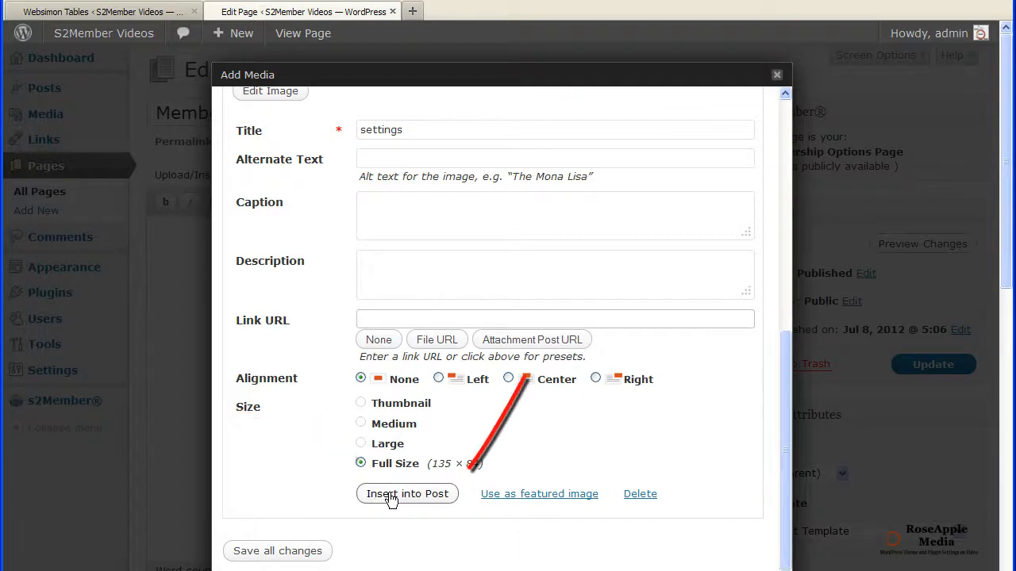
click(406, 494)
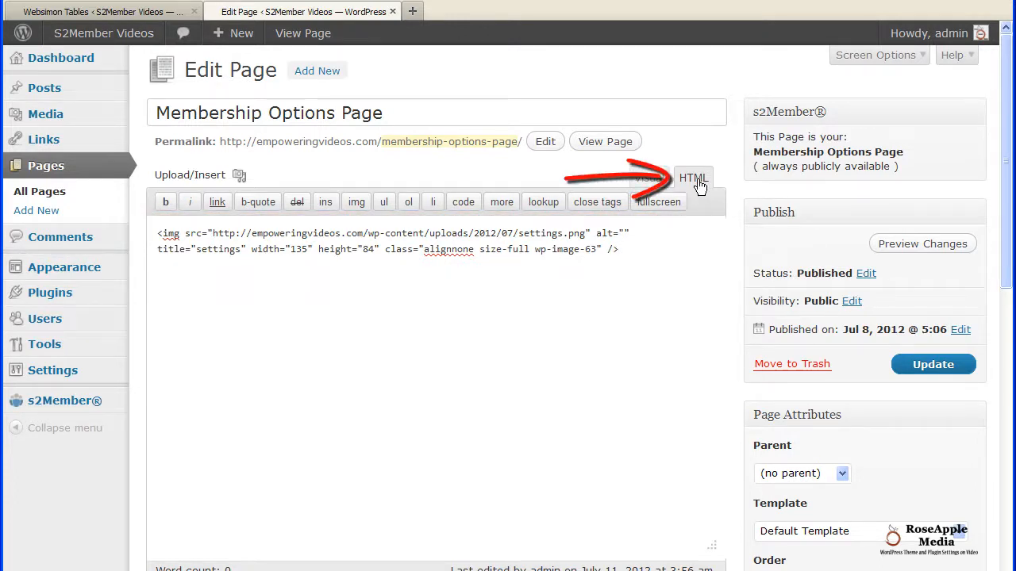
Step: Copy the settings img code and paste it into the Column 2 headline cell of memberoptions
drag(320, 249, 617, 249)
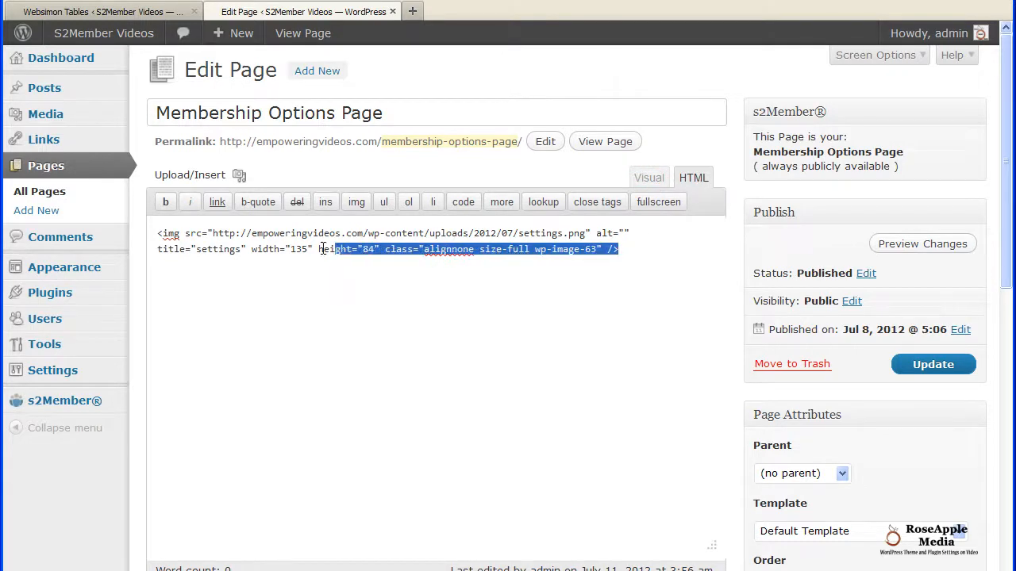
right_click(321, 248)
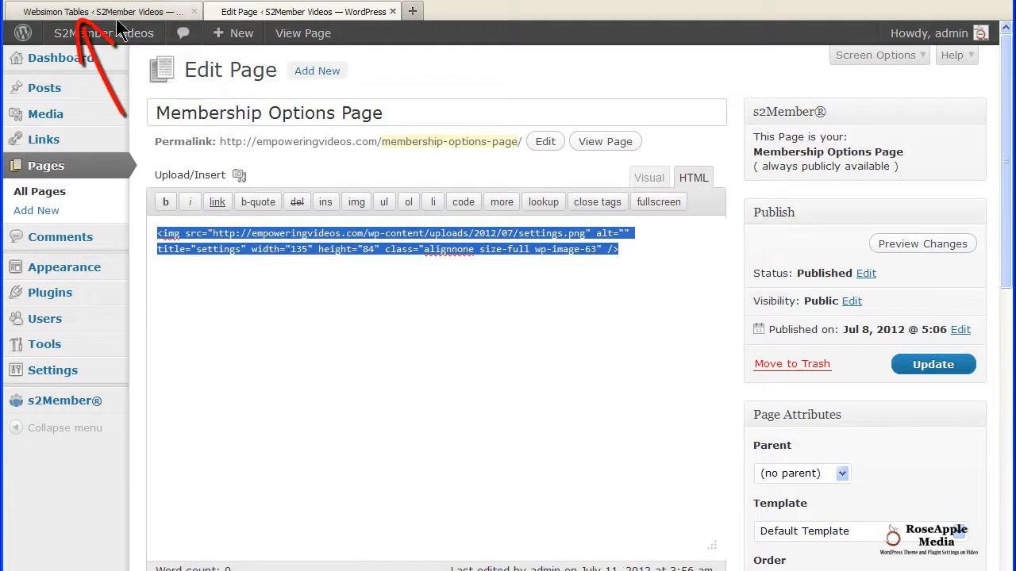
click(95, 11)
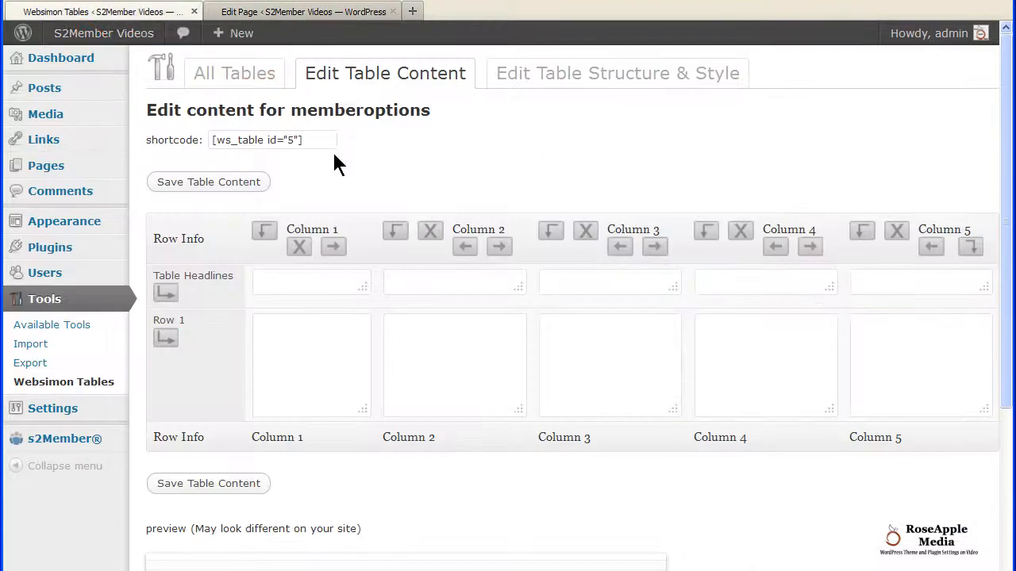
mouse_move(352, 184)
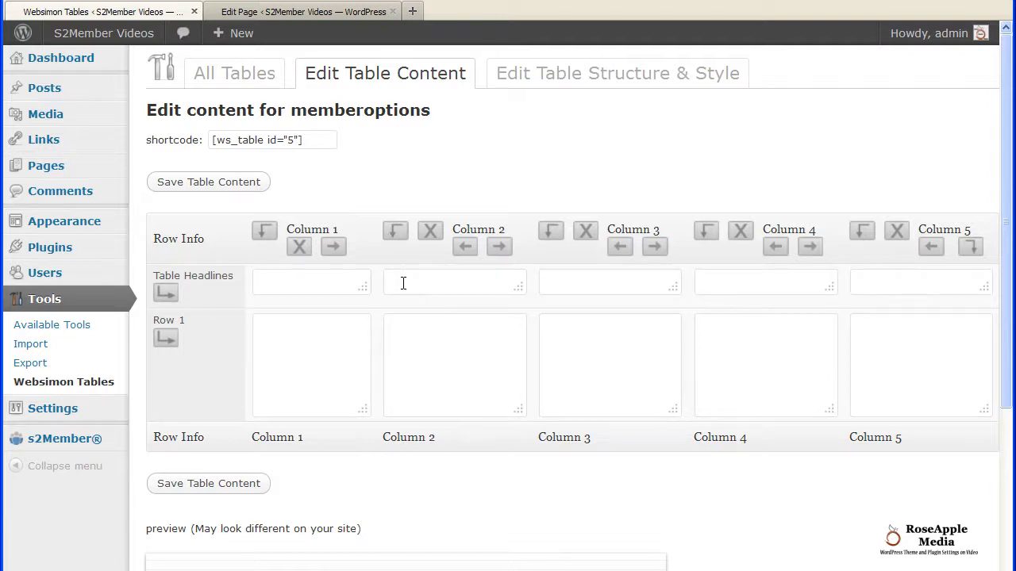
click(454, 283)
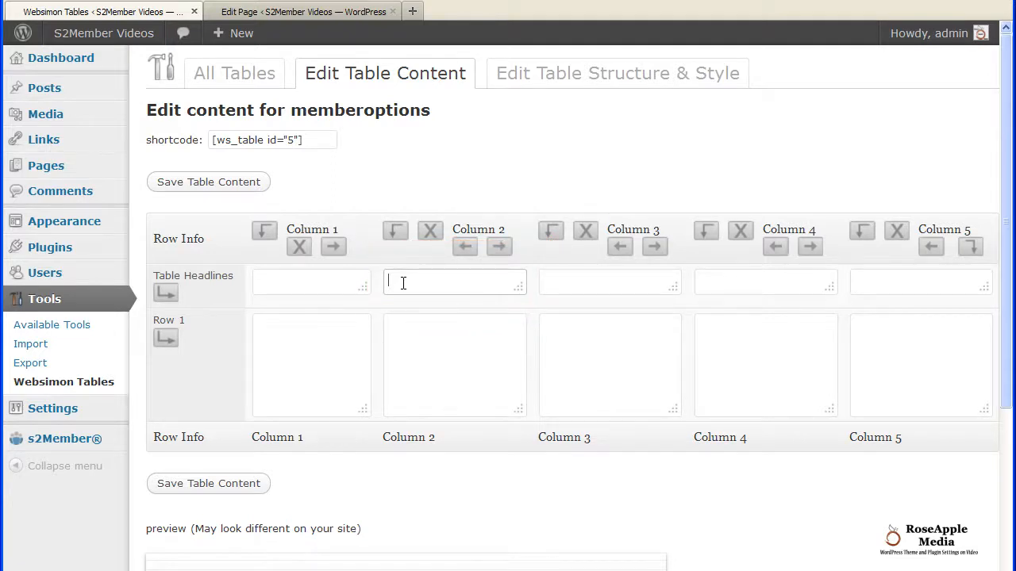
right_click(454, 283)
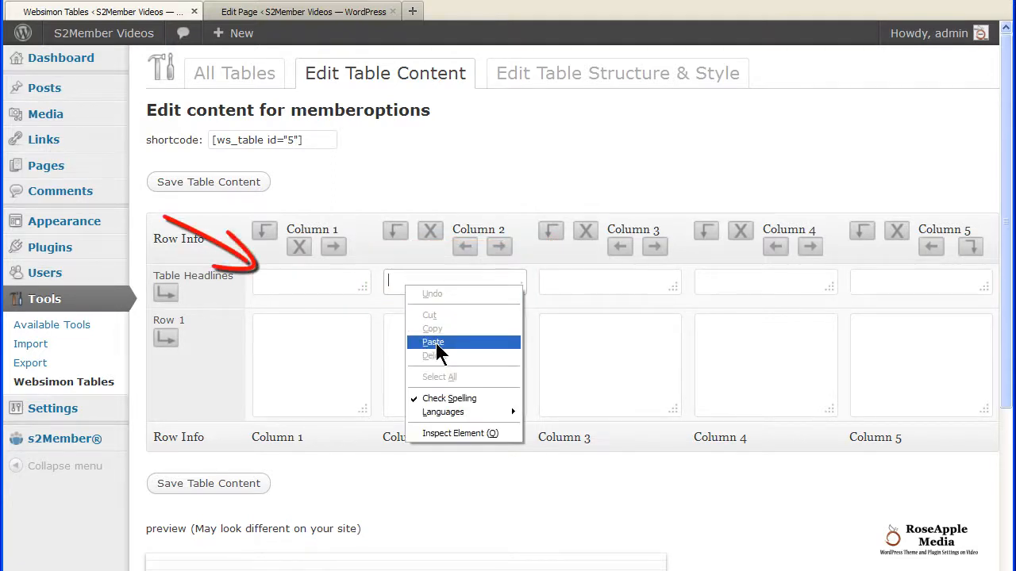
click(434, 343)
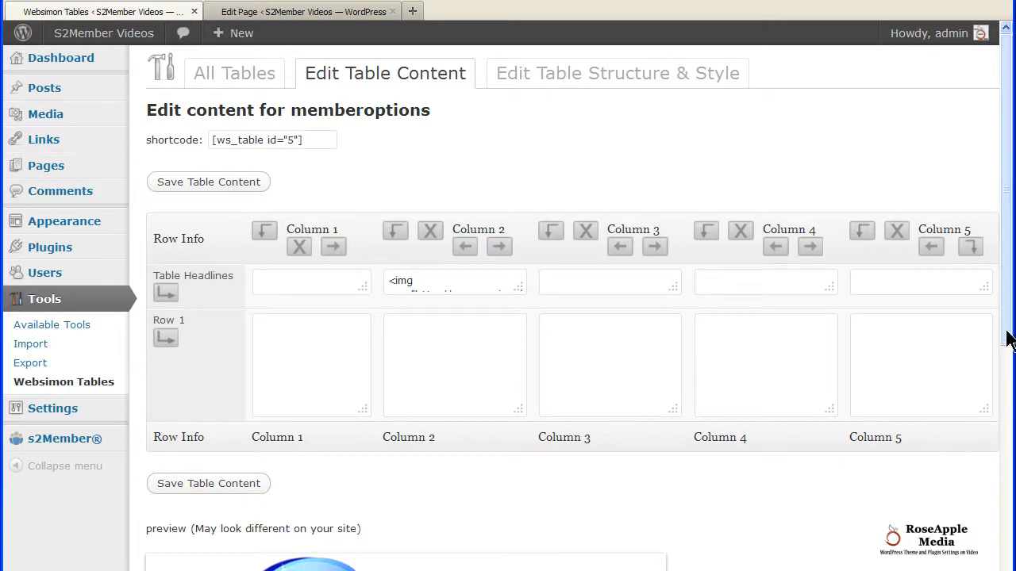
scroll(down, 3)
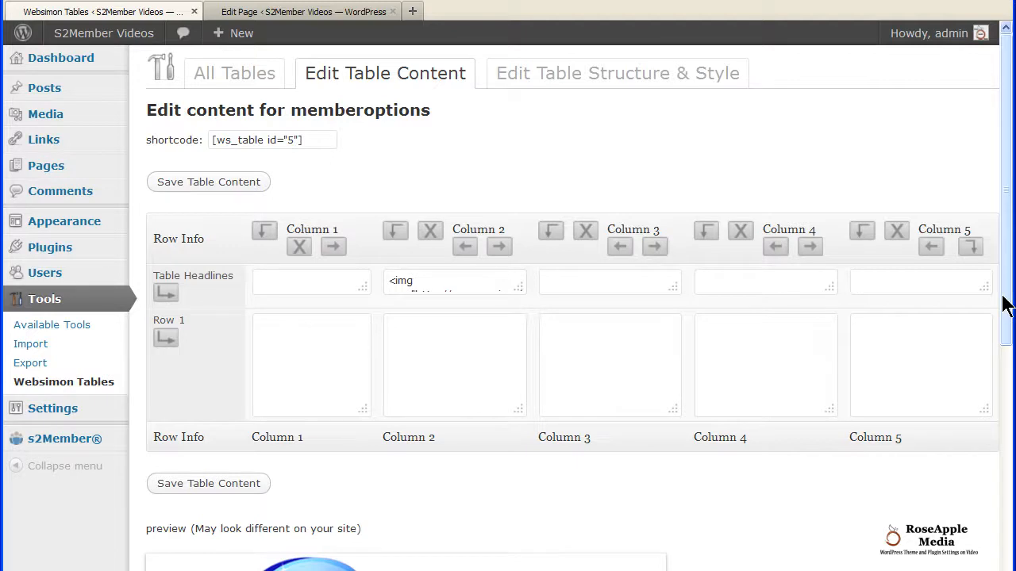
Step: Upload membership.png, place its img code in the Column 3 header and save the table content
click(301, 11)
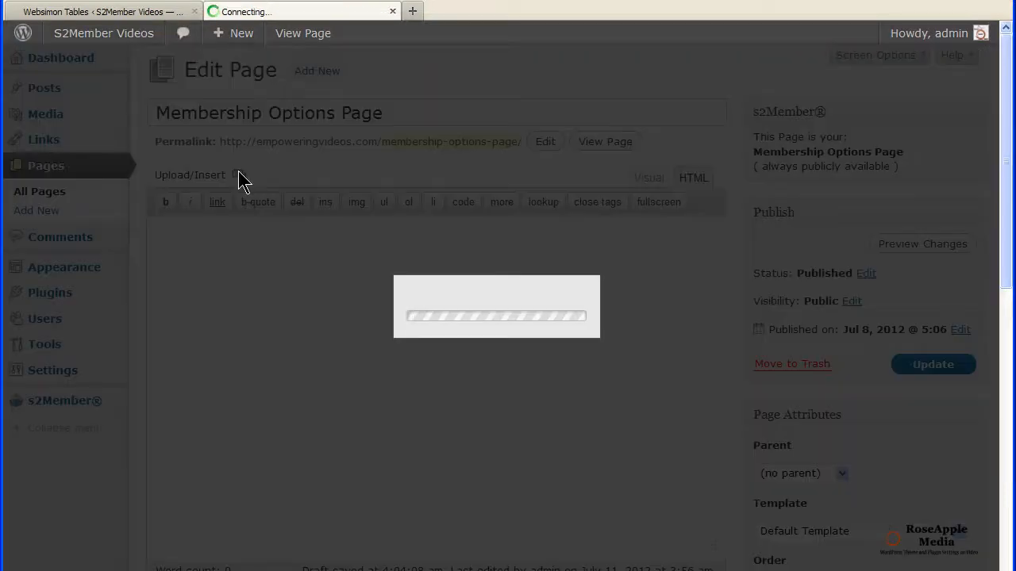
click(241, 175)
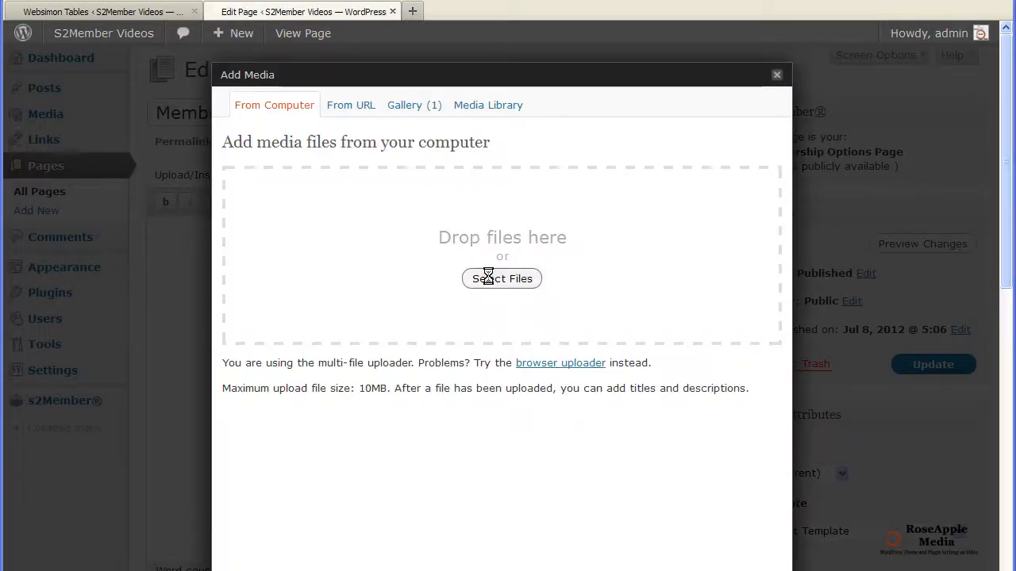
click(502, 279)
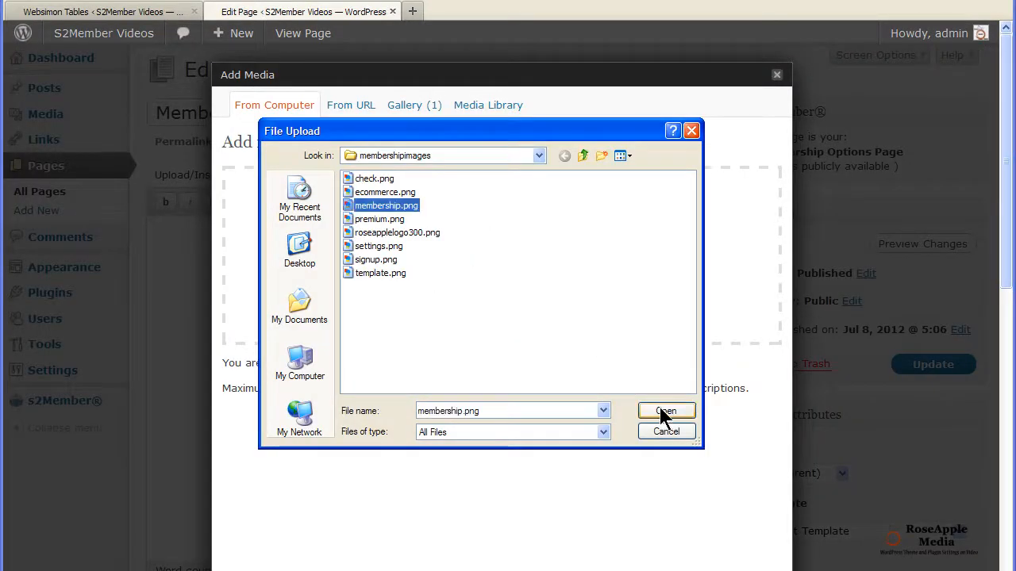
click(665, 410)
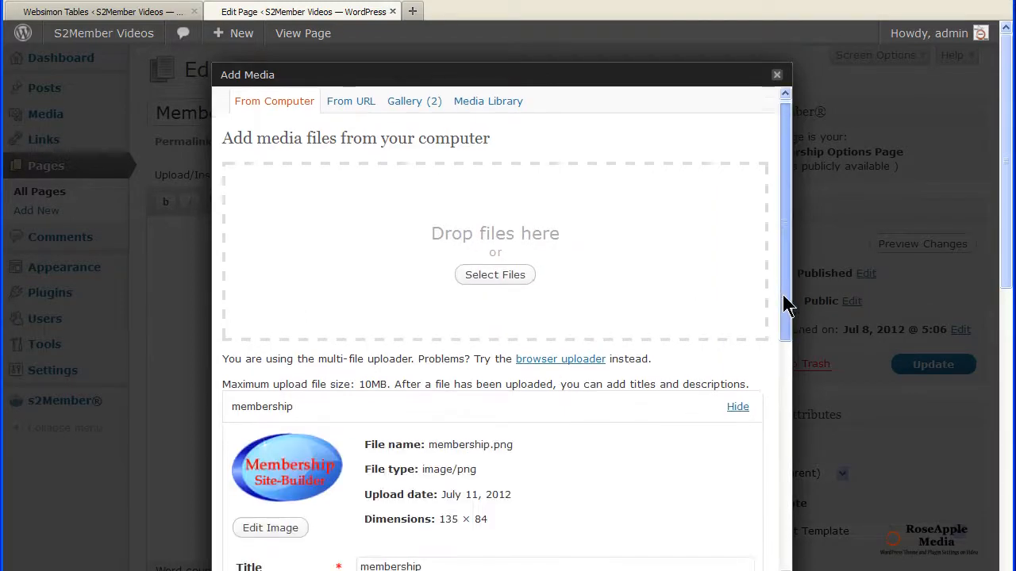
scroll(down, 3)
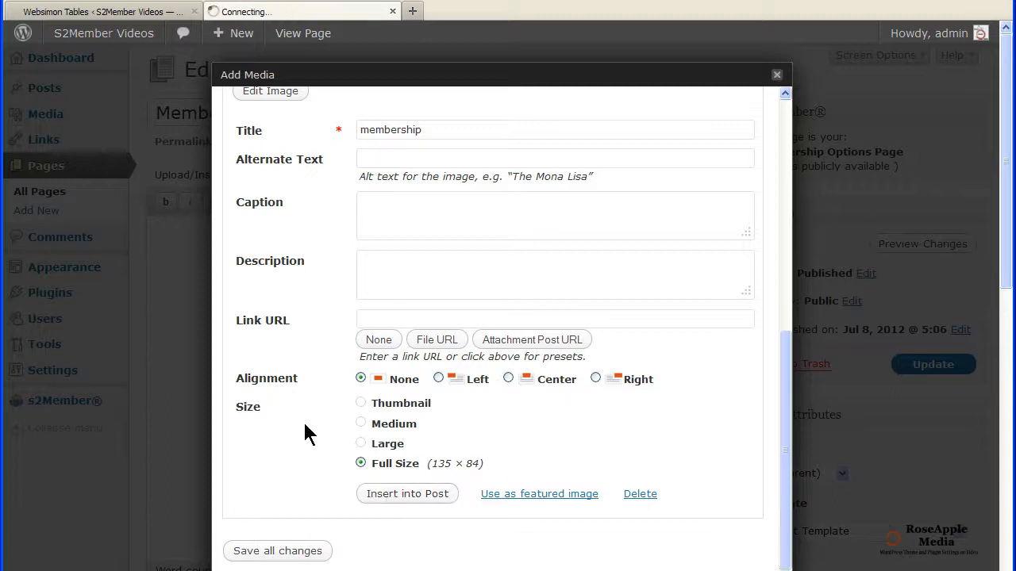
click(406, 493)
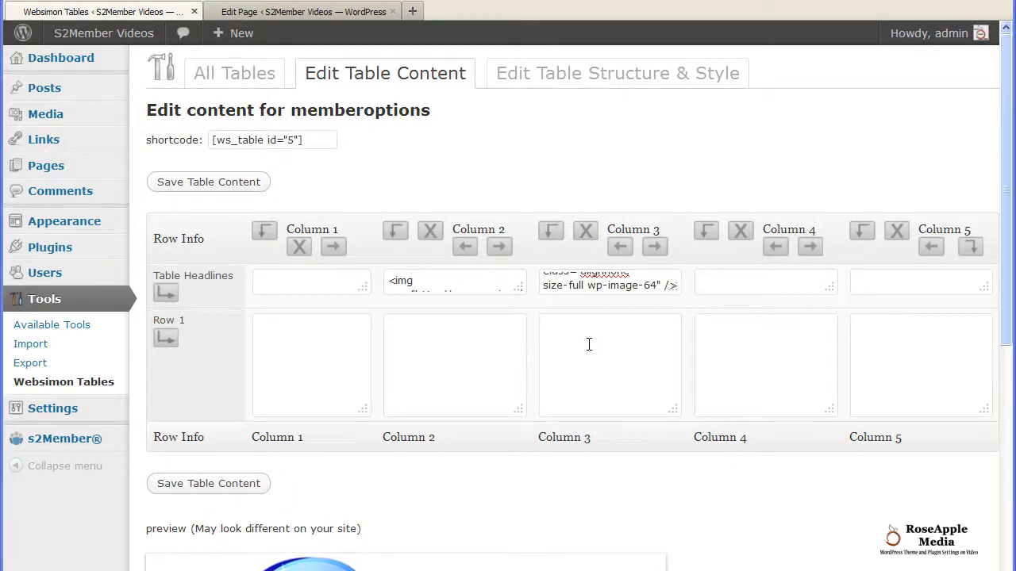
click(207, 482)
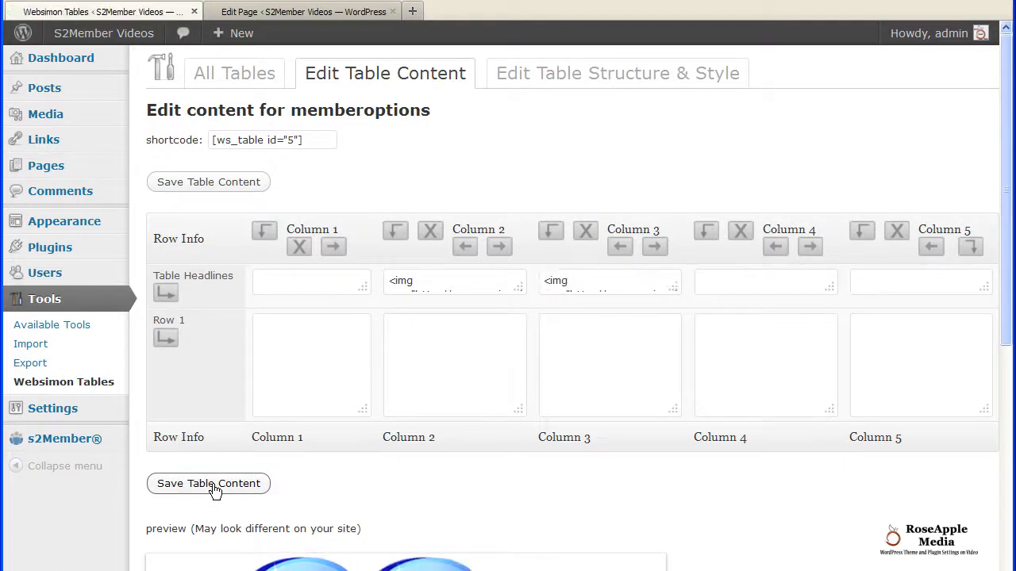
Step: Upload ecommerce.png and insert its img code into the page
click(301, 11)
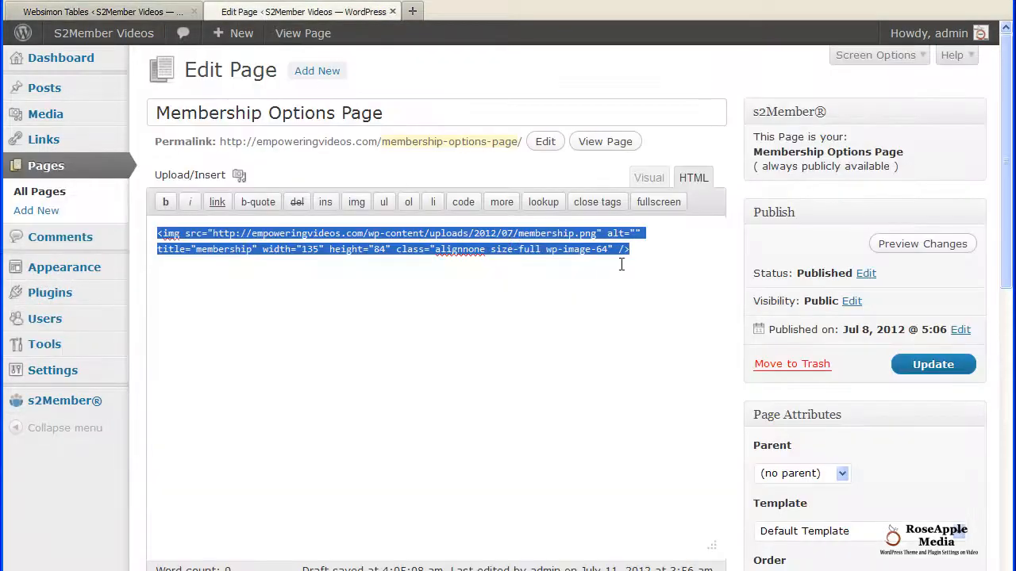
click(238, 174)
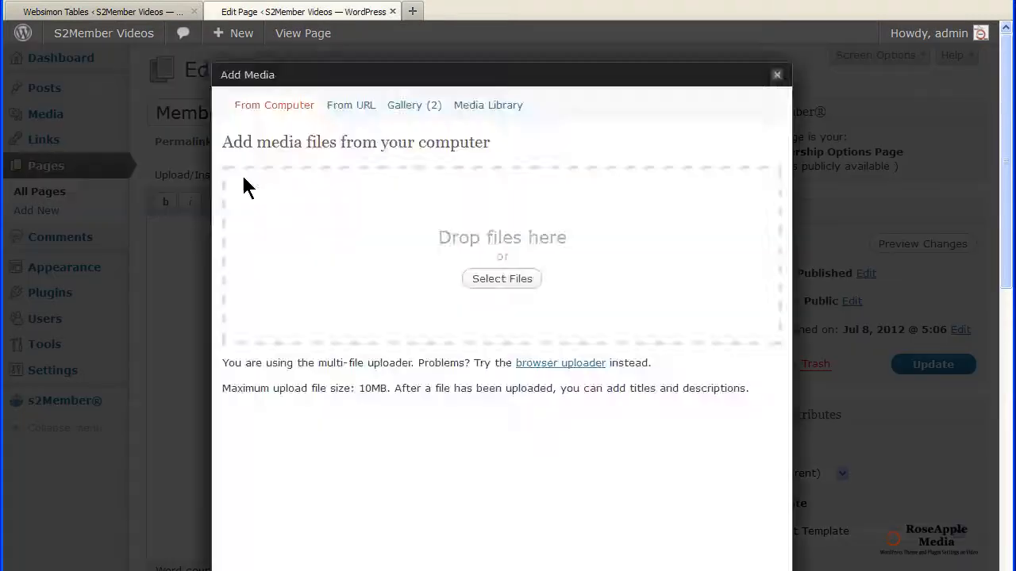
click(502, 279)
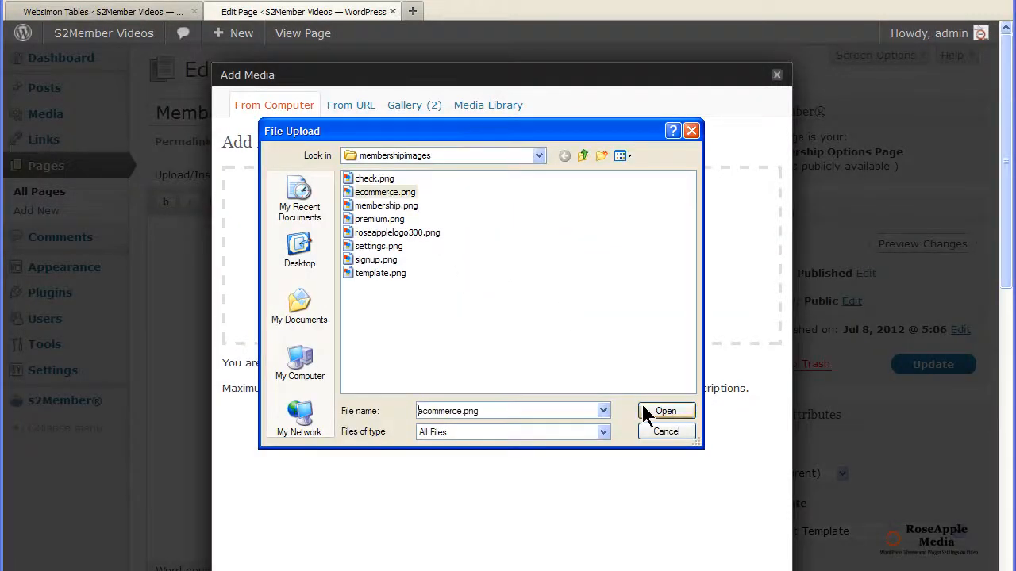
click(665, 409)
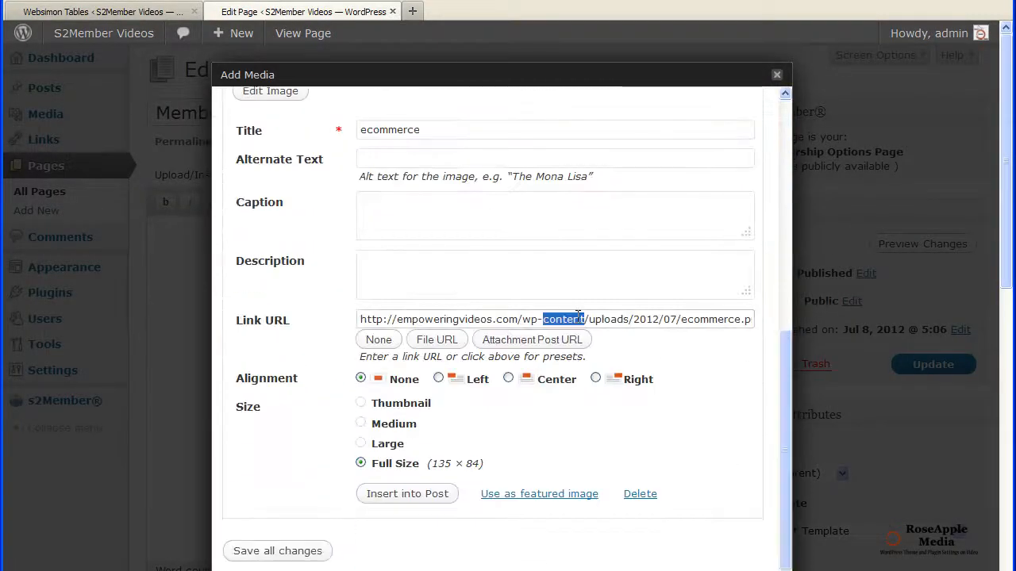
click(406, 494)
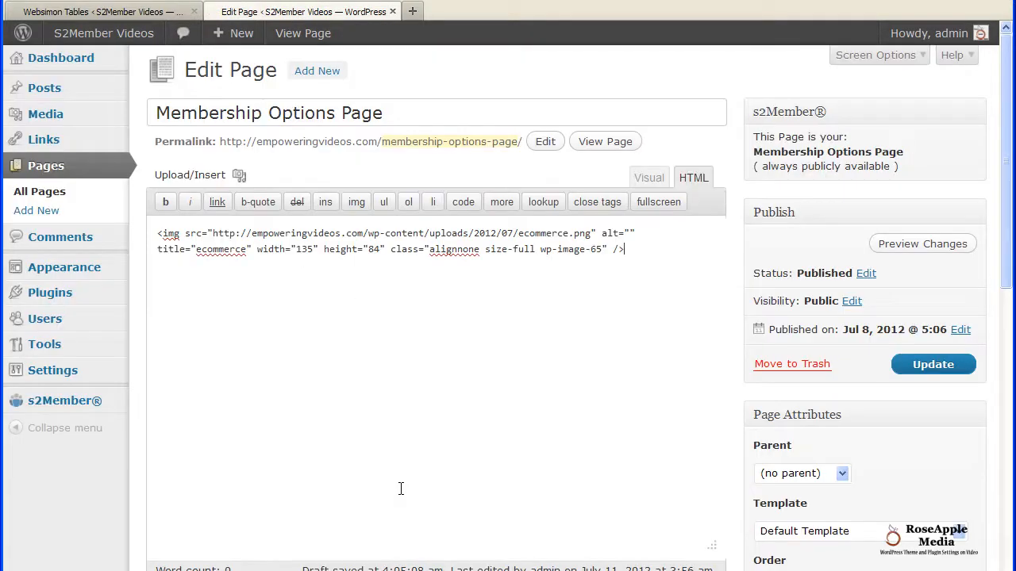
Step: Switch between the table and page editors and begin uploading premium.png
click(95, 11)
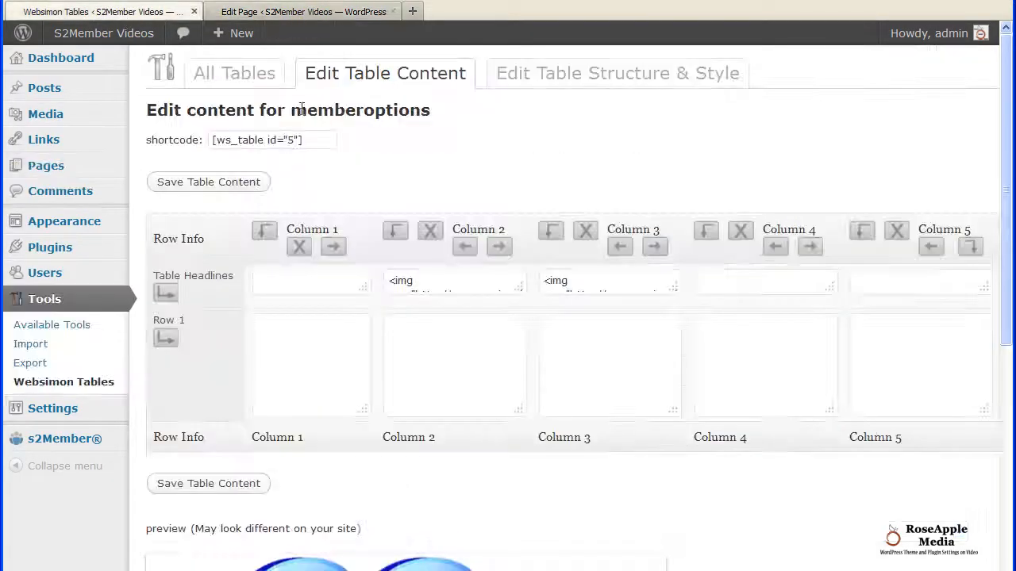
click(208, 181)
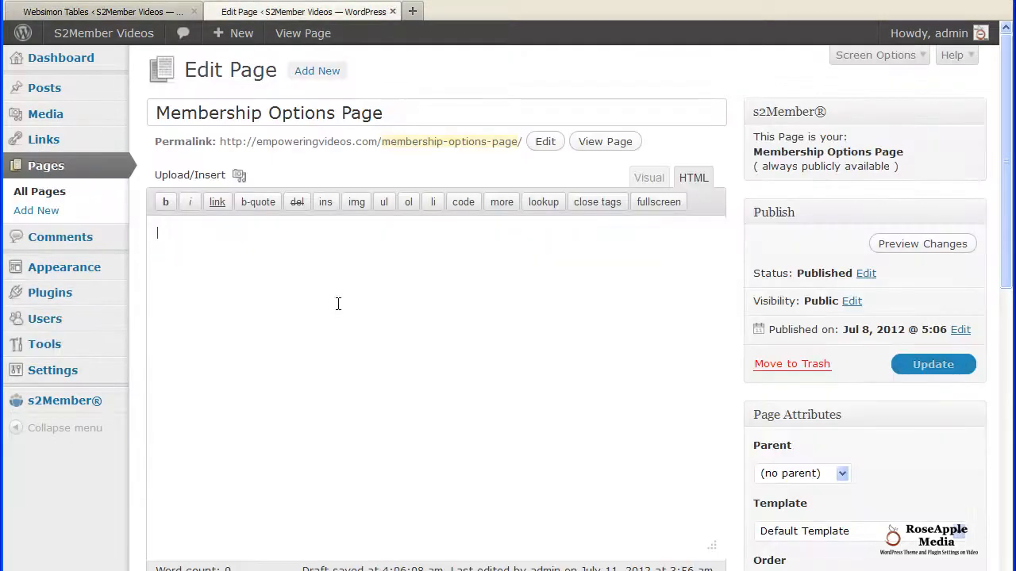
click(238, 174)
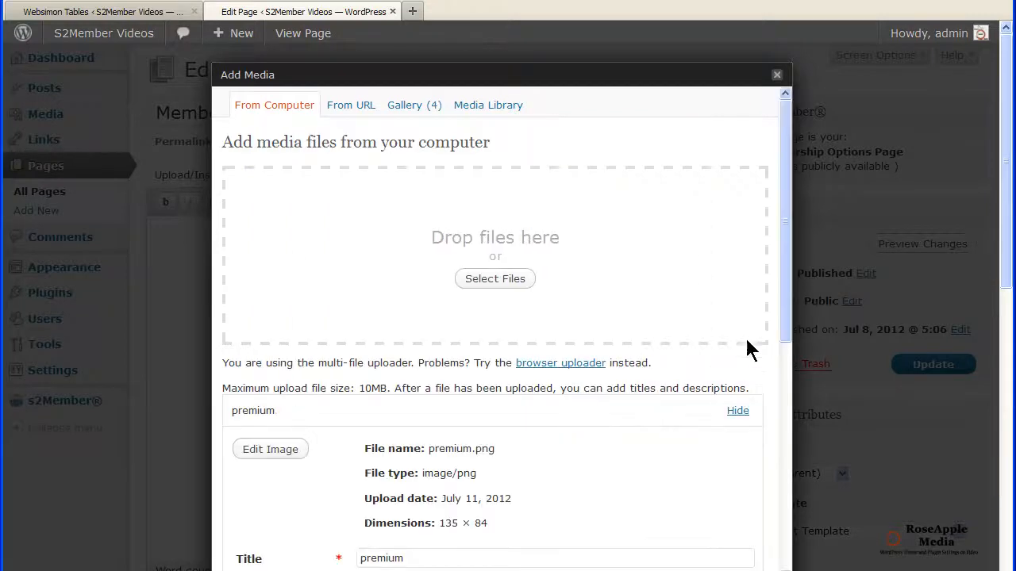
Step: Insert premium.png, place its img code in the Column 5 header and save the table content
scroll(down, 3)
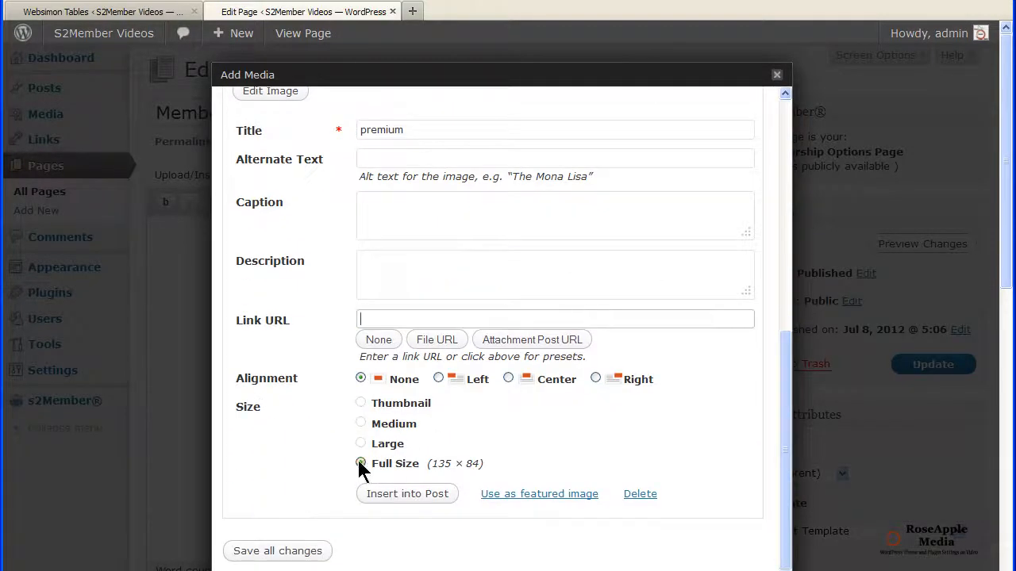
click(406, 493)
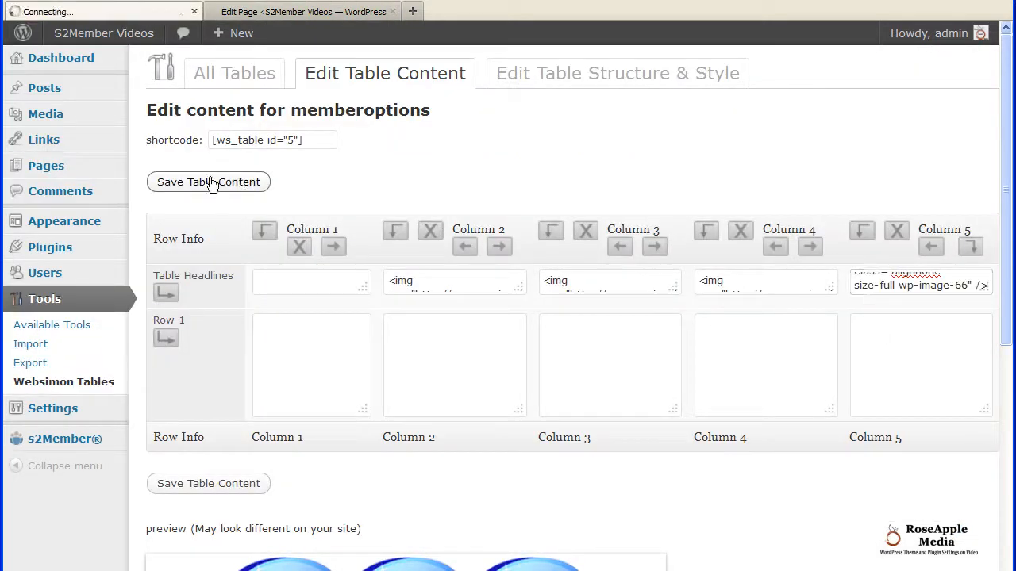
click(209, 181)
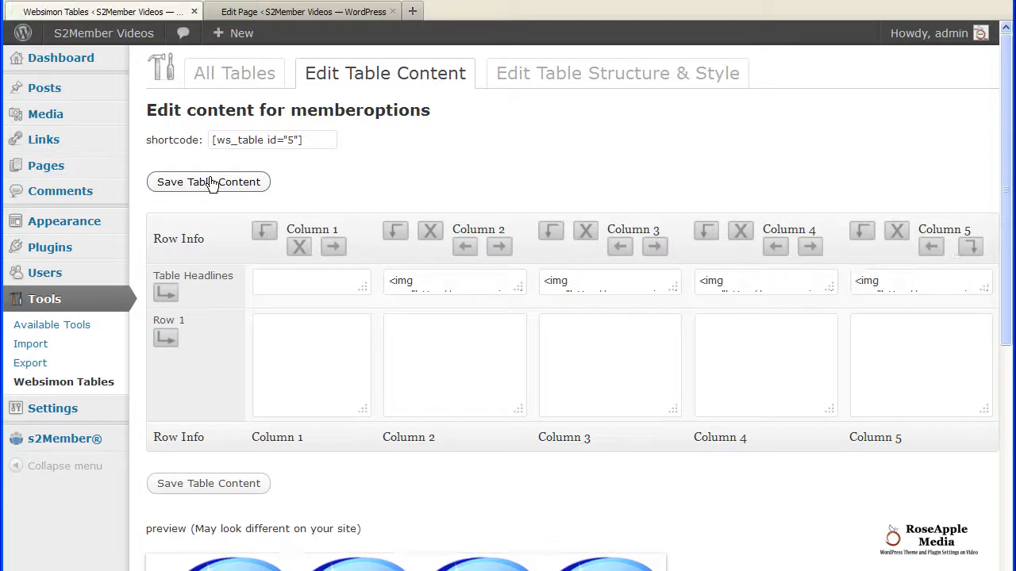
mouse_move(995, 203)
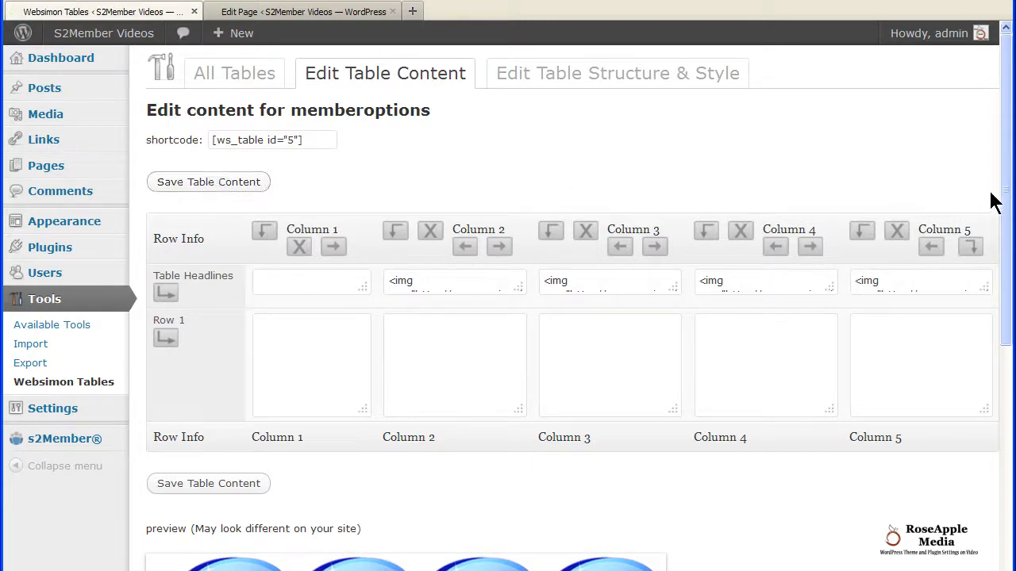
scroll(down, 3)
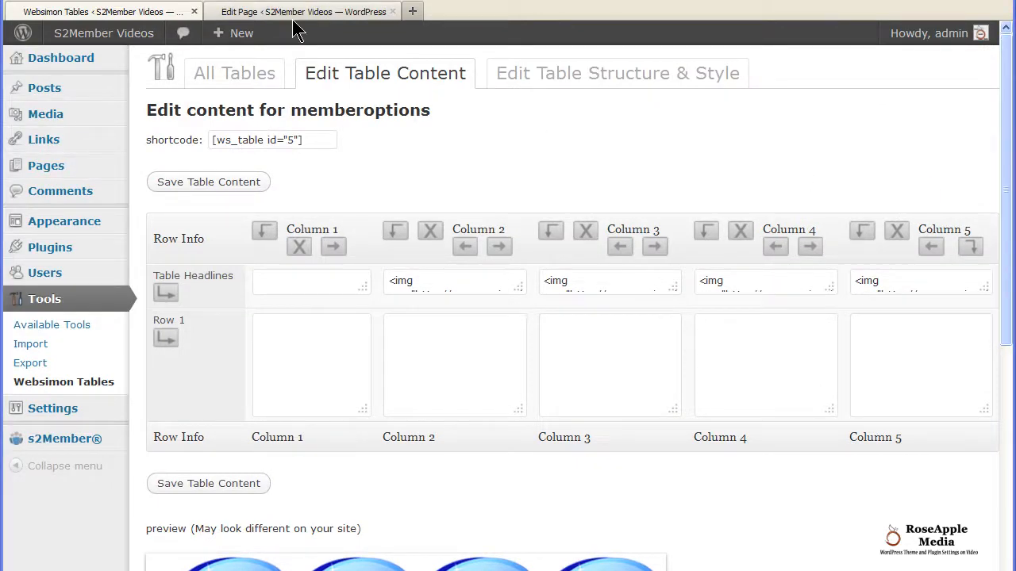
Step: Upload check.png with Link URL set to None and insert it into the page body
click(305, 11)
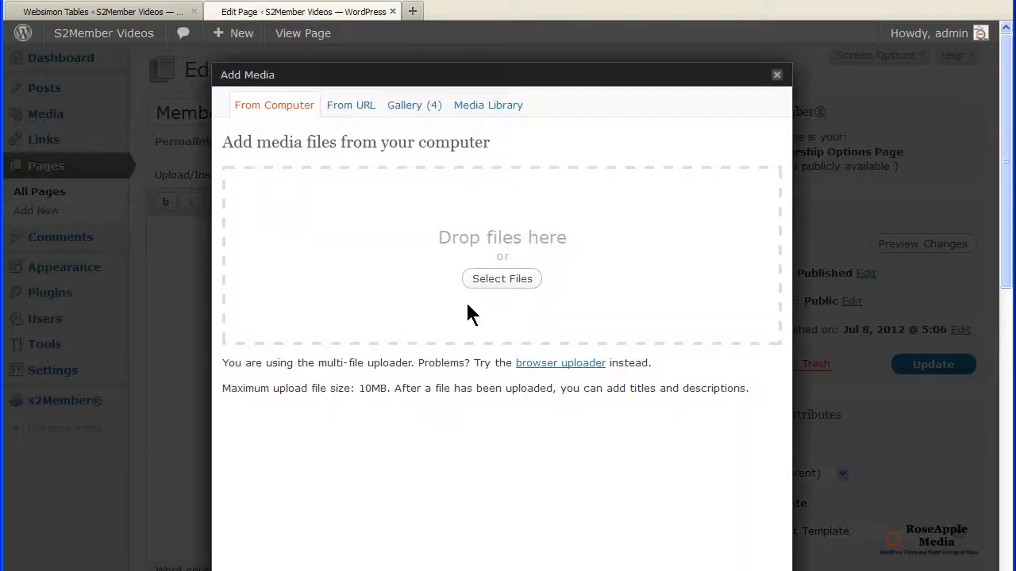
click(502, 280)
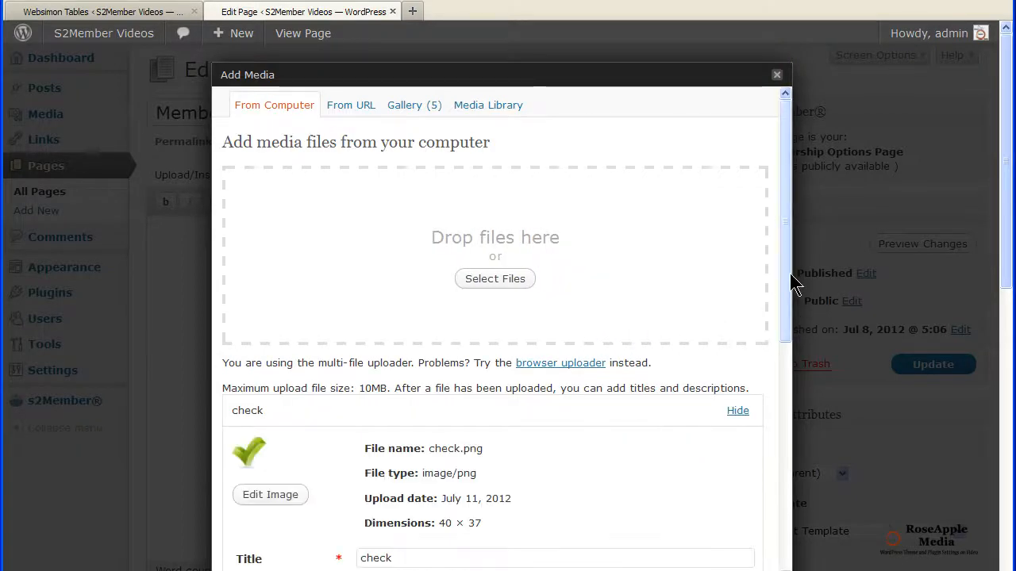
scroll(down, 3)
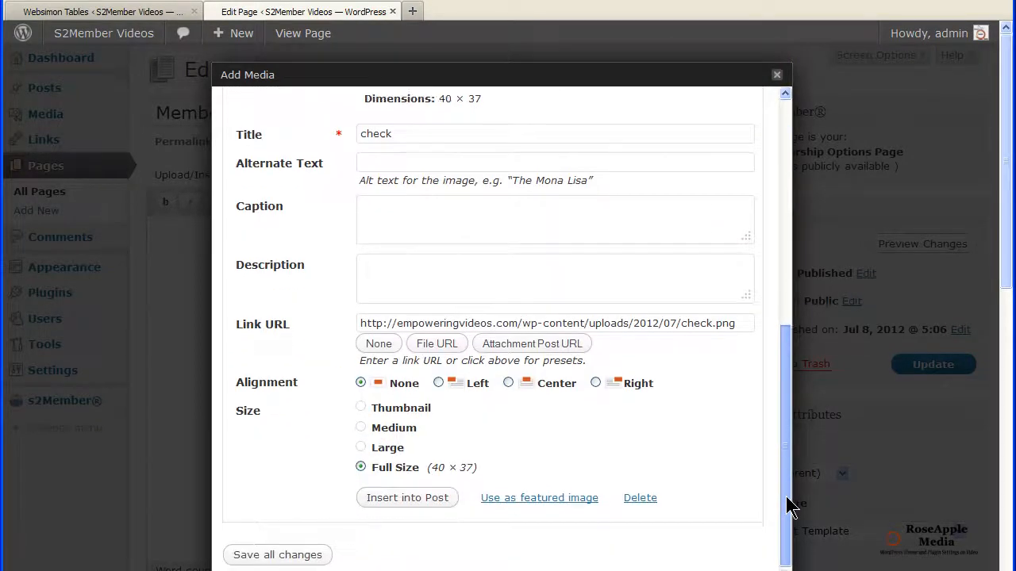
click(377, 342)
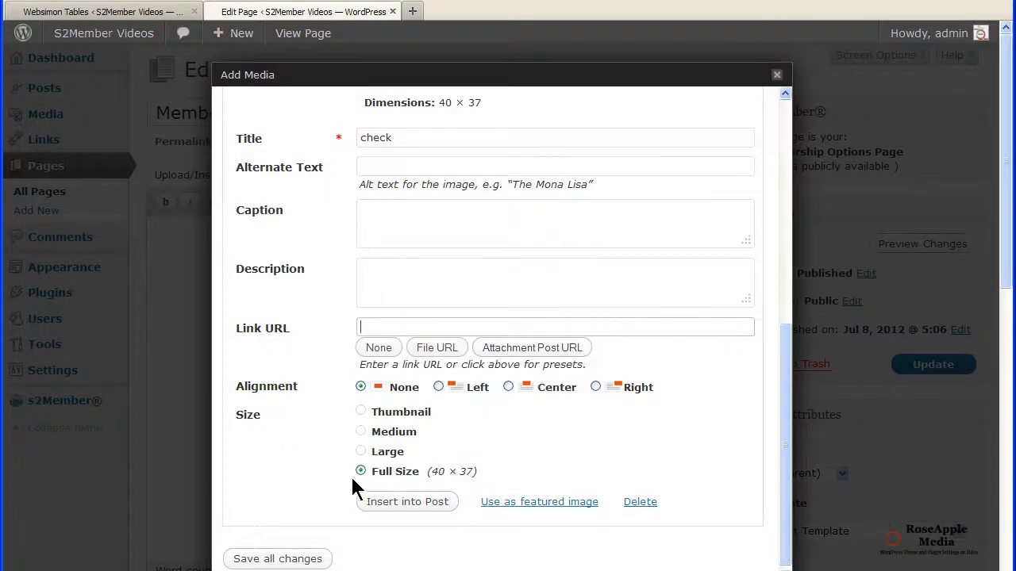
click(407, 501)
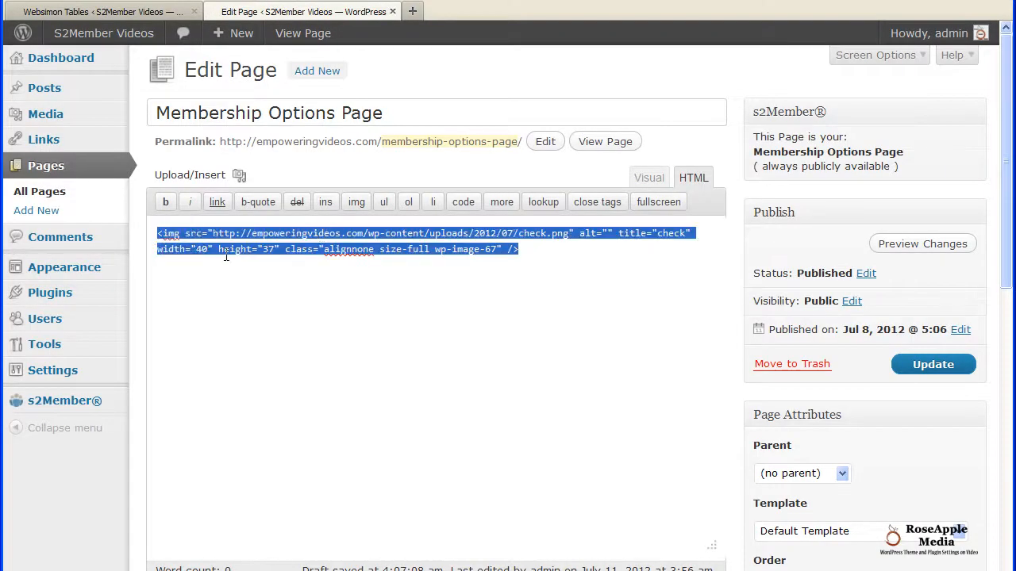
mouse_move(256, 289)
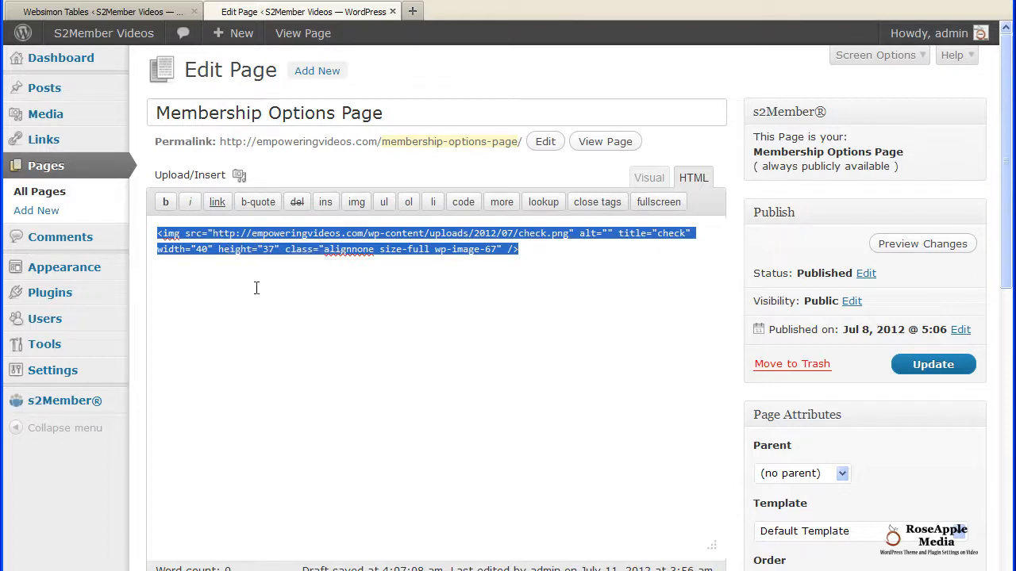
Step: Fill Row 1 with 'WordPress Settings Videos' and the check img code in Column 2, then save the table
click(103, 11)
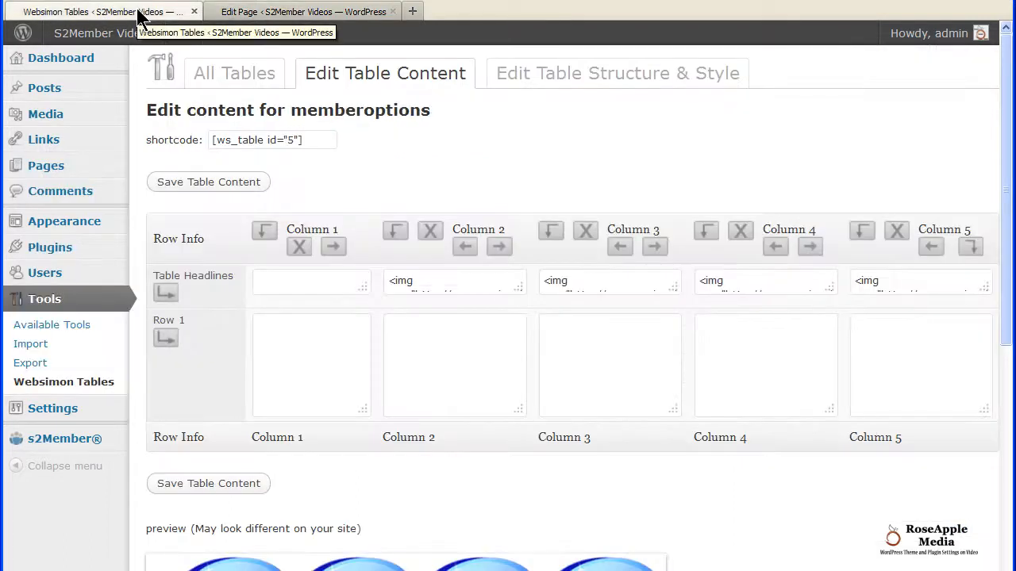
mouse_move(315, 176)
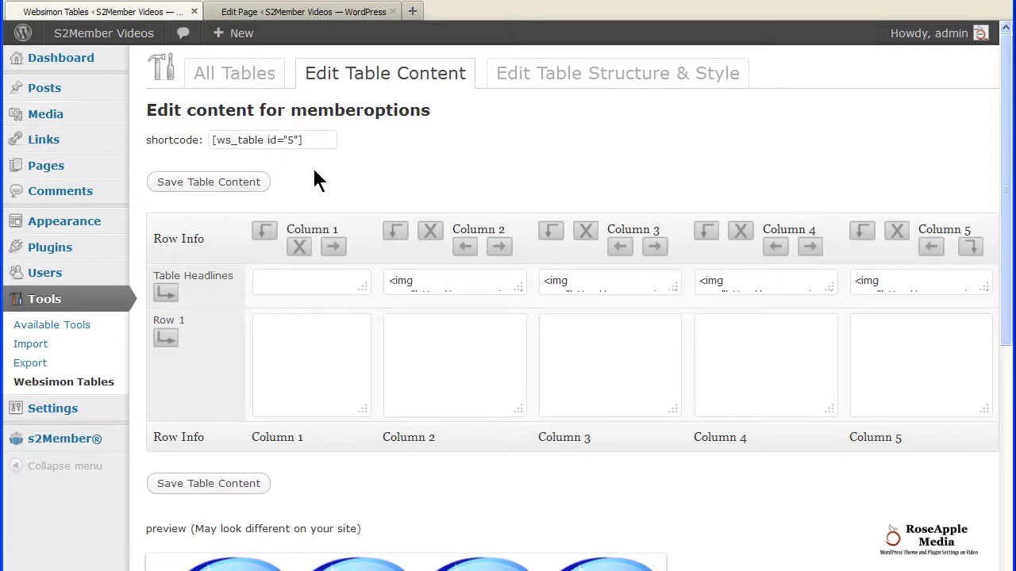
mouse_move(409, 330)
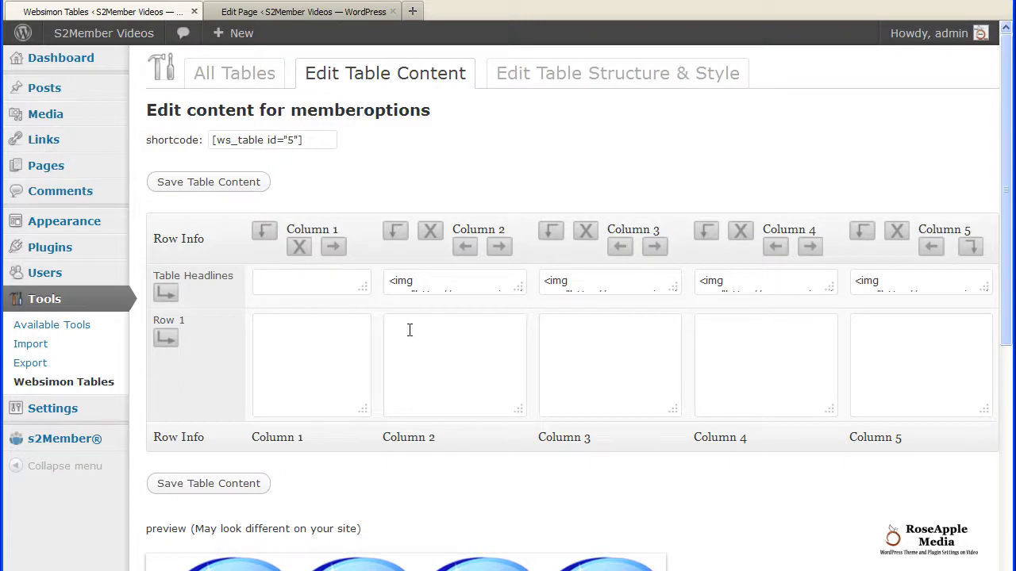
text(WordPress Settings Videos)
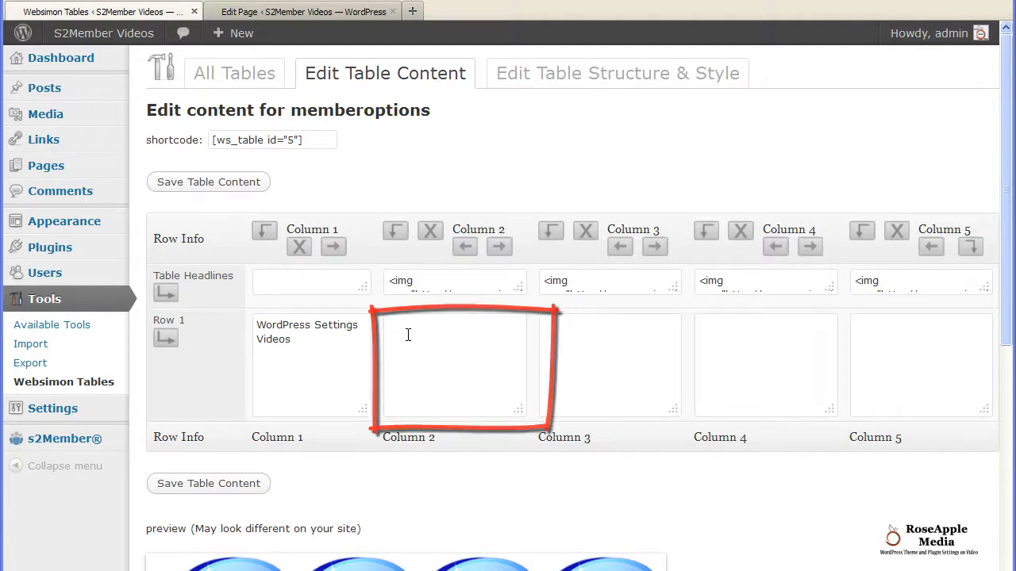
right_click(454, 365)
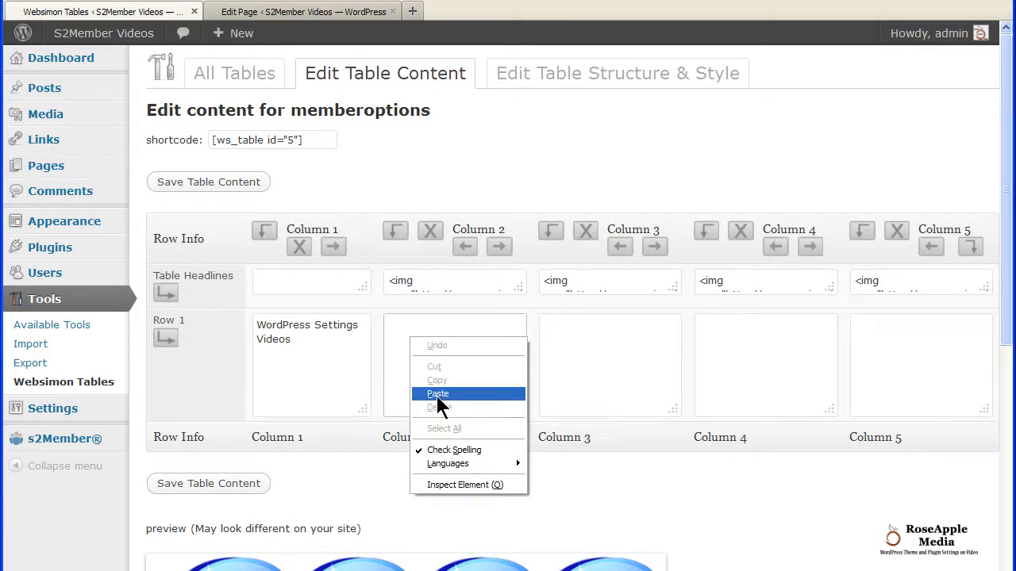
click(438, 393)
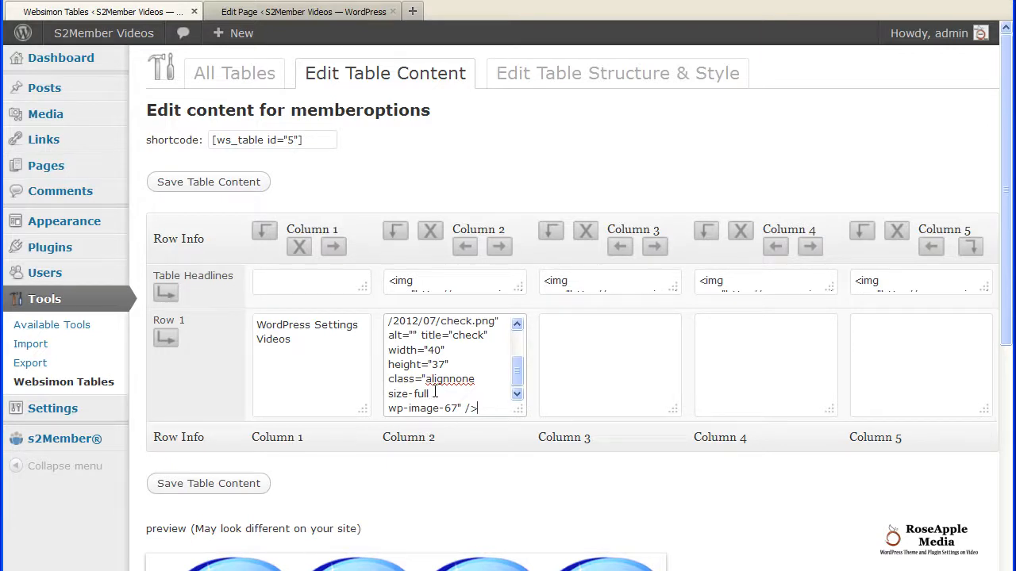
click(207, 180)
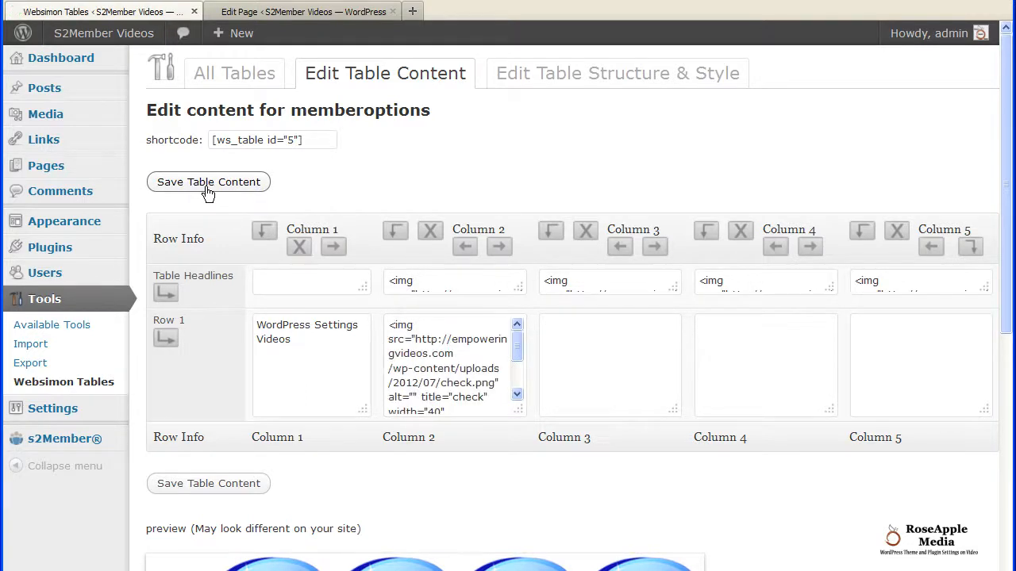
scroll(down, 3)
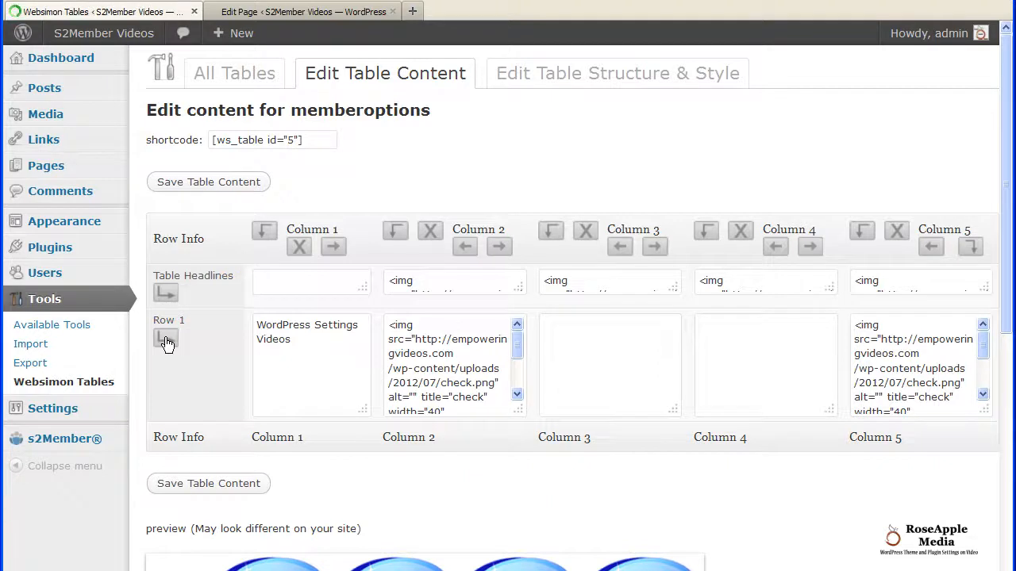
Step: Add empty rows 3–6 beneath the existing feature rows of the memberoptions table
click(165, 338)
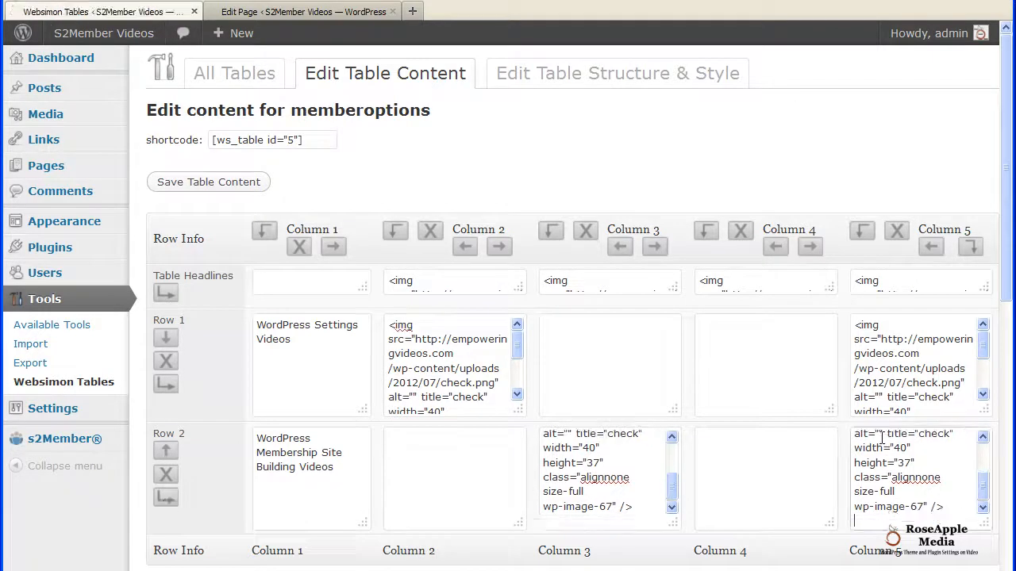
click(208, 181)
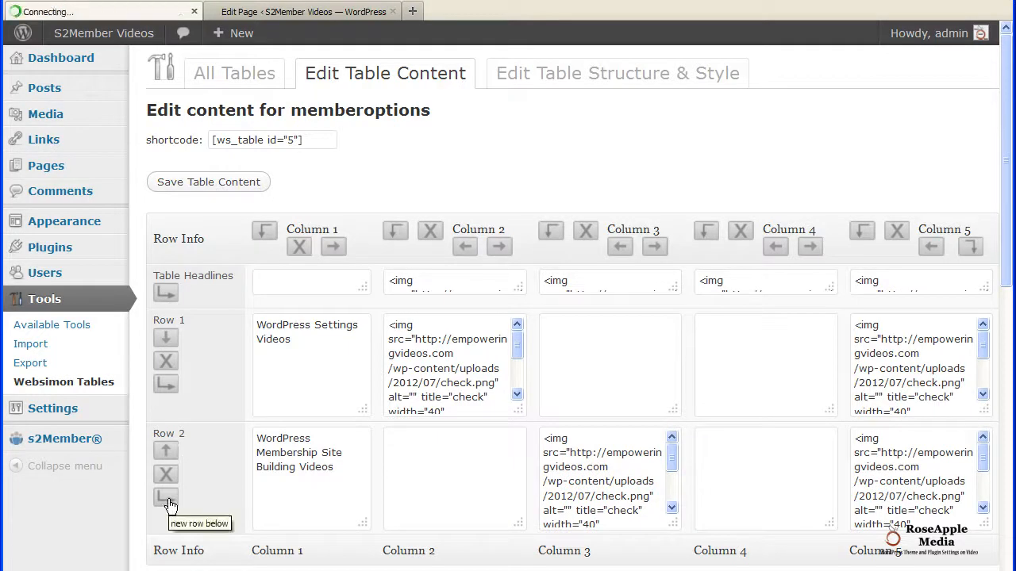
click(165, 500)
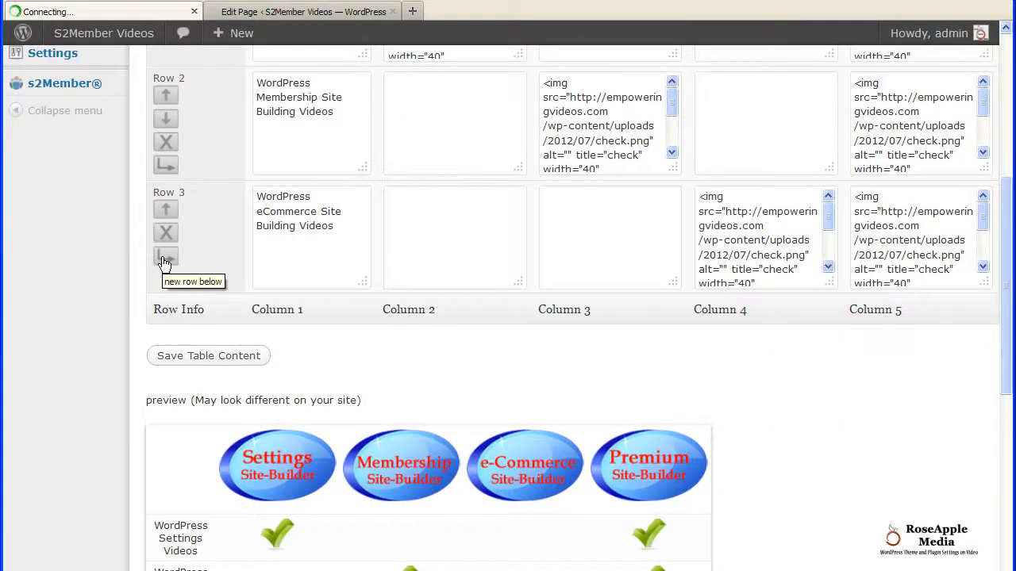
click(165, 255)
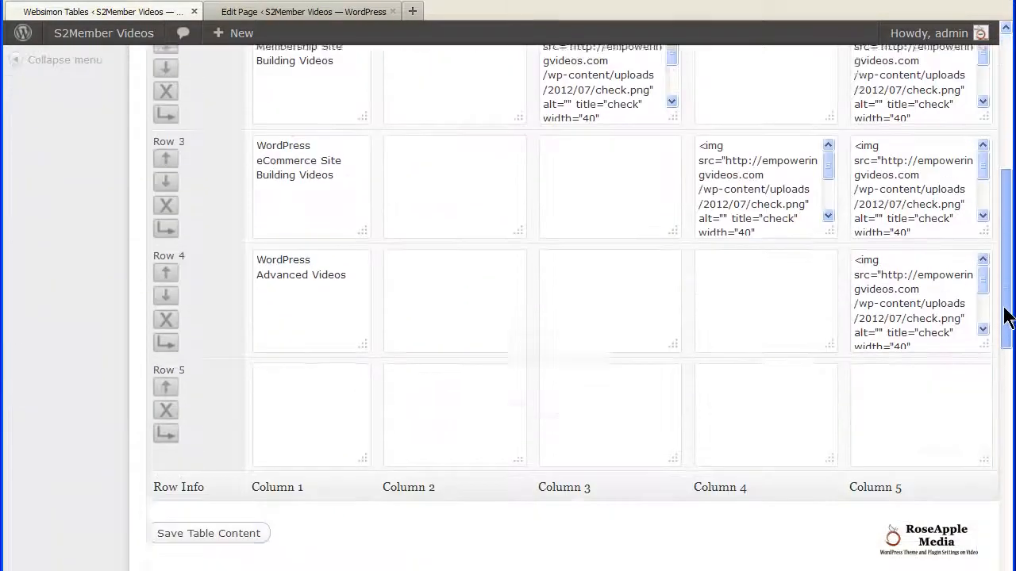
Step: Save the table content with the new feature rows and check-mark image code
scroll(down, 3)
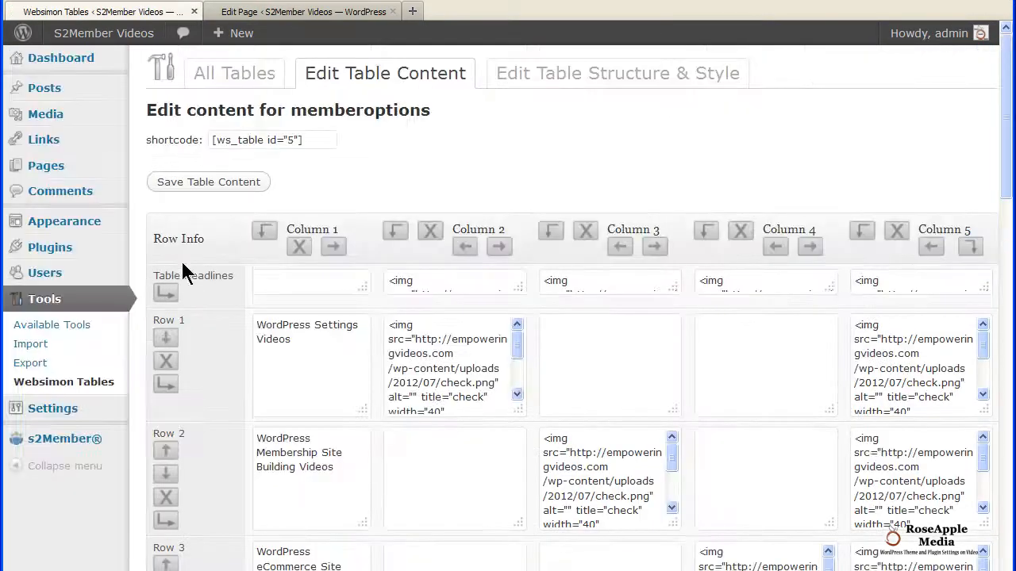
scroll(down, 3)
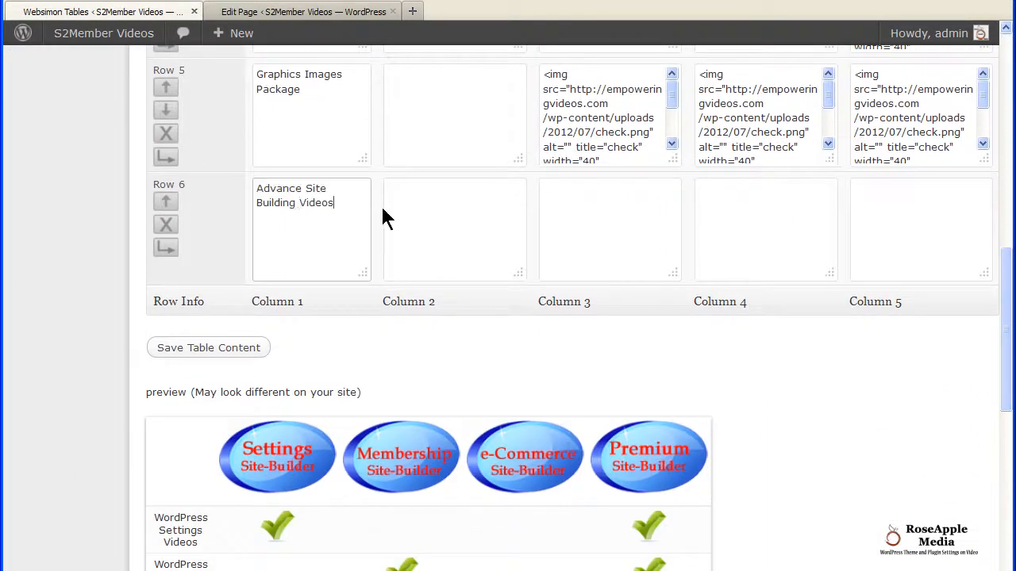
click(208, 348)
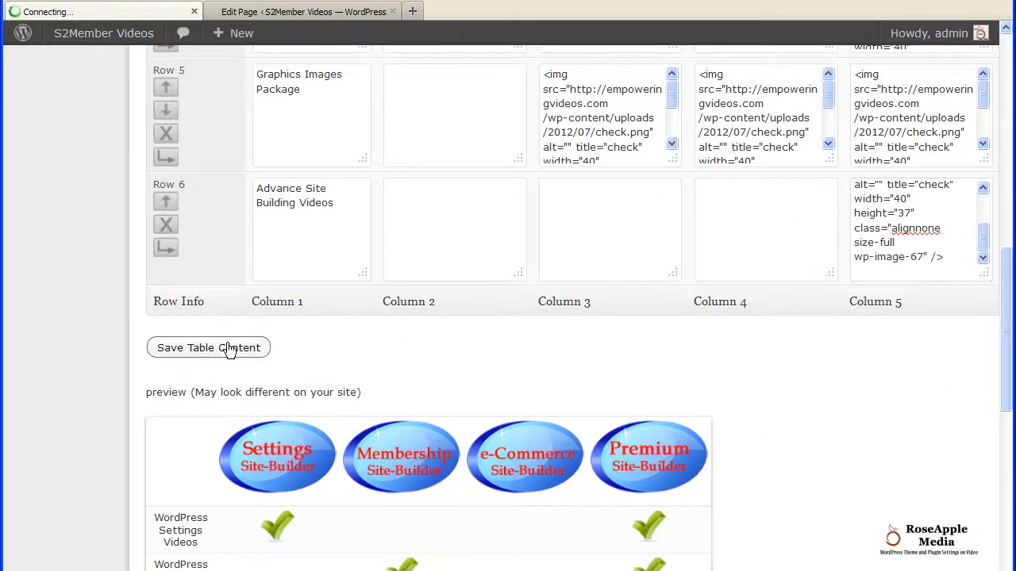
click(209, 348)
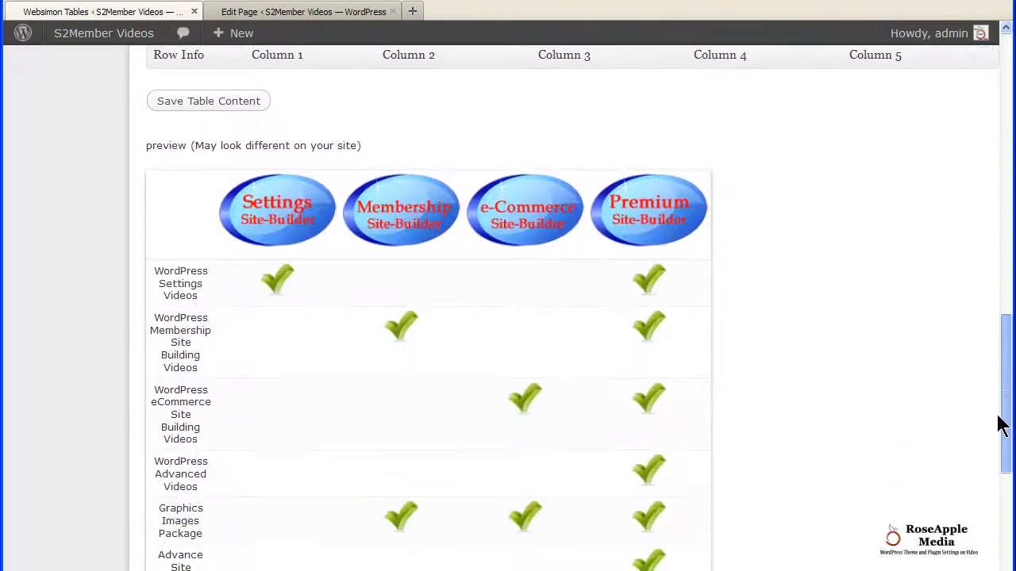
scroll(down, 3)
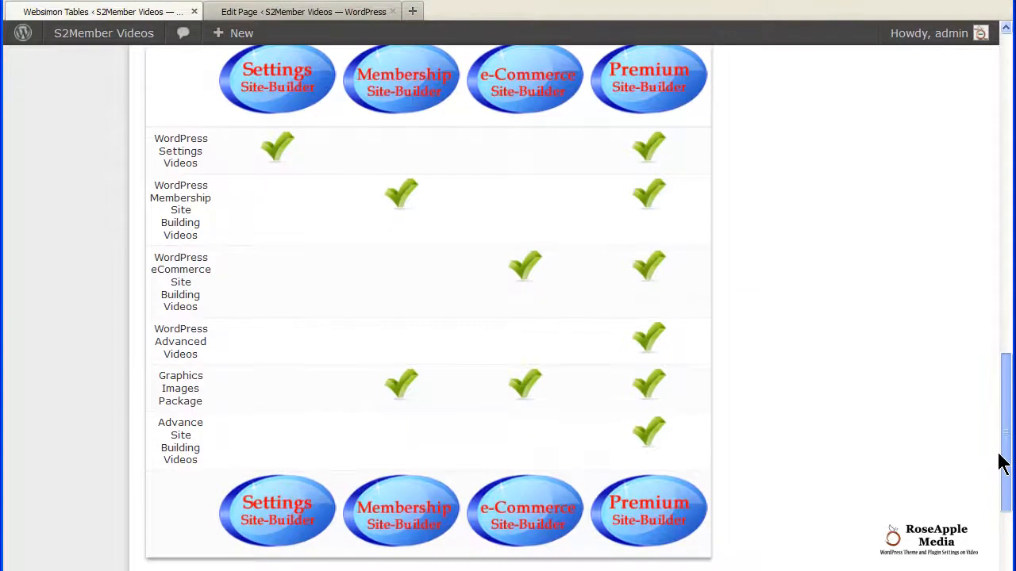
scroll(down, 3)
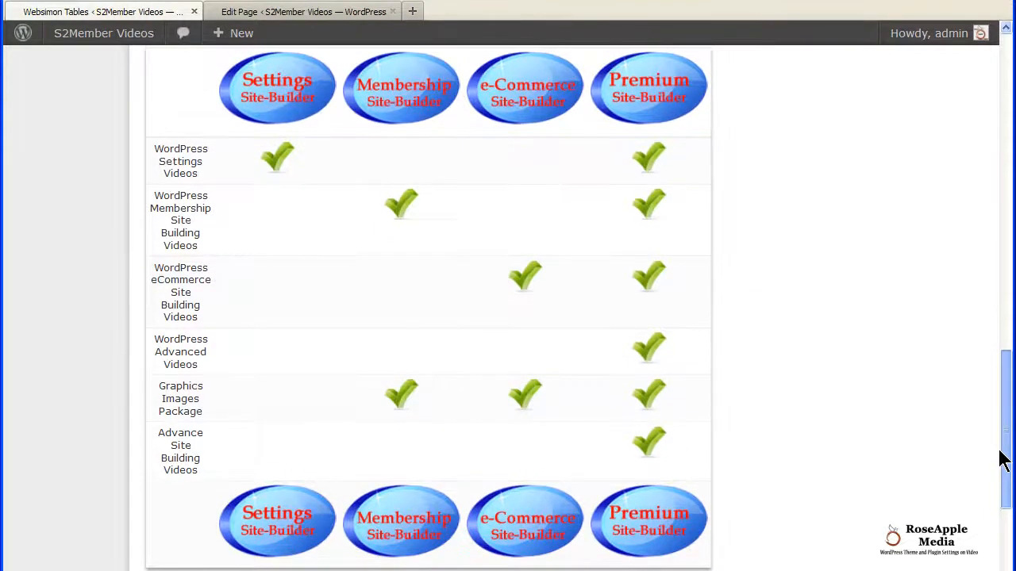
mouse_move(889, 413)
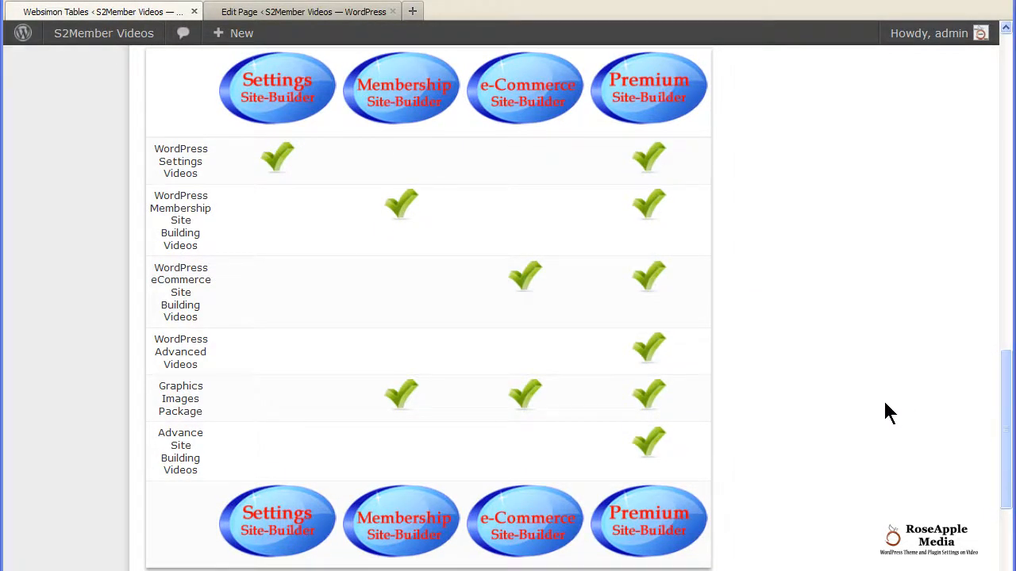
scroll(down, 3)
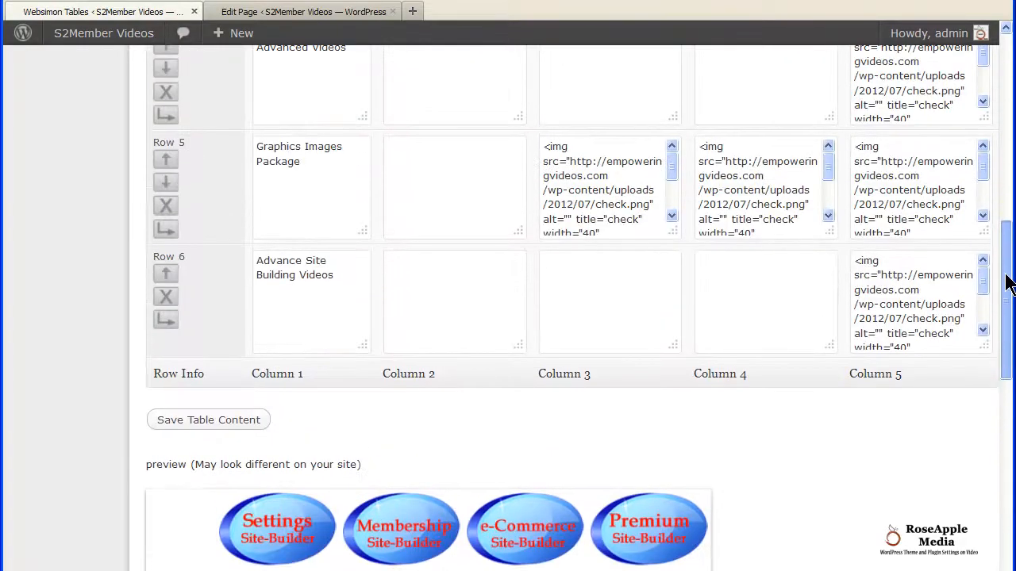
click(165, 317)
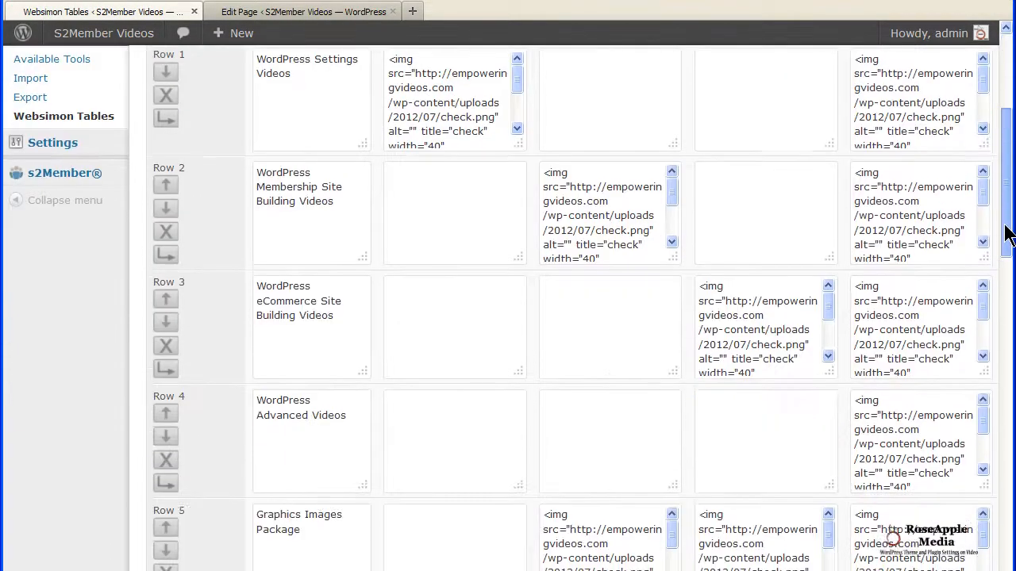
Step: Fill row 7 with prices FREE, '7 Day Trial - $4.95 and $19.95 monthly' and '$29.95 Monthly', then save
scroll(down, 3)
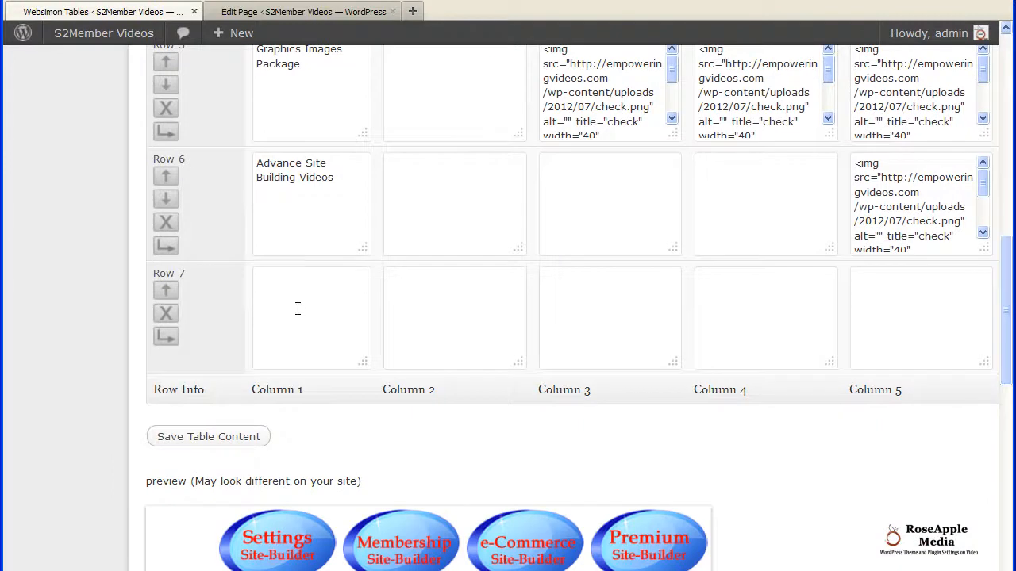
text(FREE)
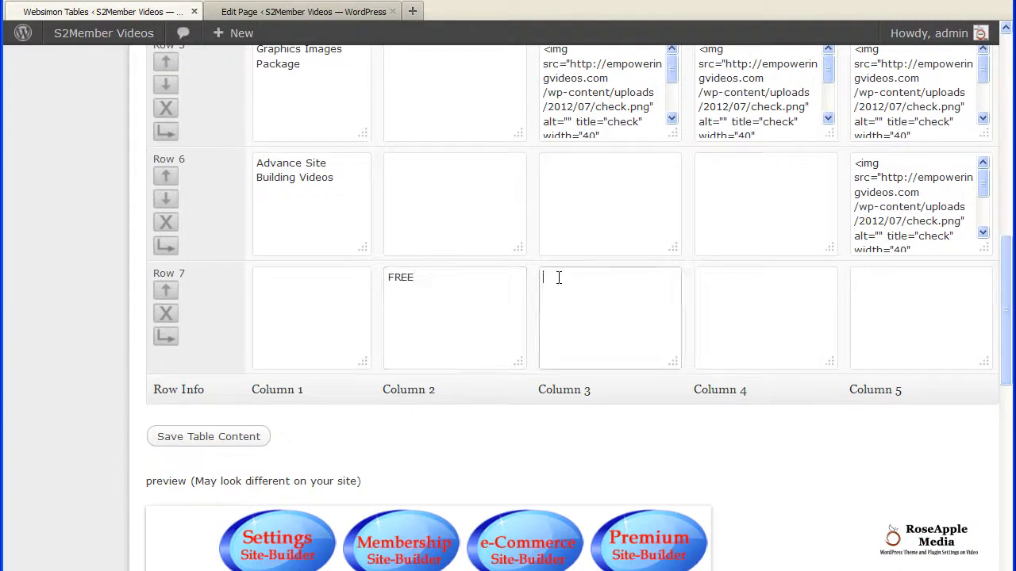
text(7 Day Trial - $4.95 and $19.95 monthly)
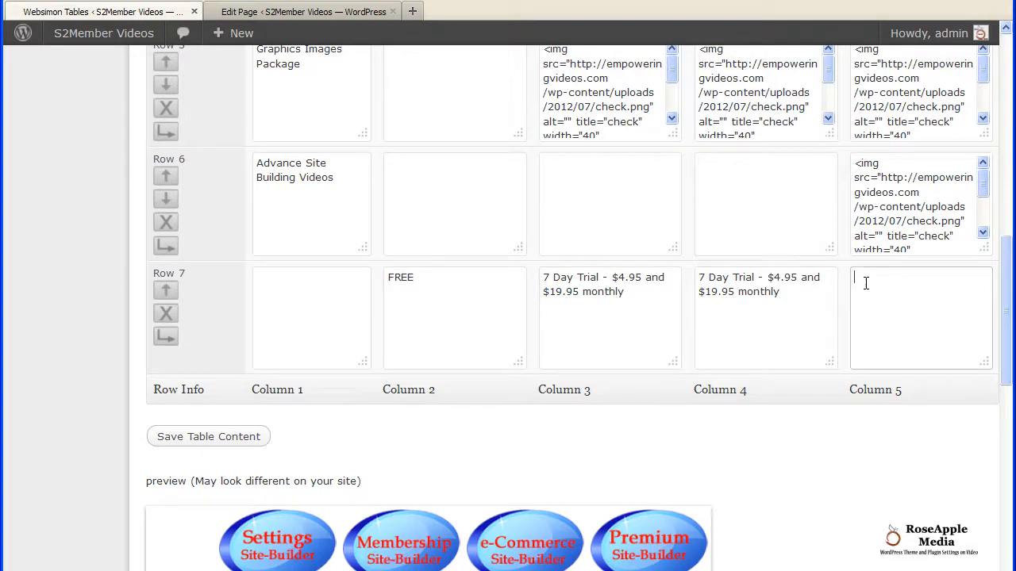
text($29.95 Monthly)
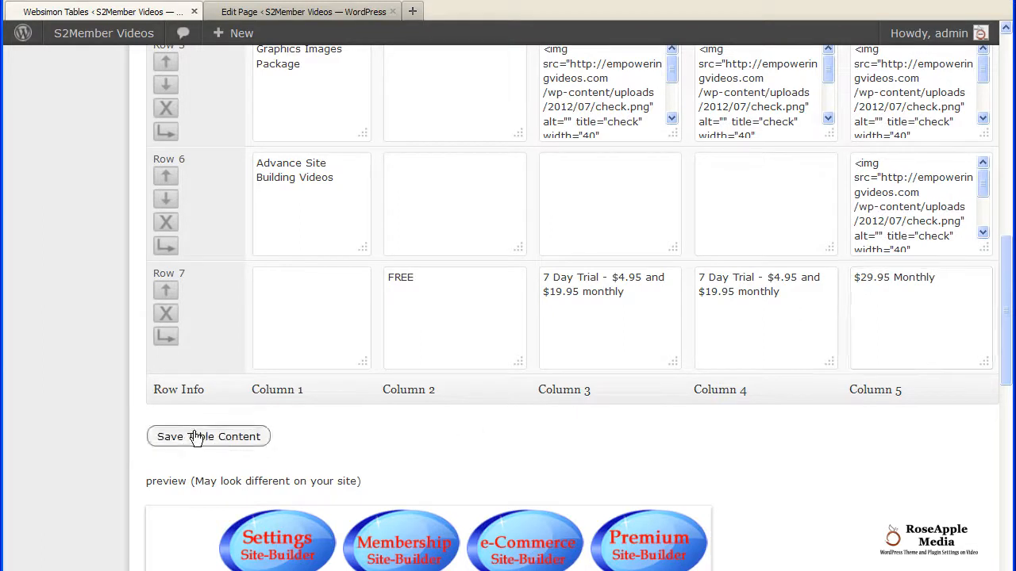
click(210, 436)
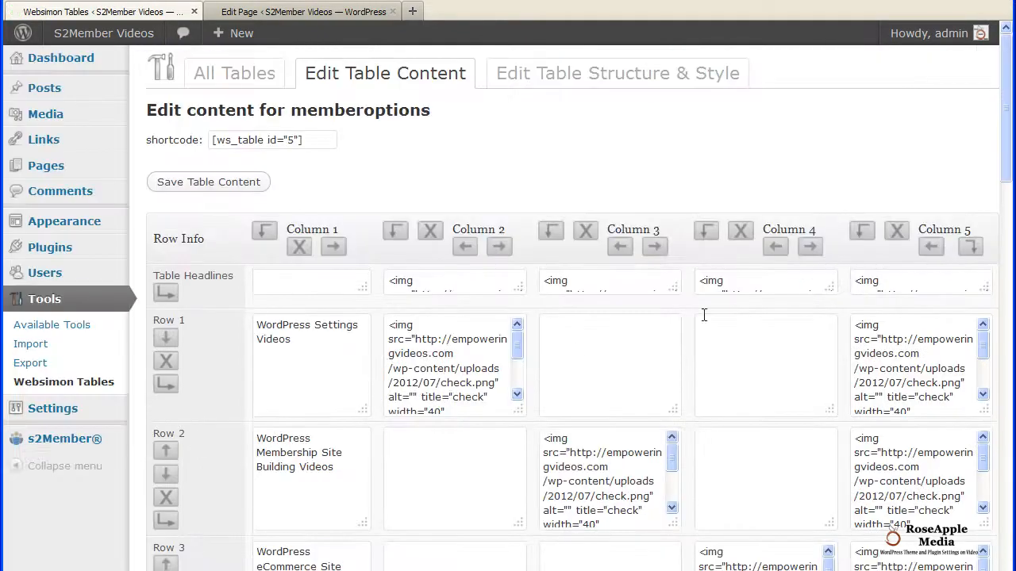
Step: From the Membership Options Page editor, upload signup.png through the media uploader
scroll(down, 3)
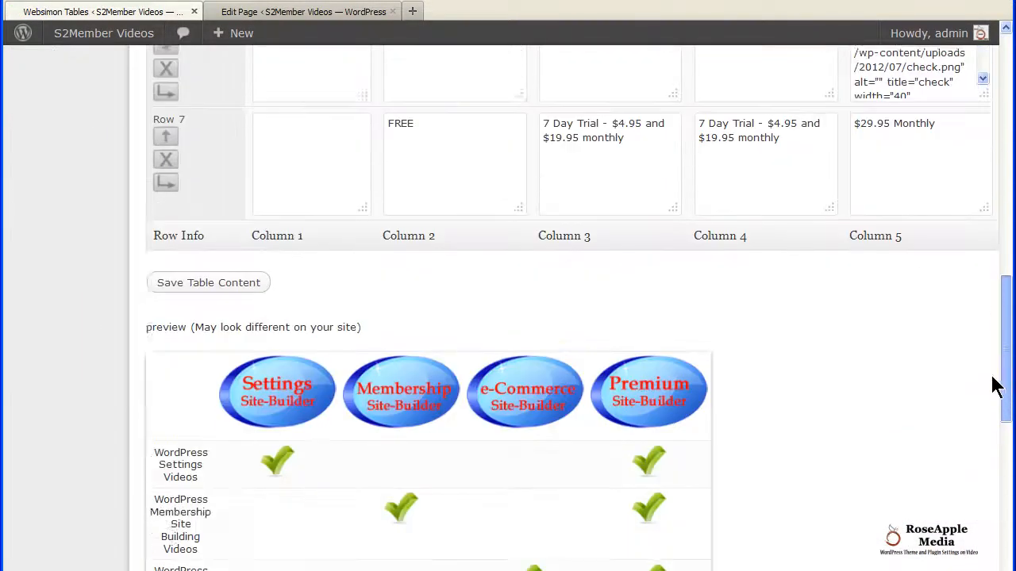
scroll(down, 3)
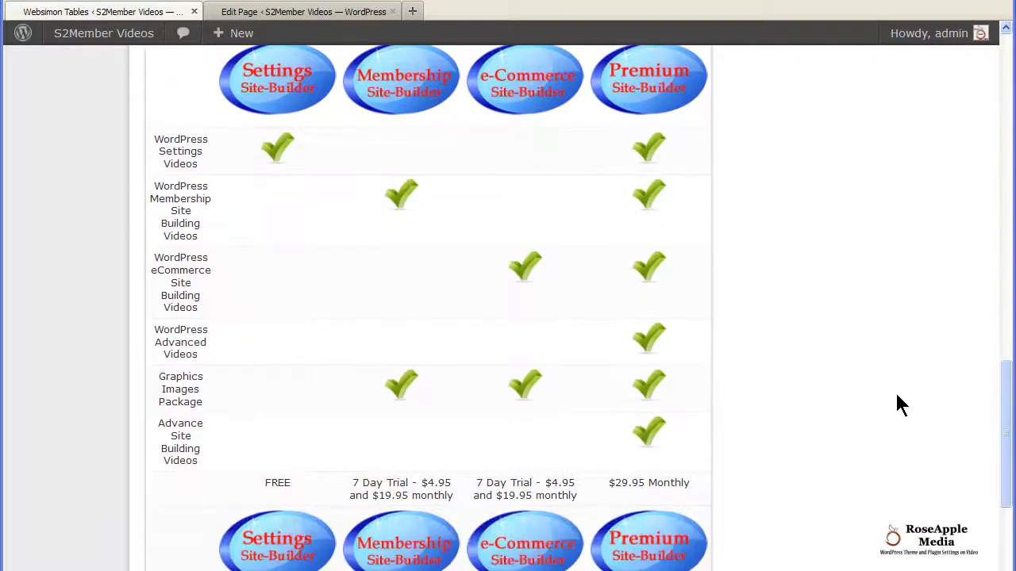
scroll(down, 3)
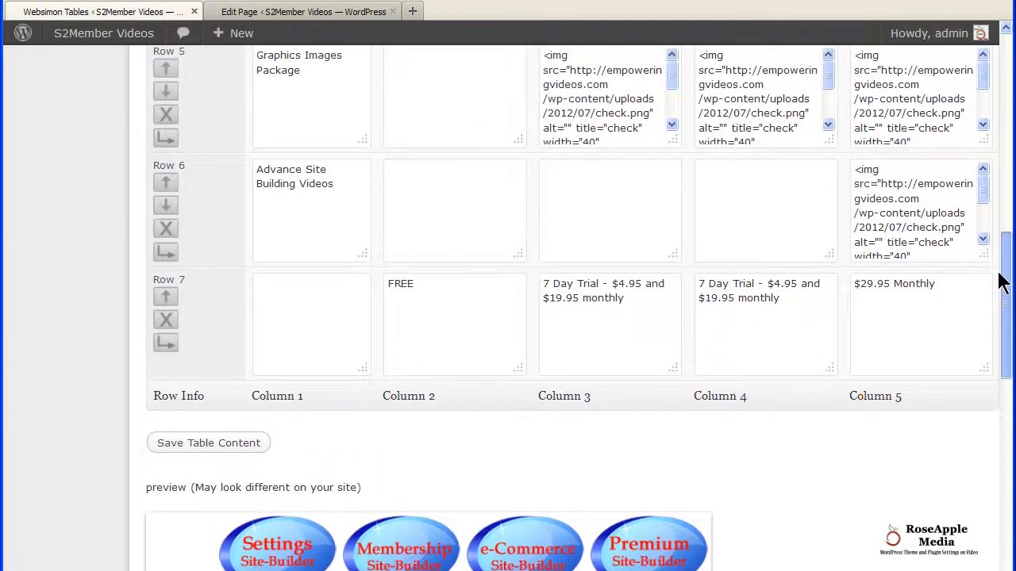
click(165, 343)
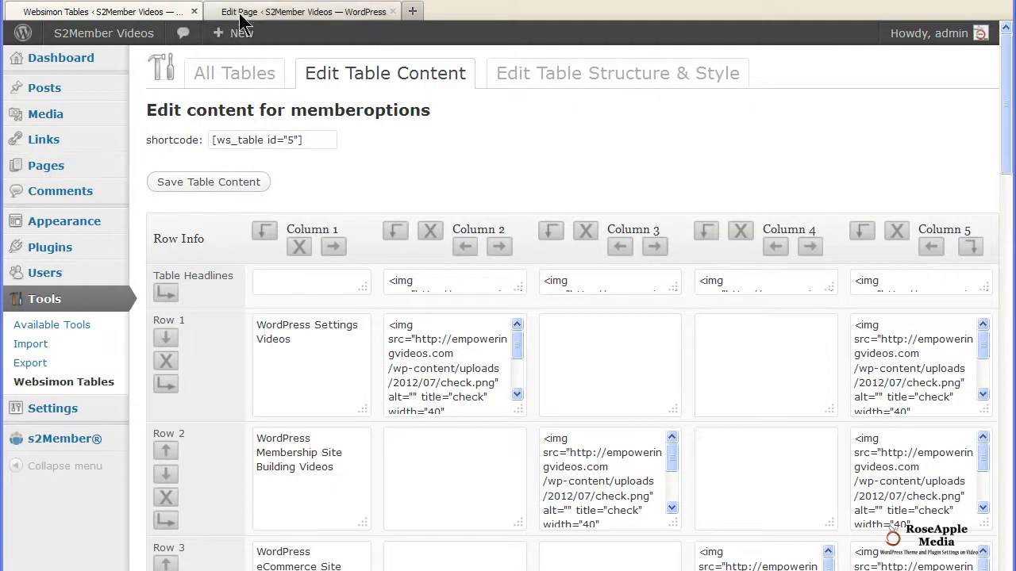
click(301, 11)
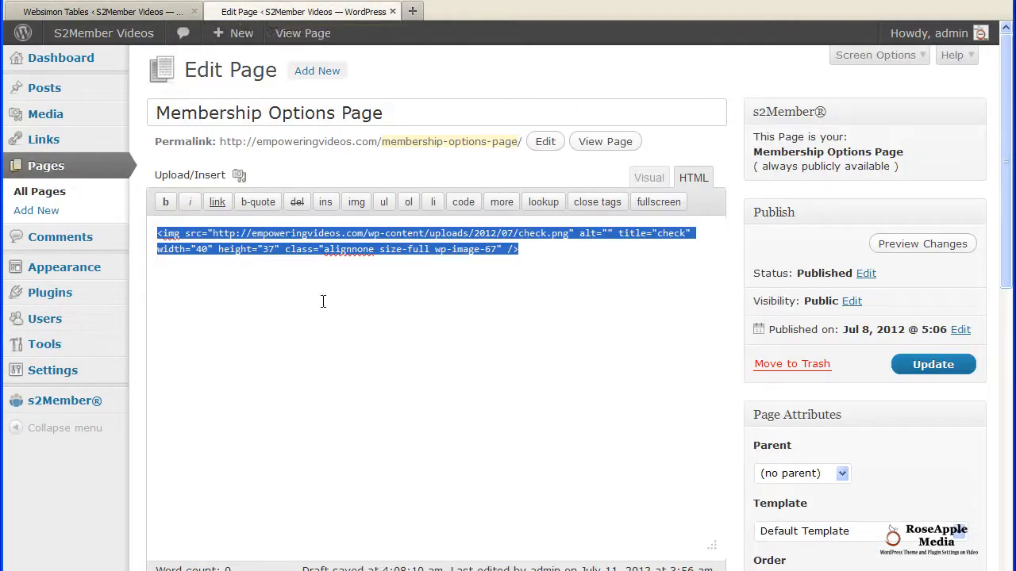
click(238, 174)
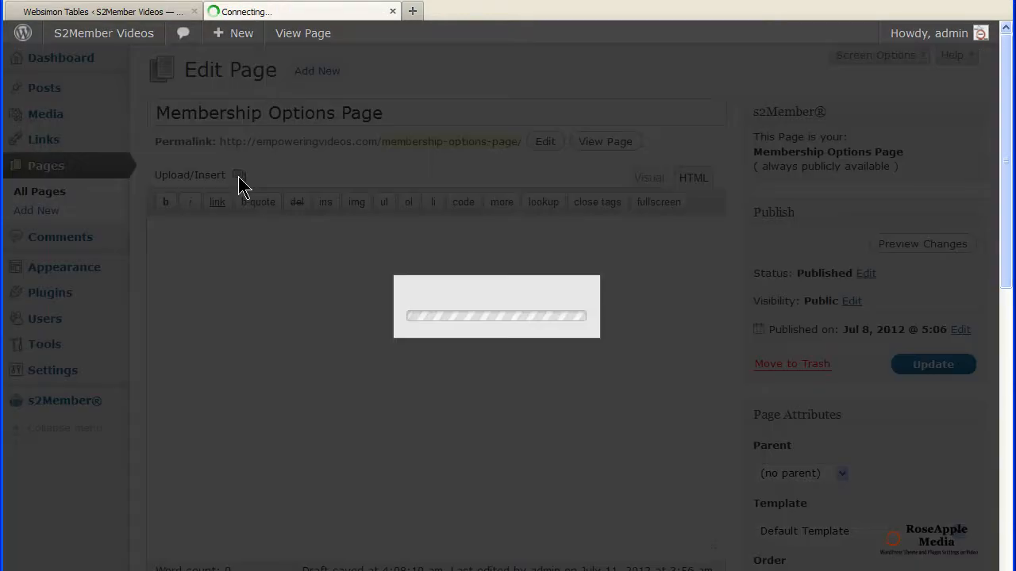
click(241, 175)
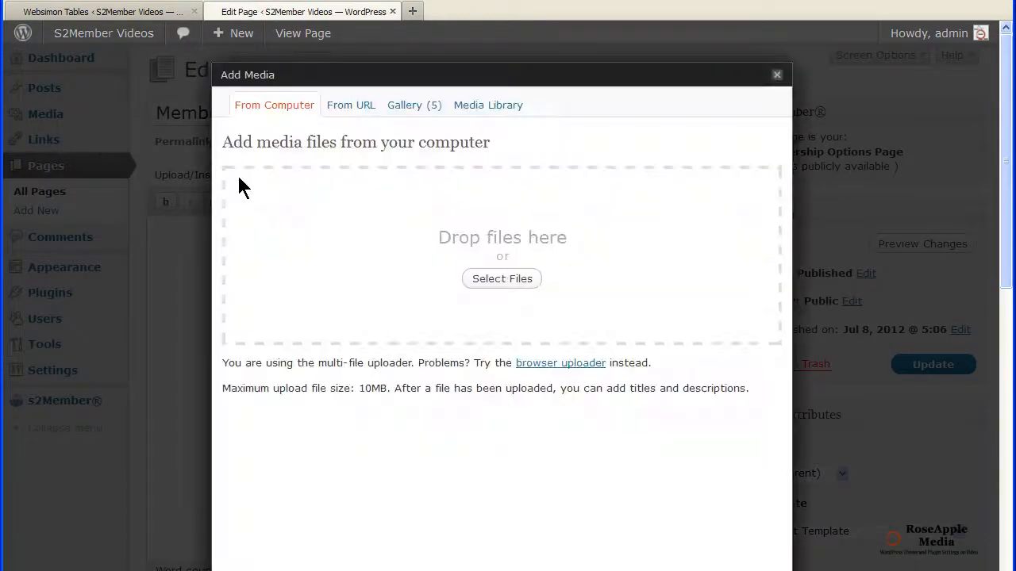
click(502, 279)
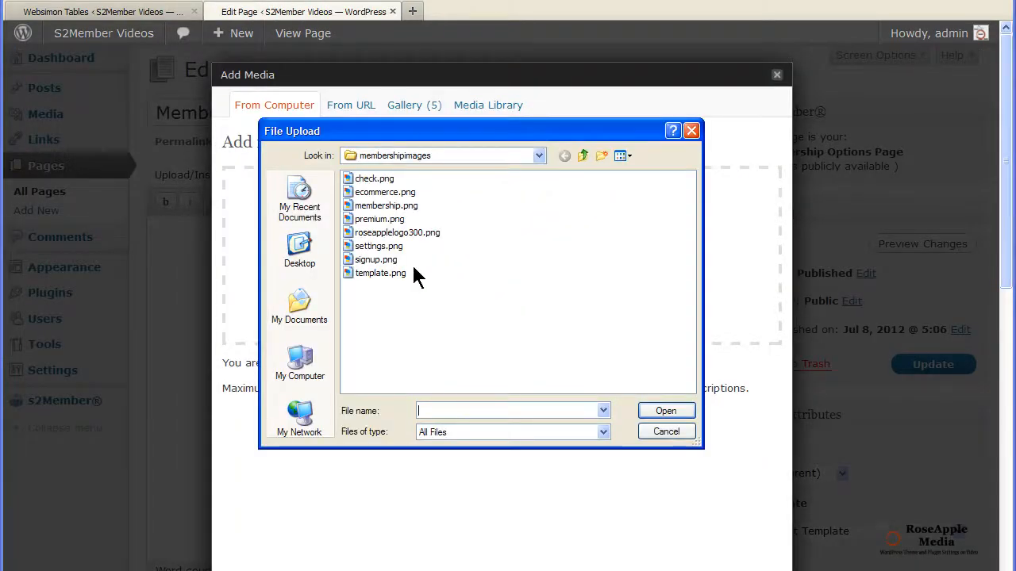
click(665, 409)
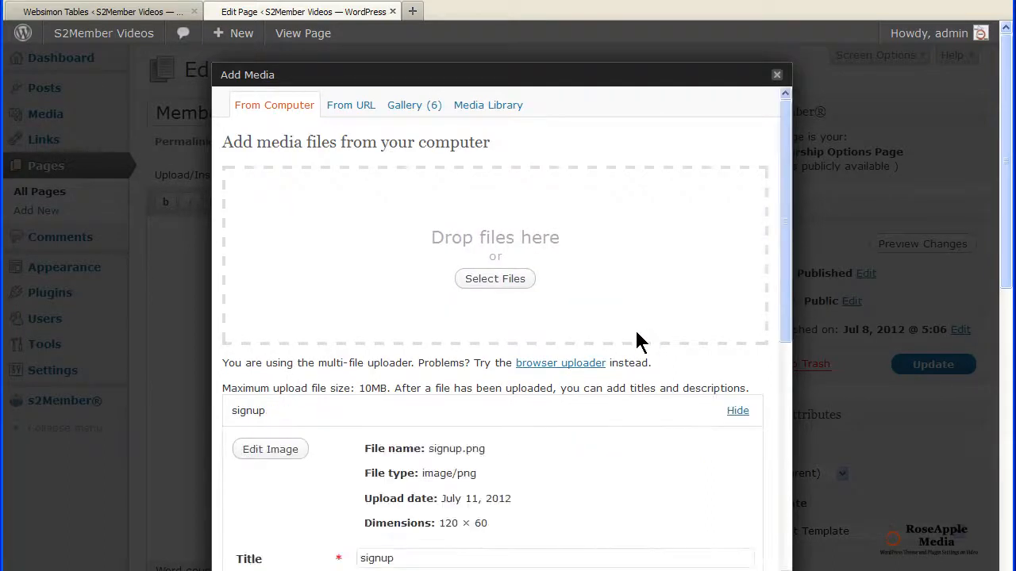
Step: Link the signup image to /wp-login.php?action=register at full size and insert it into the page
scroll(down, 3)
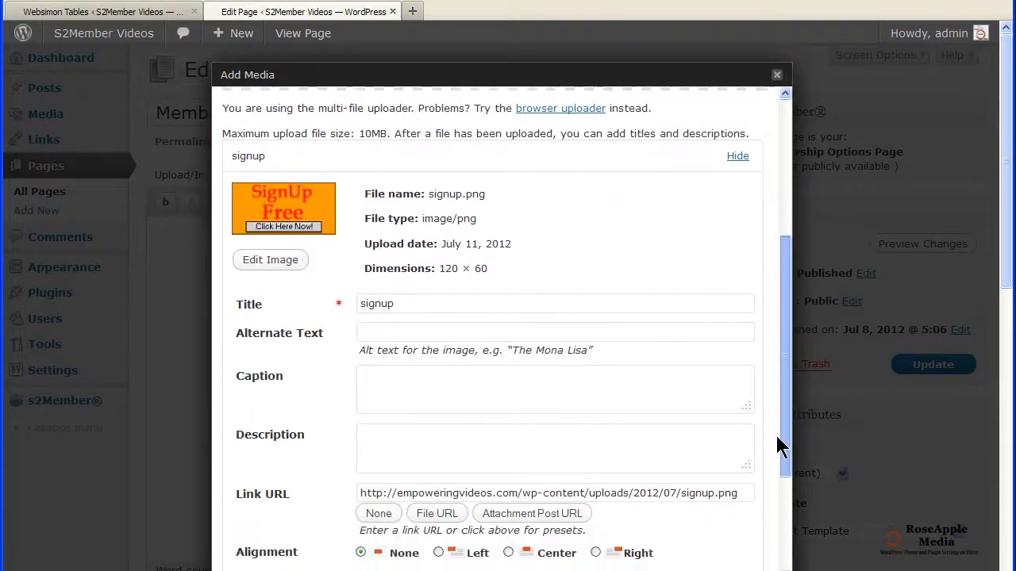
scroll(down, 3)
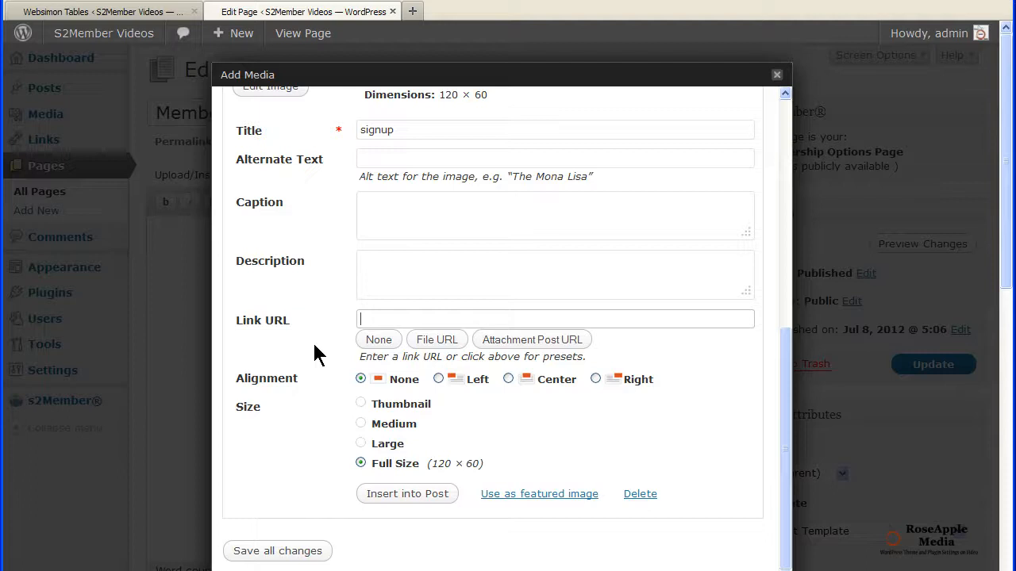
text(/wp-login.php?action=register)
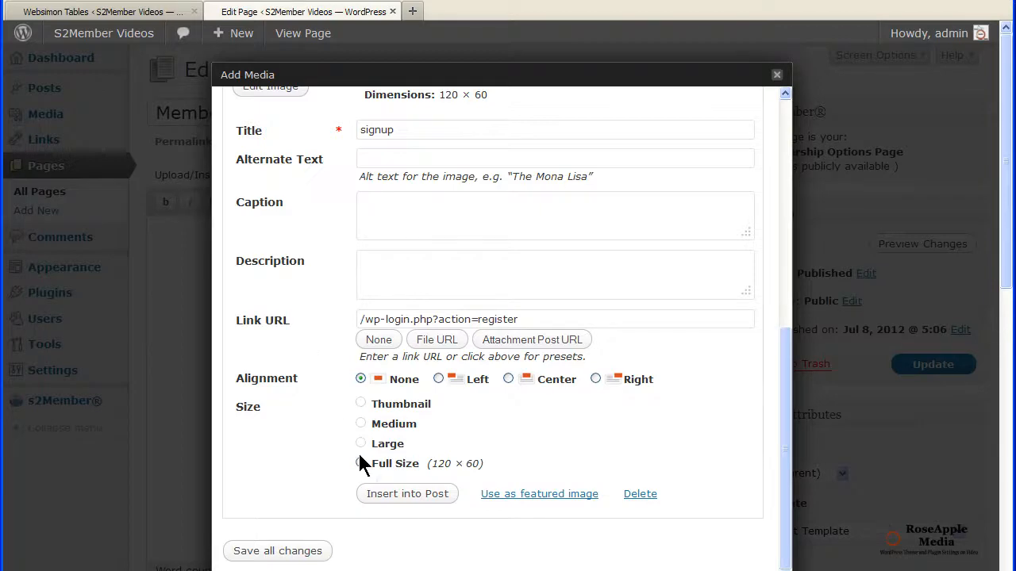
click(406, 493)
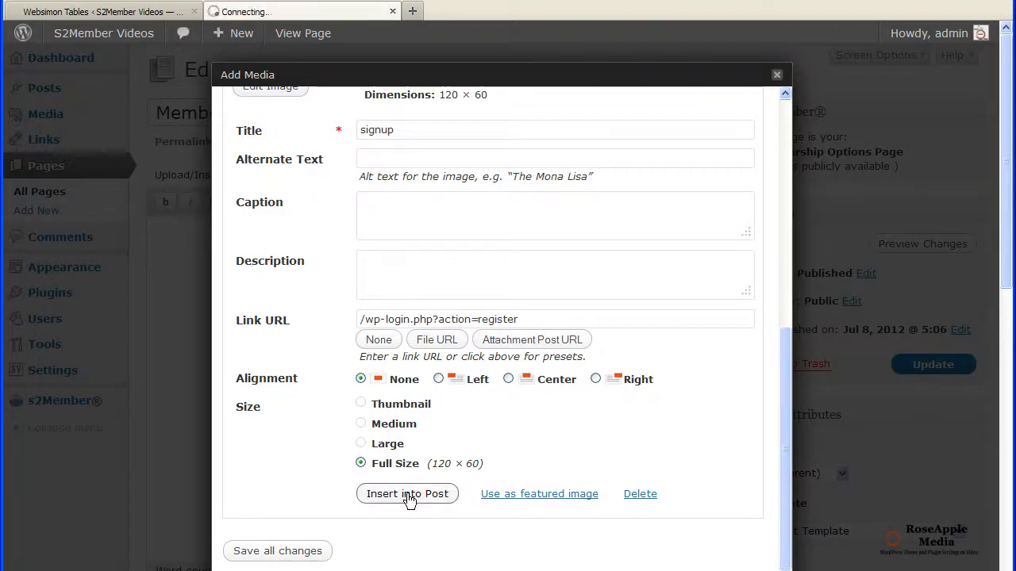
click(407, 494)
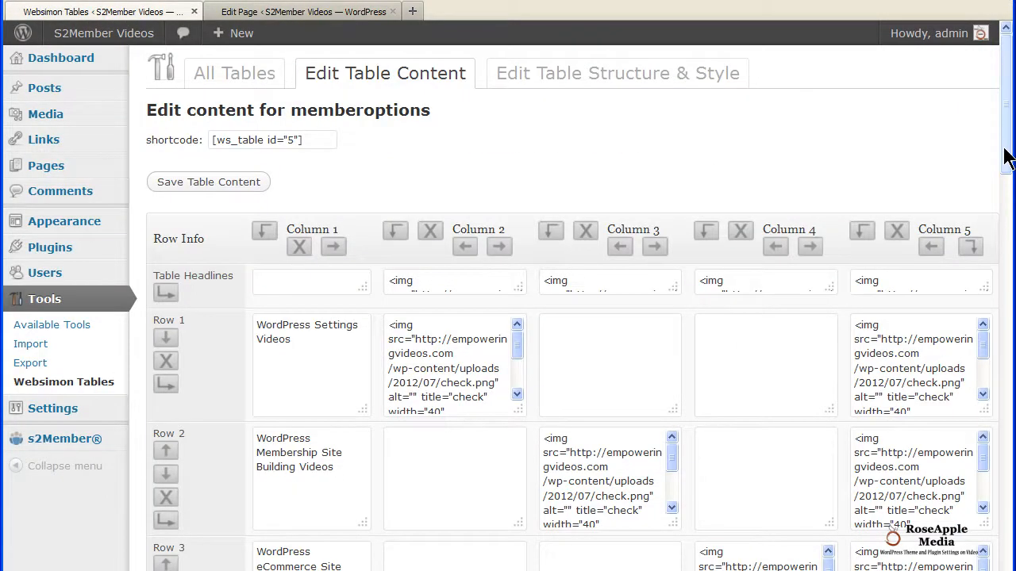
Step: Place the signup button code into row 8, column 2 and check the Sign Up Free button in the preview
scroll(down, 3)
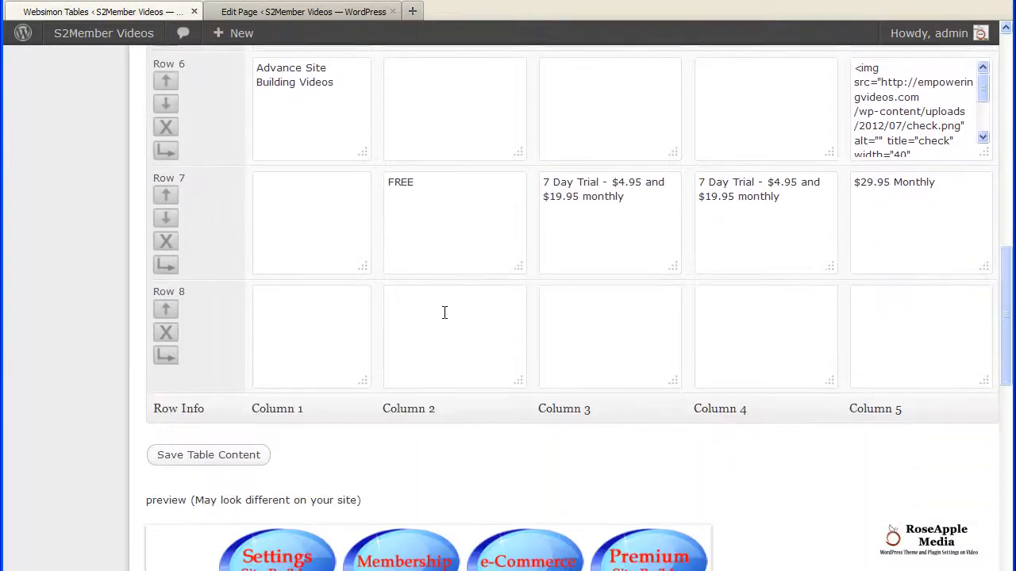
click(444, 337)
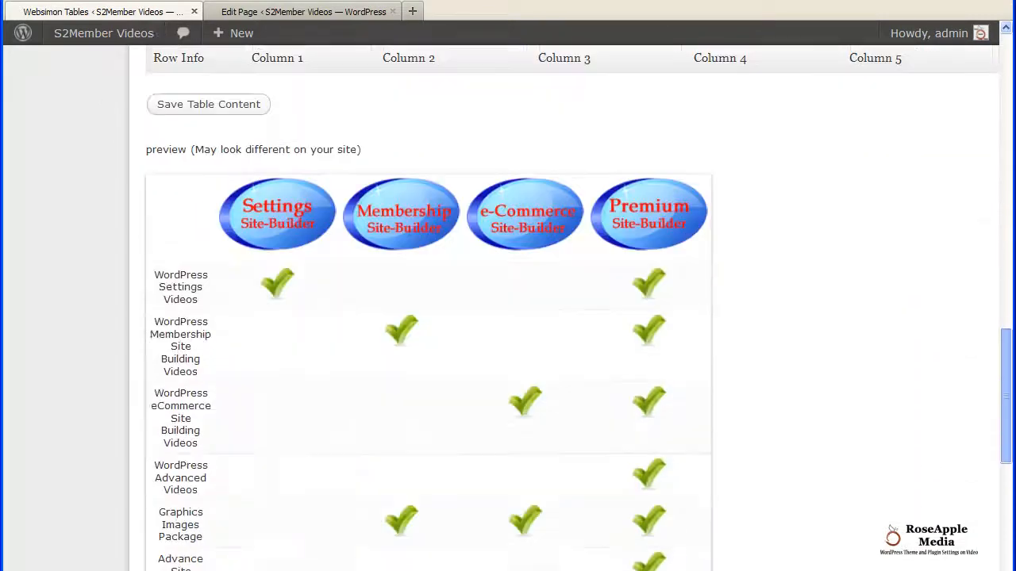
scroll(down, 3)
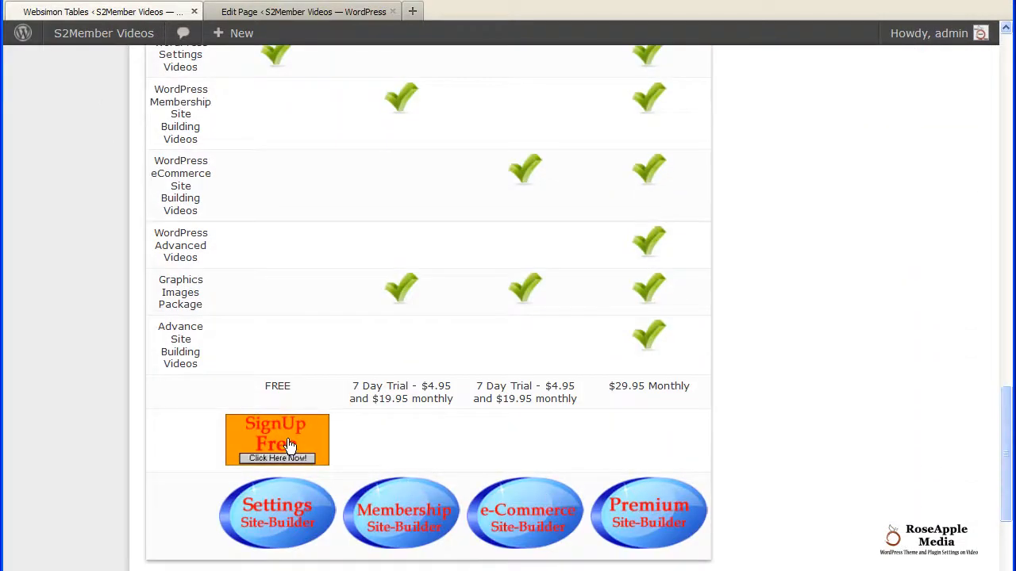
mouse_move(289, 448)
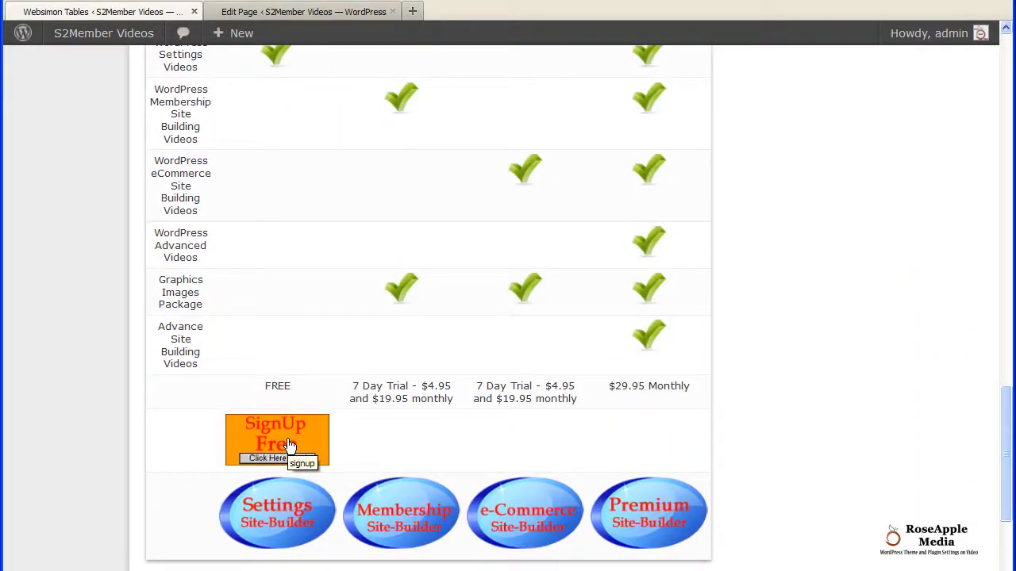
mouse_move(1003, 451)
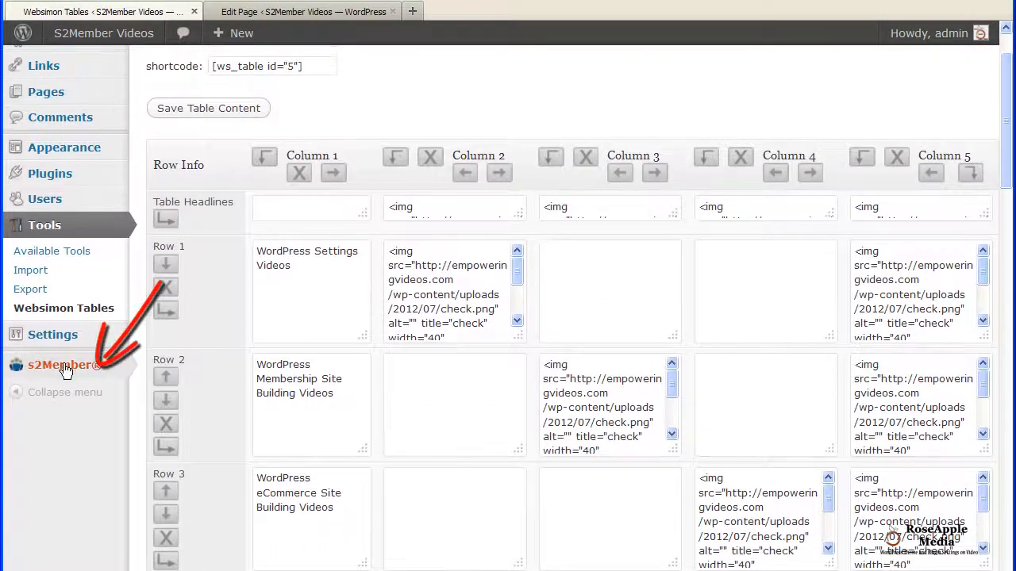
Step: Open s2Member PayPal Buttons in a new tab and copy the resulting PayPal button code
right_click(189, 445)
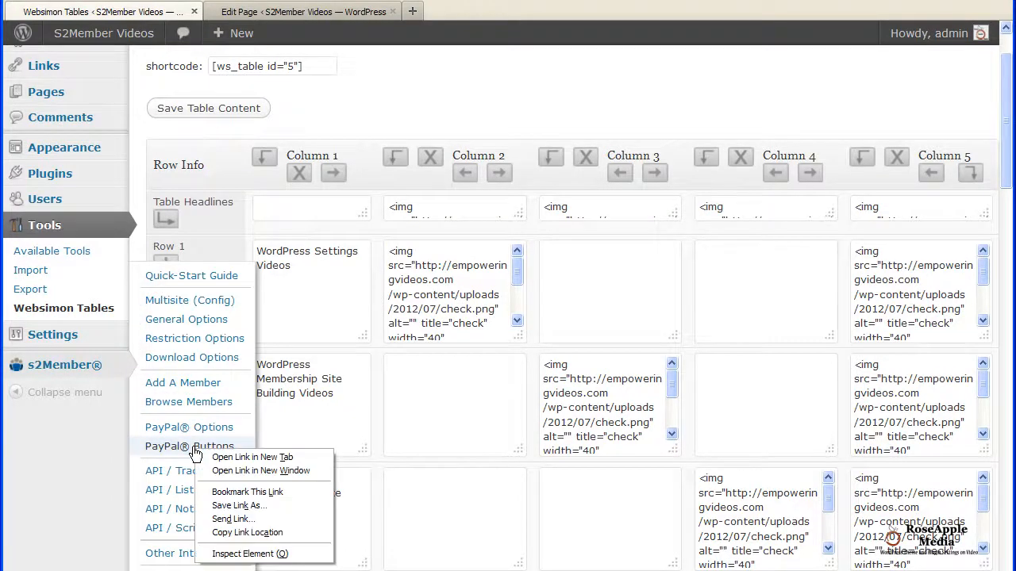
click(253, 457)
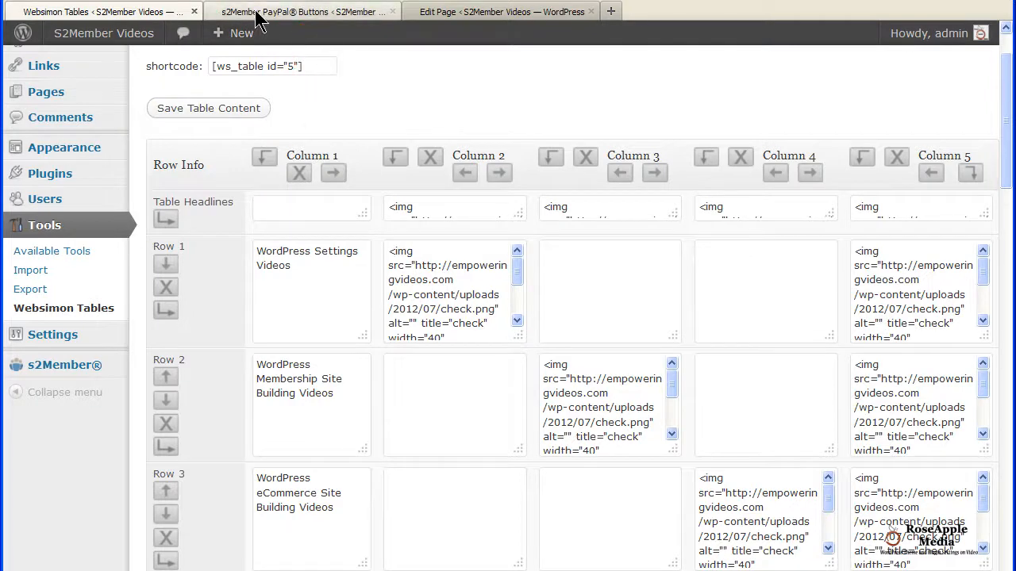
click(302, 11)
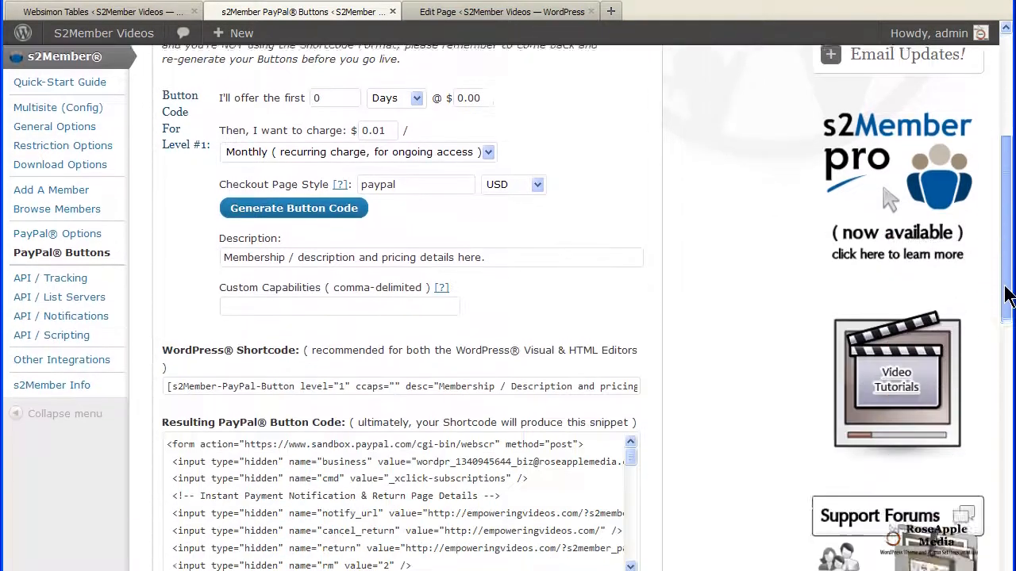
scroll(down, 3)
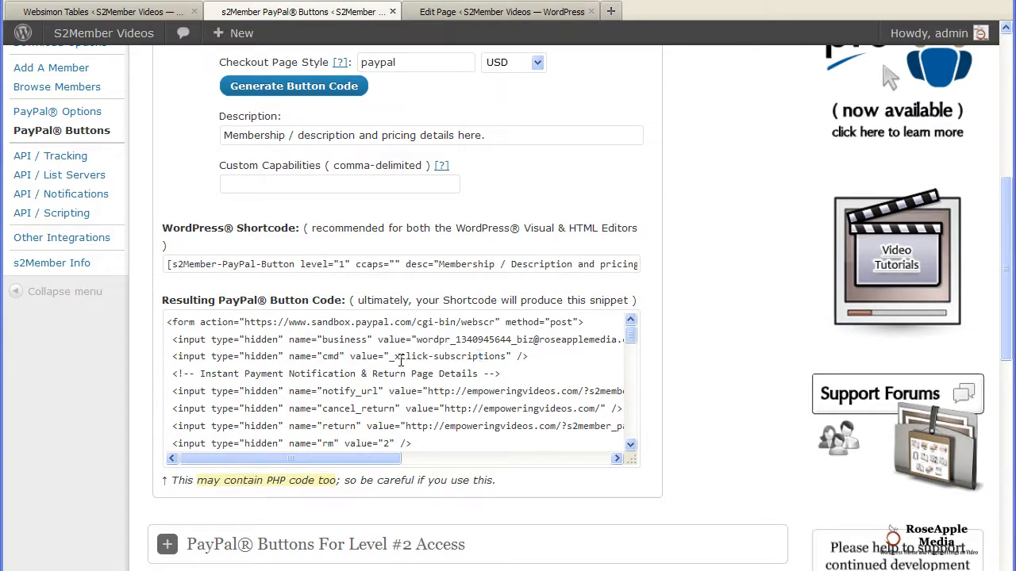
right_click(400, 356)
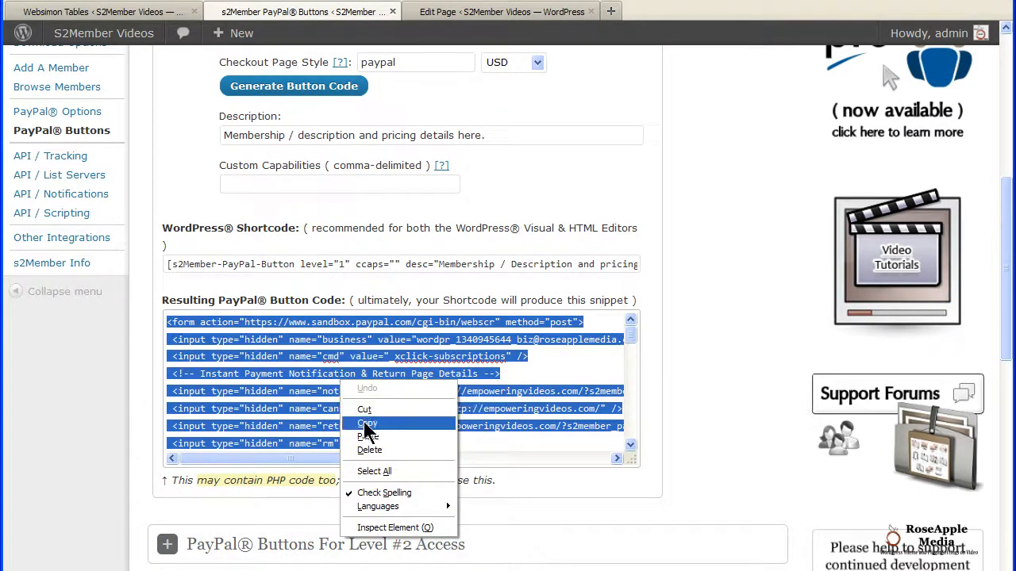
click(366, 423)
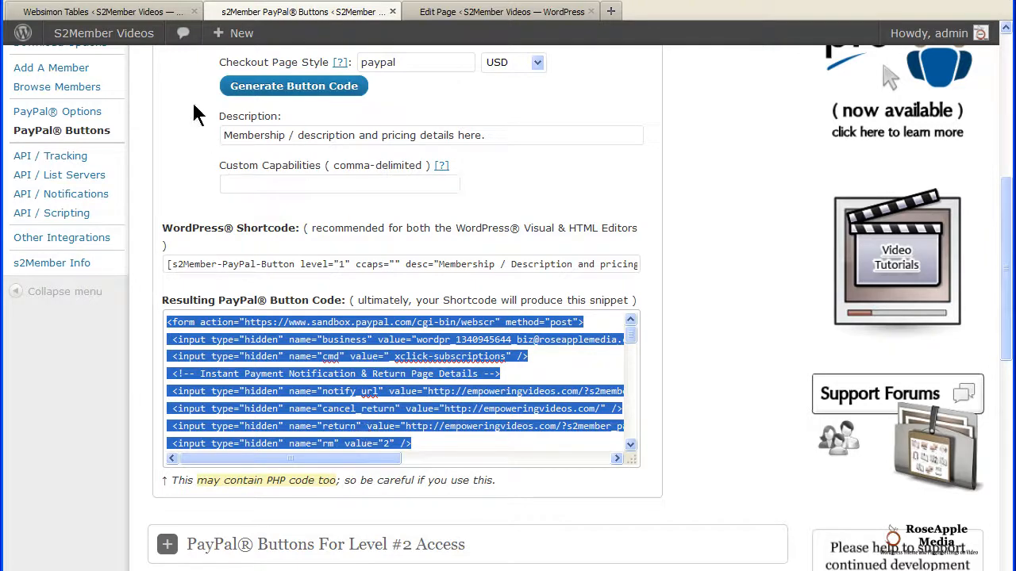
Step: Paste the PayPal button form code into row 8, column 3 of the memberoptions table
click(99, 11)
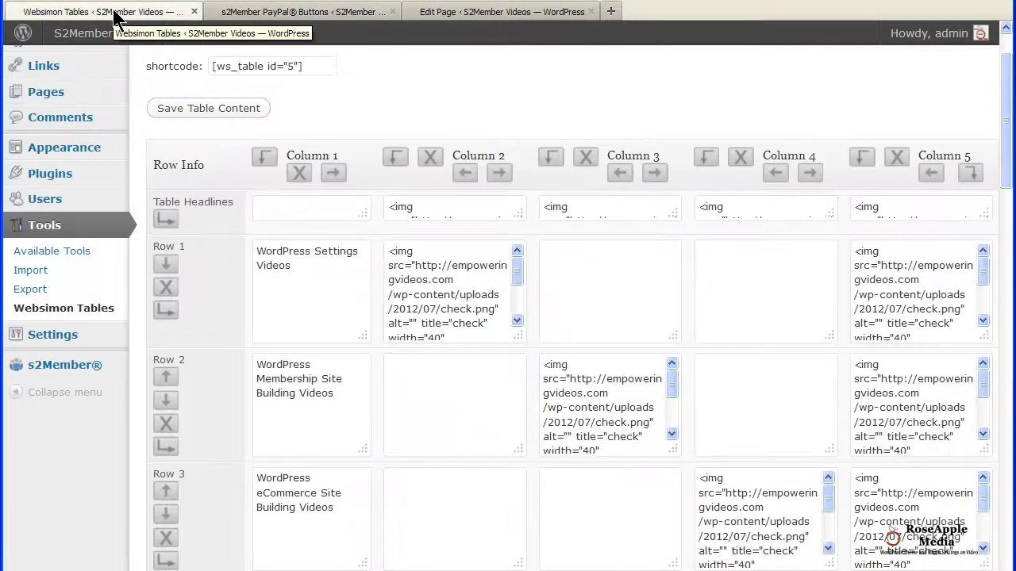
scroll(down, 3)
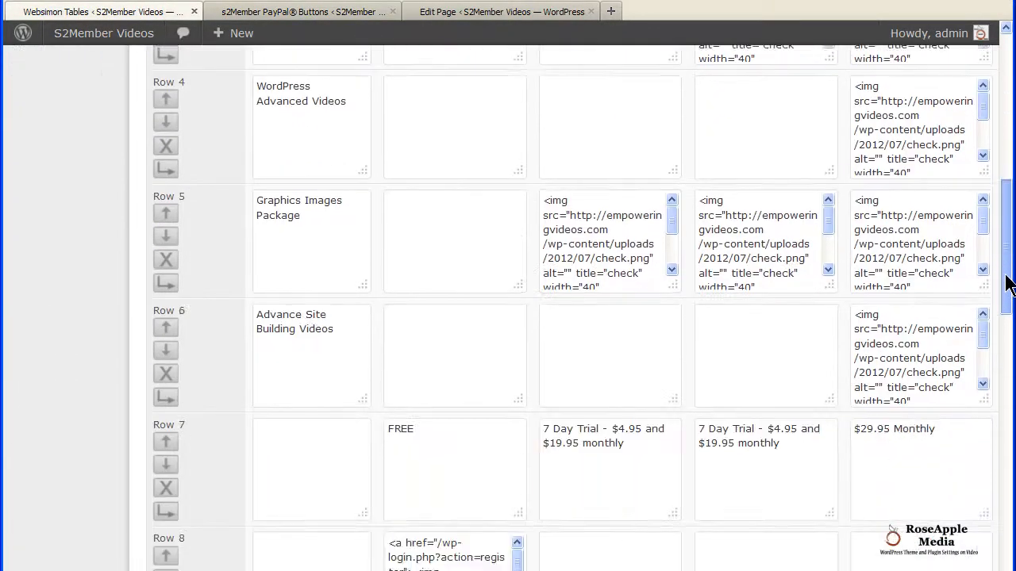
scroll(down, 3)
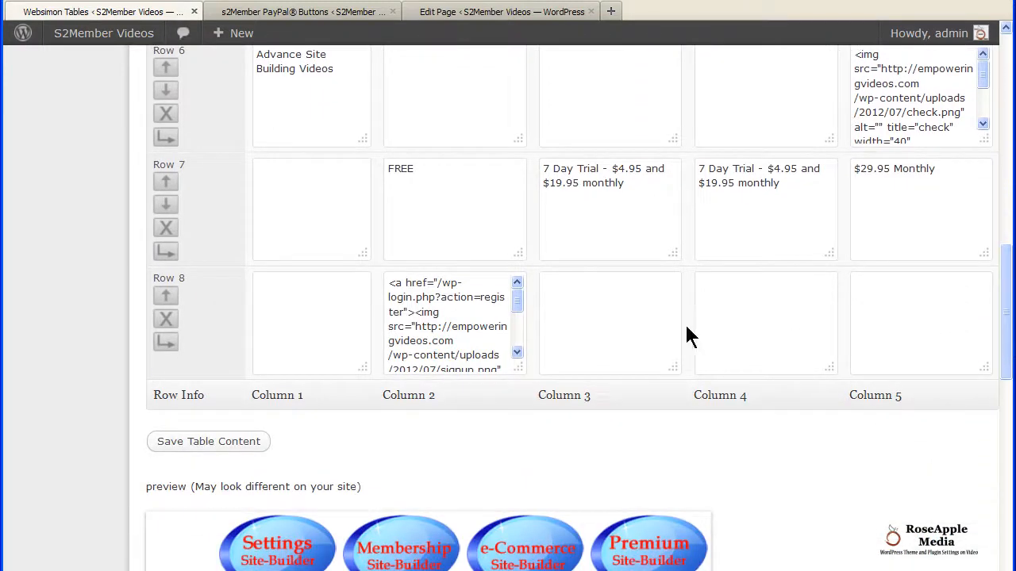
click(609, 324)
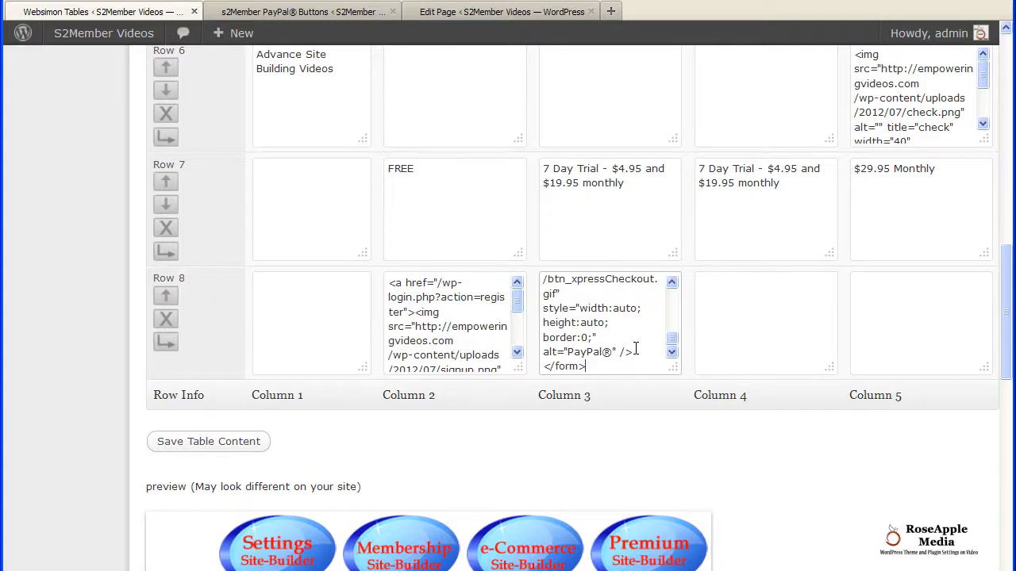
click(302, 11)
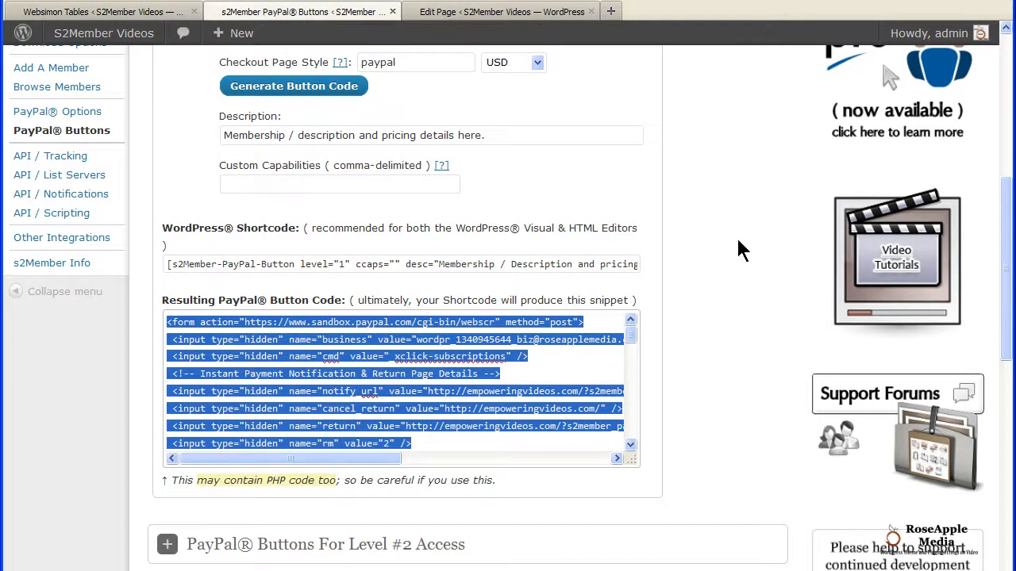
scroll(down, 3)
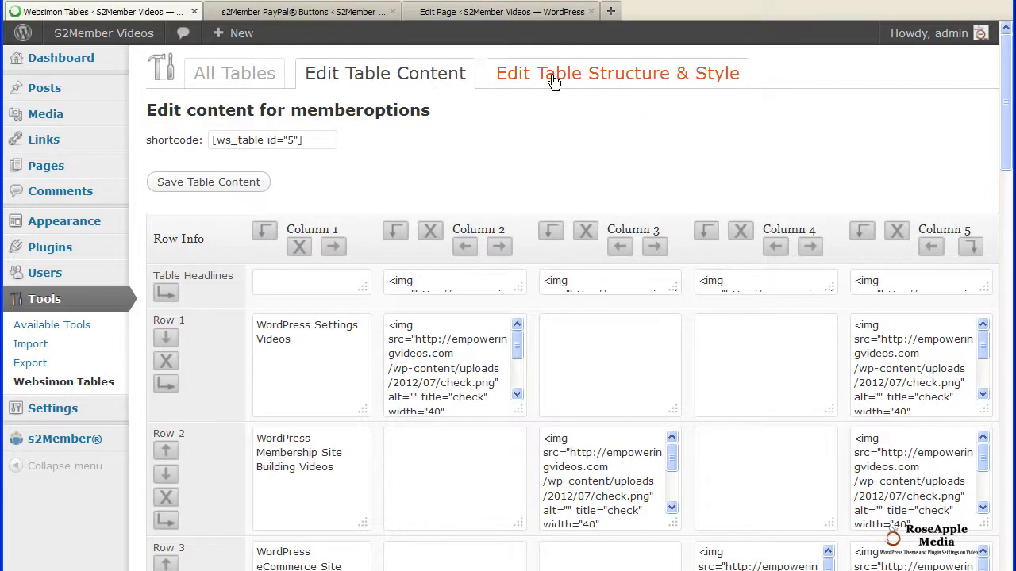
Step: In Table Structure & Style, turn the footer off, hover effect on and choose the Blue skin
click(617, 73)
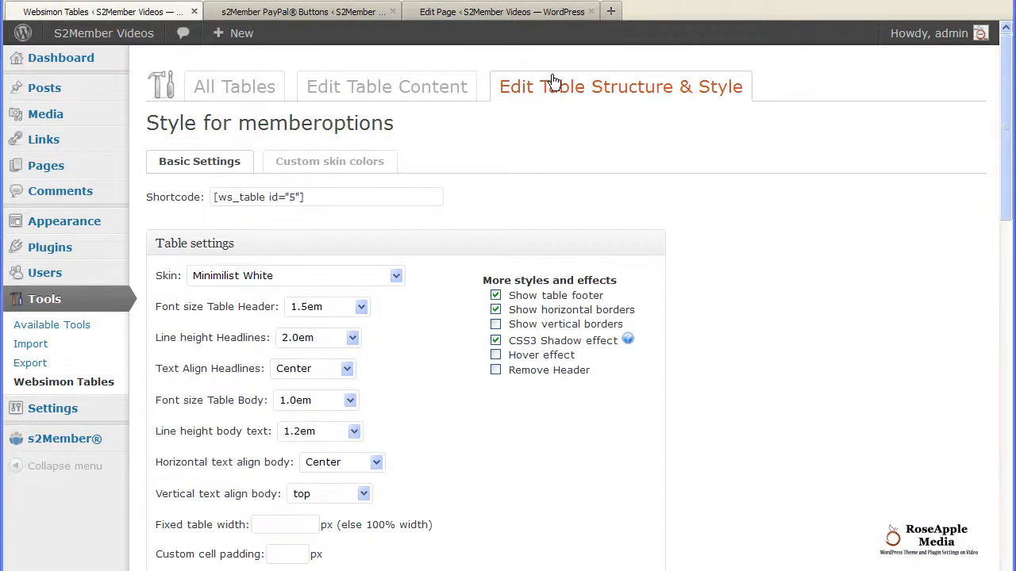
scroll(down, 3)
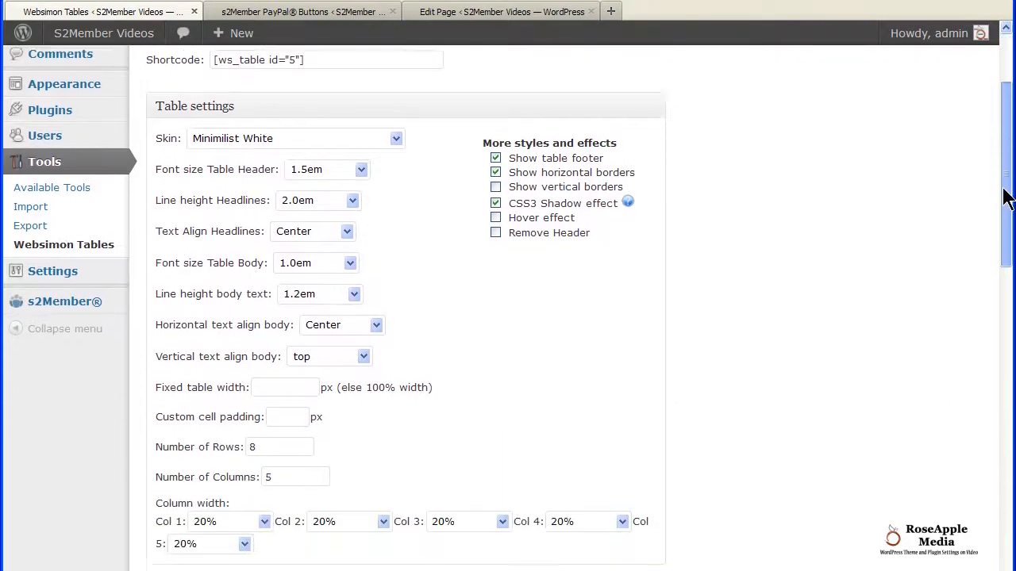
scroll(down, 3)
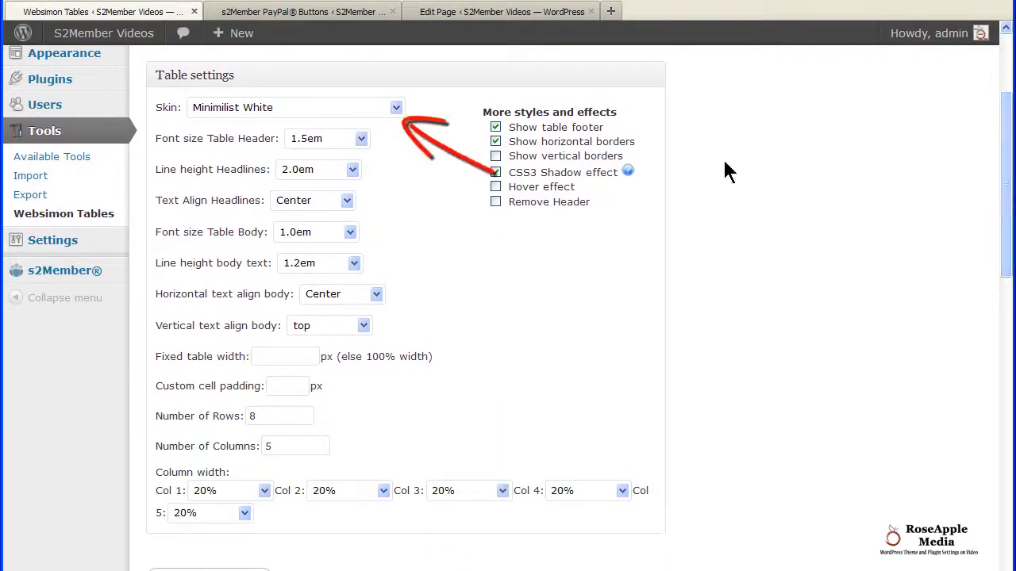
click(495, 127)
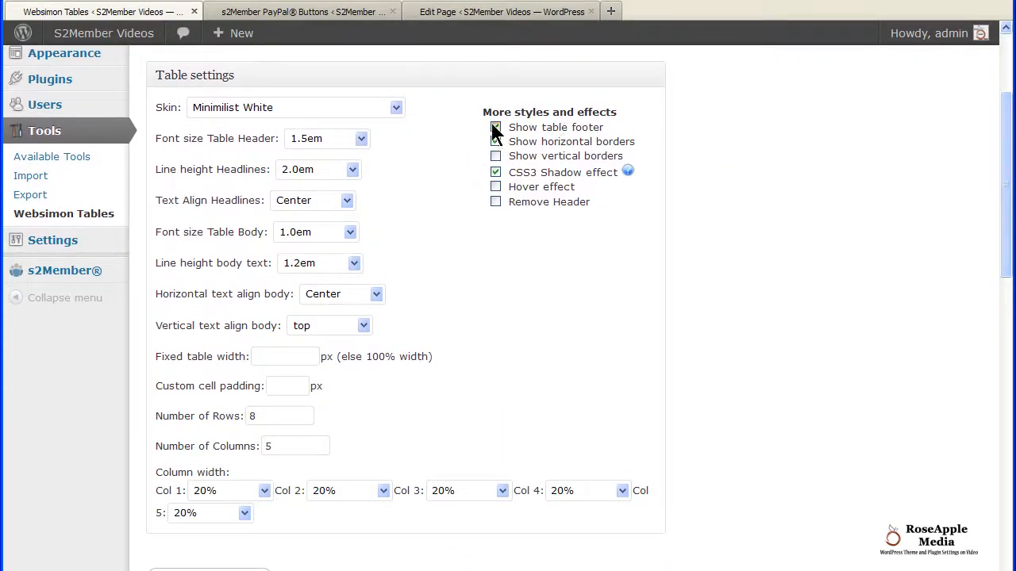
click(495, 141)
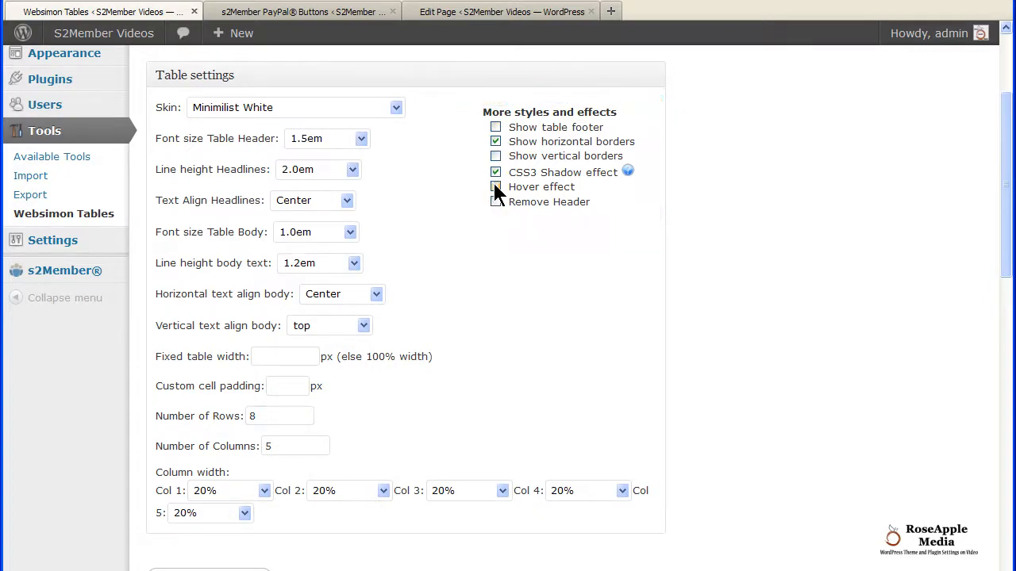
click(495, 187)
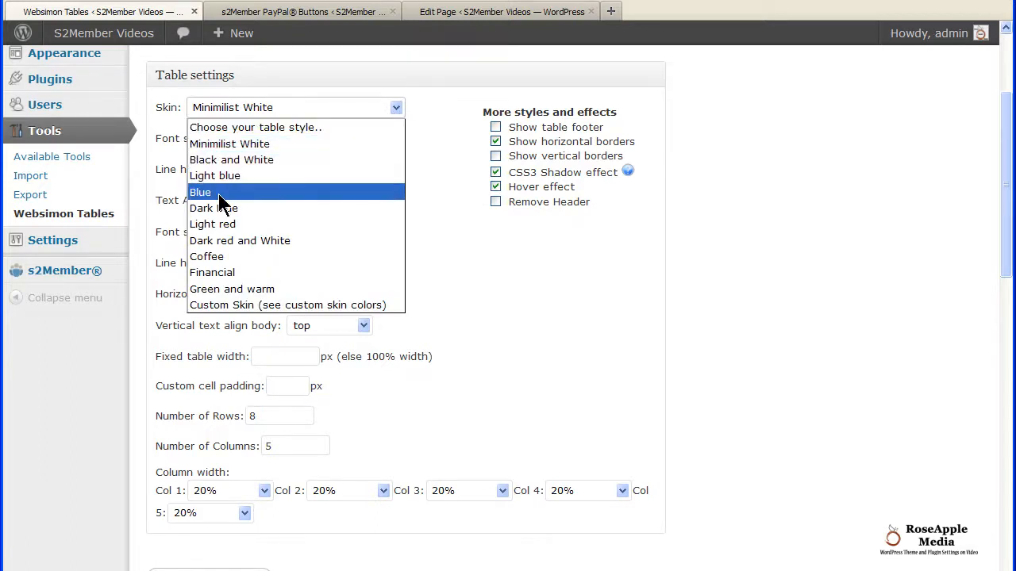
click(200, 192)
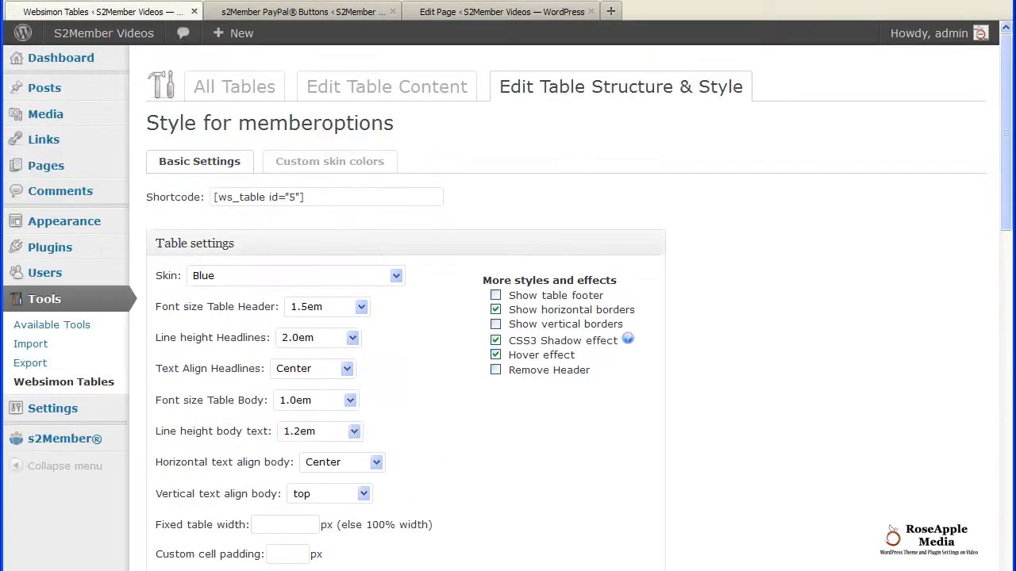
scroll(down, 3)
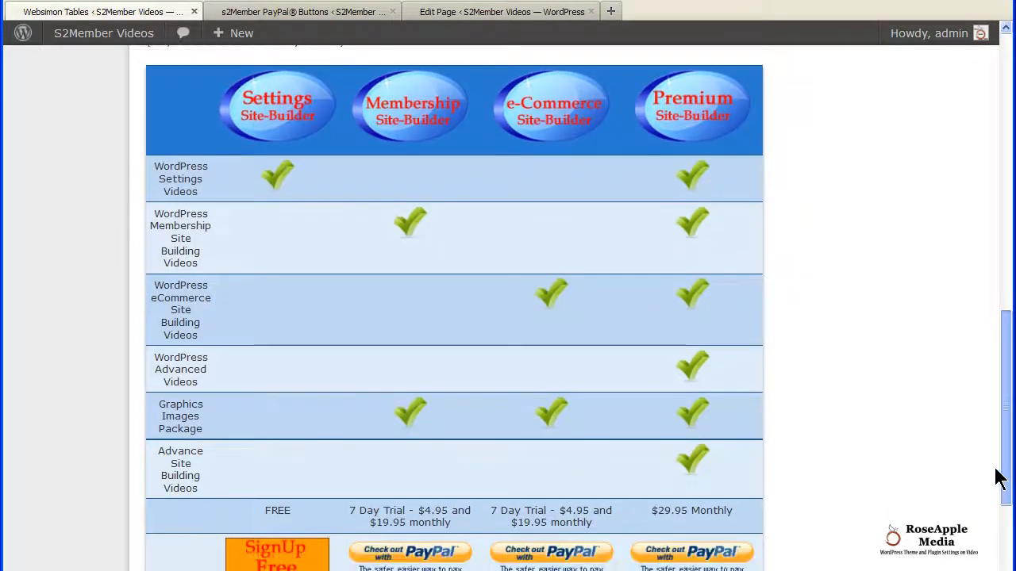
mouse_move(475, 253)
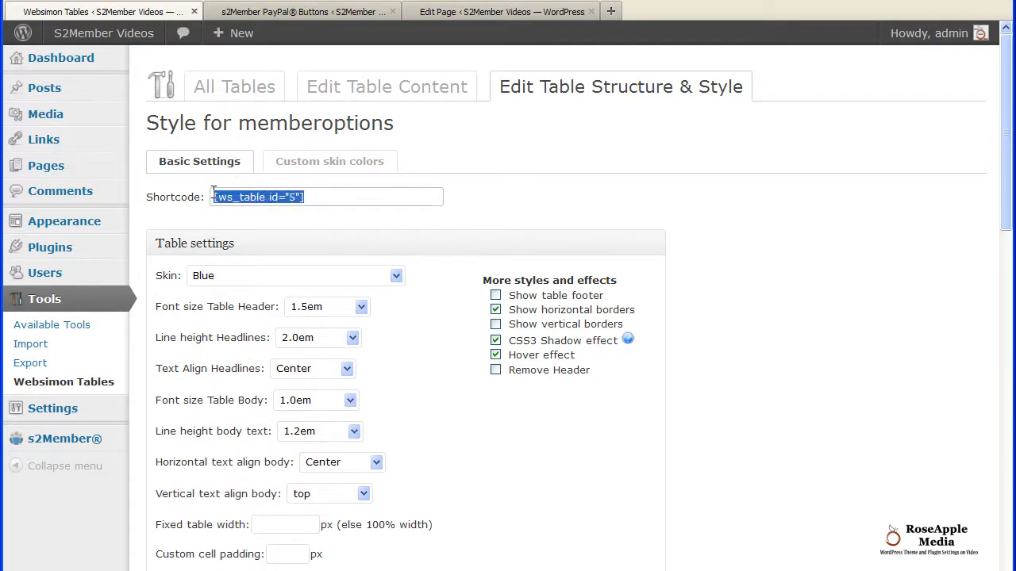
Step: Replace the page content with the [ws_table id="5"] shortcode, update it and view the live table
click(500, 11)
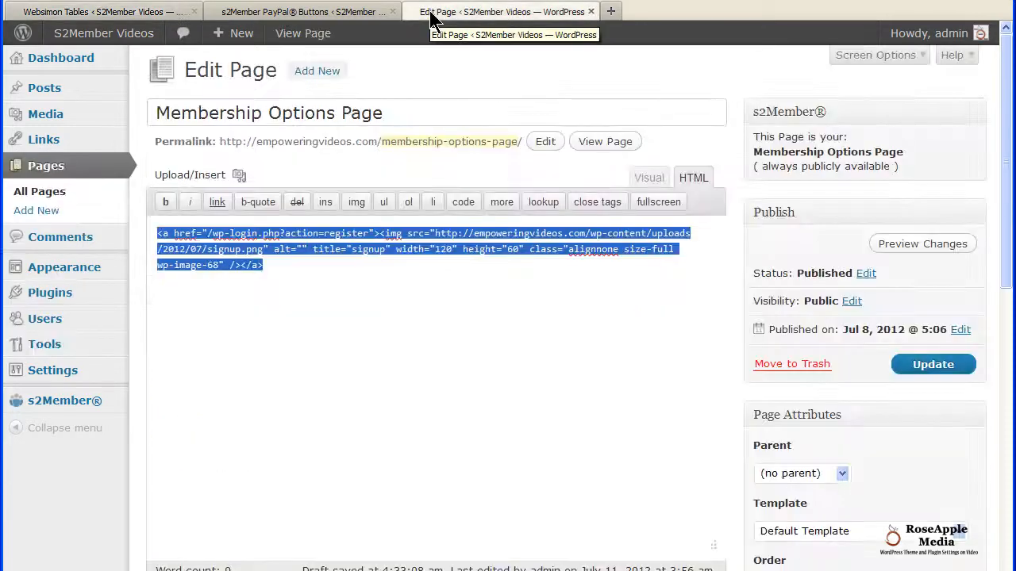
right_click(326, 318)
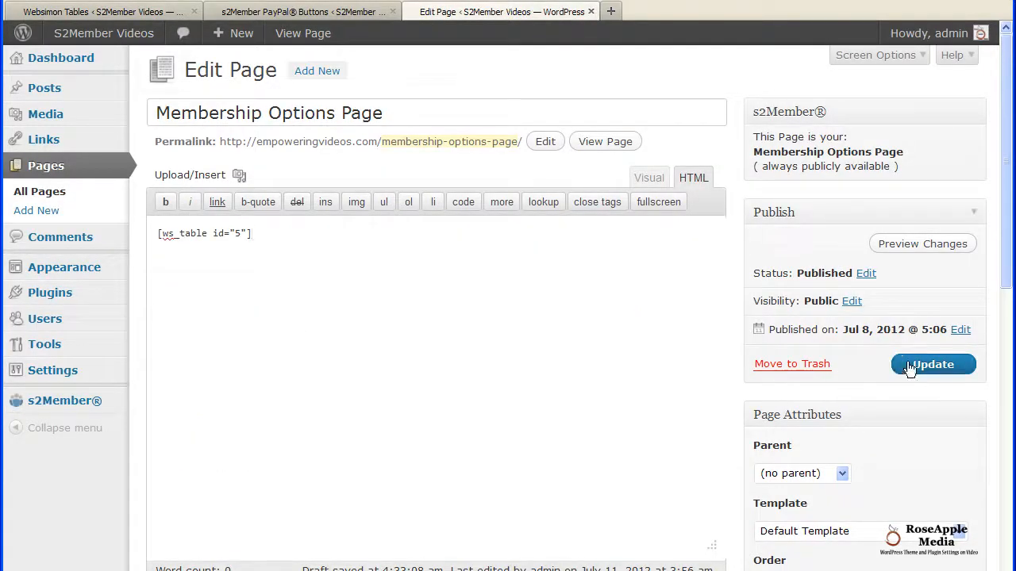
click(933, 364)
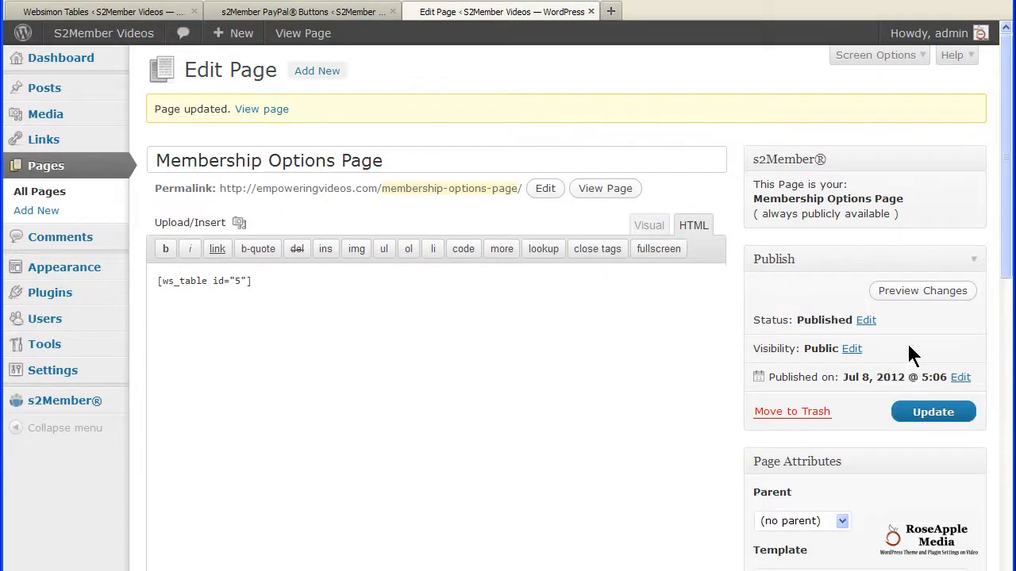
click(604, 187)
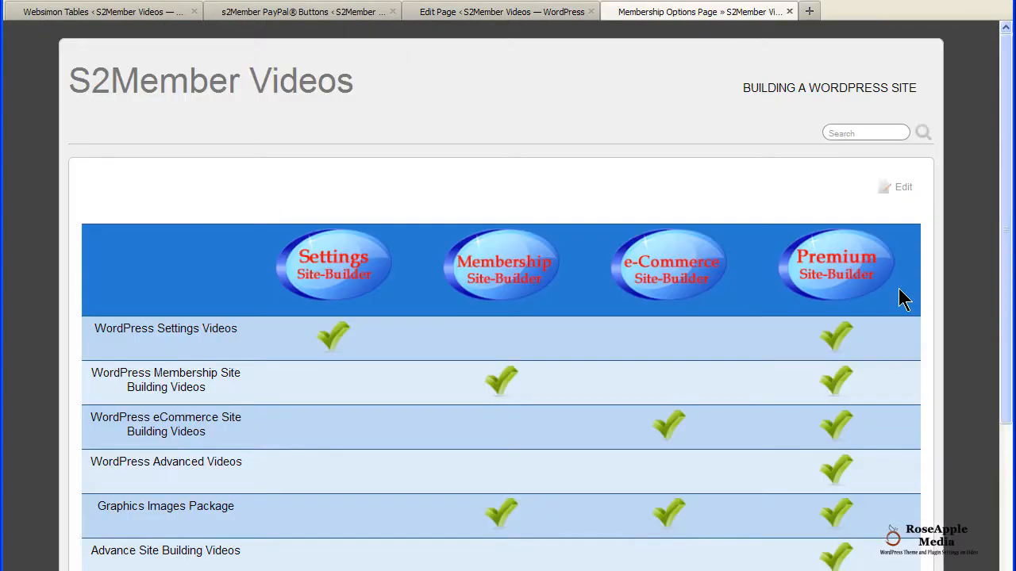
scroll(down, 3)
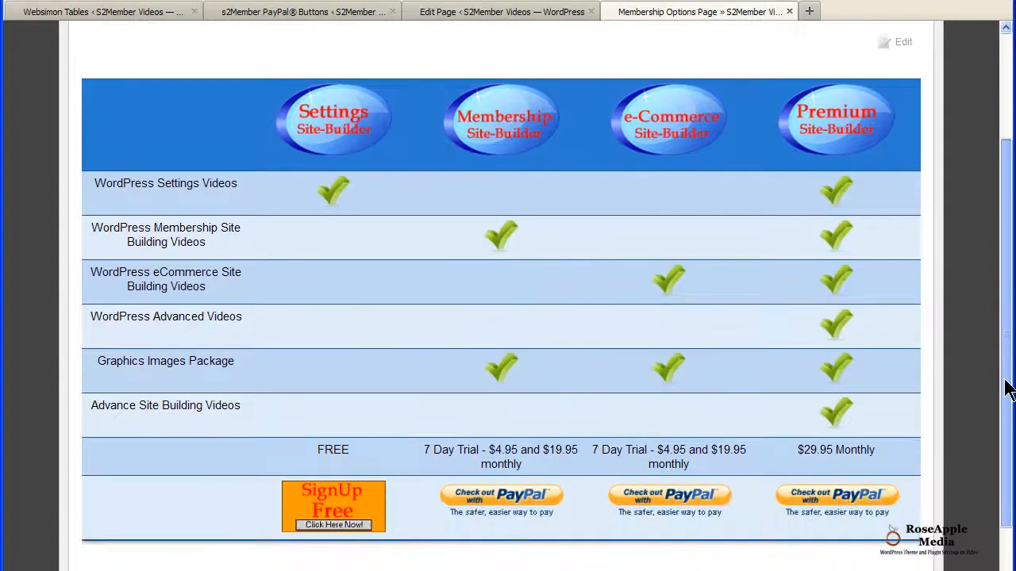